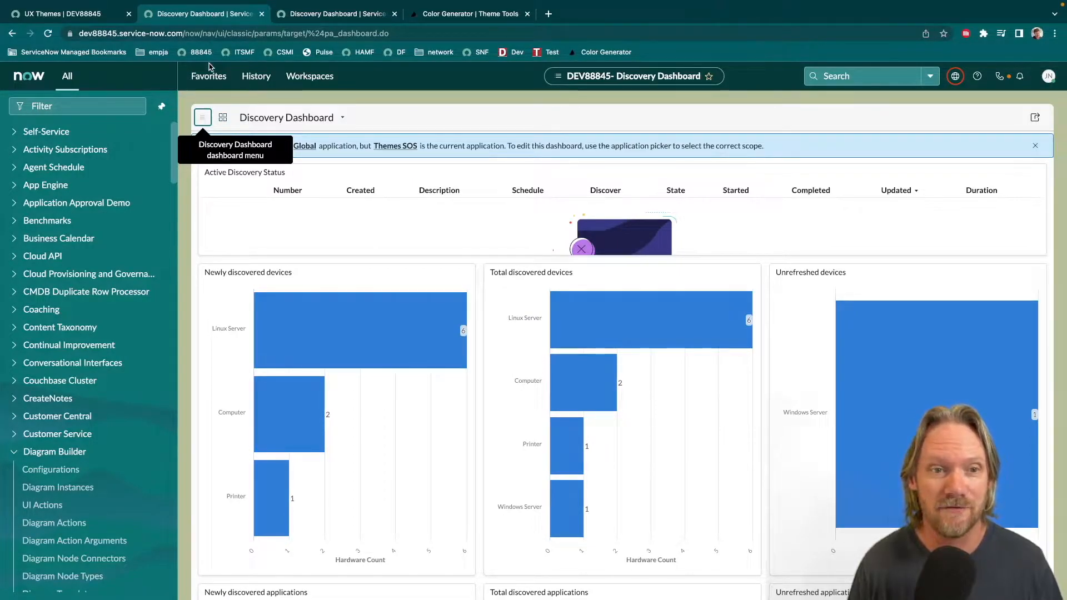
# Review the RockOn UX theme and its three theme styles, then go back to the UX Themes list
pyautogui.click(61, 13)
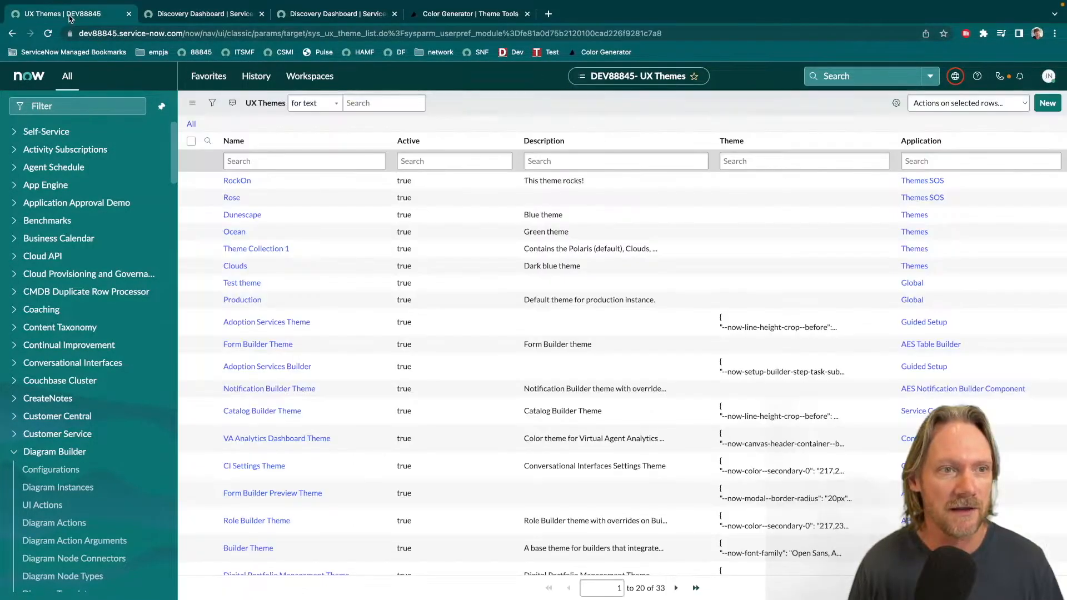
pyautogui.click(304, 160)
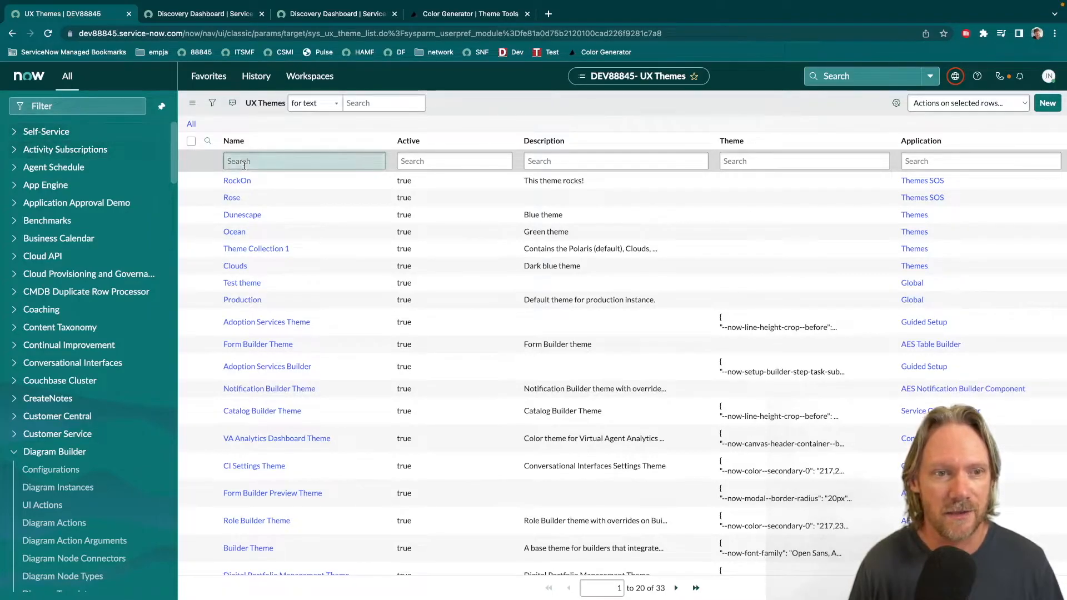
pyautogui.click(237, 180)
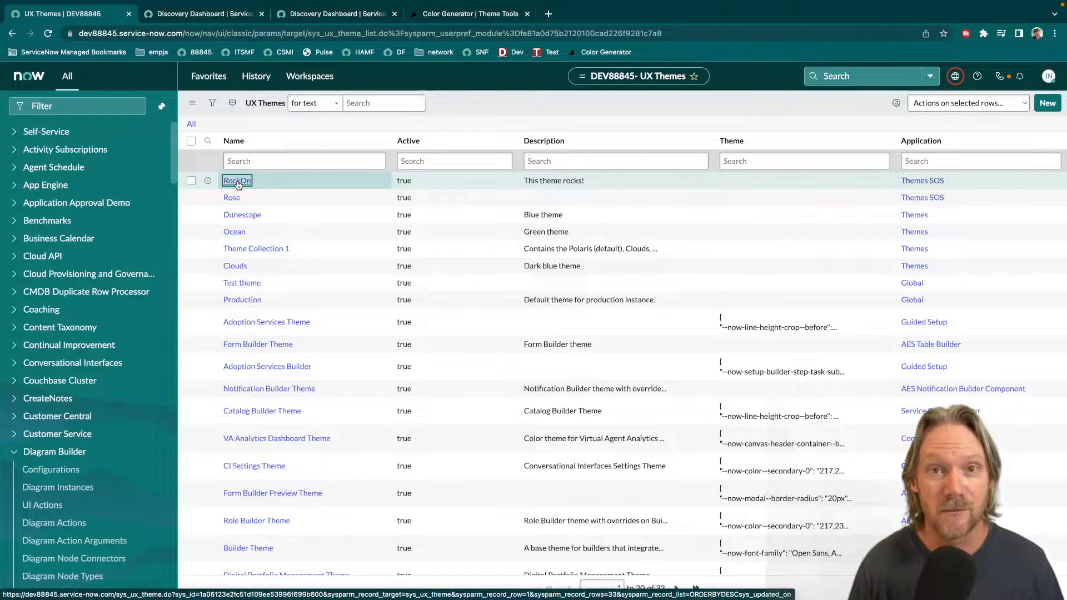
pyautogui.click(237, 180)
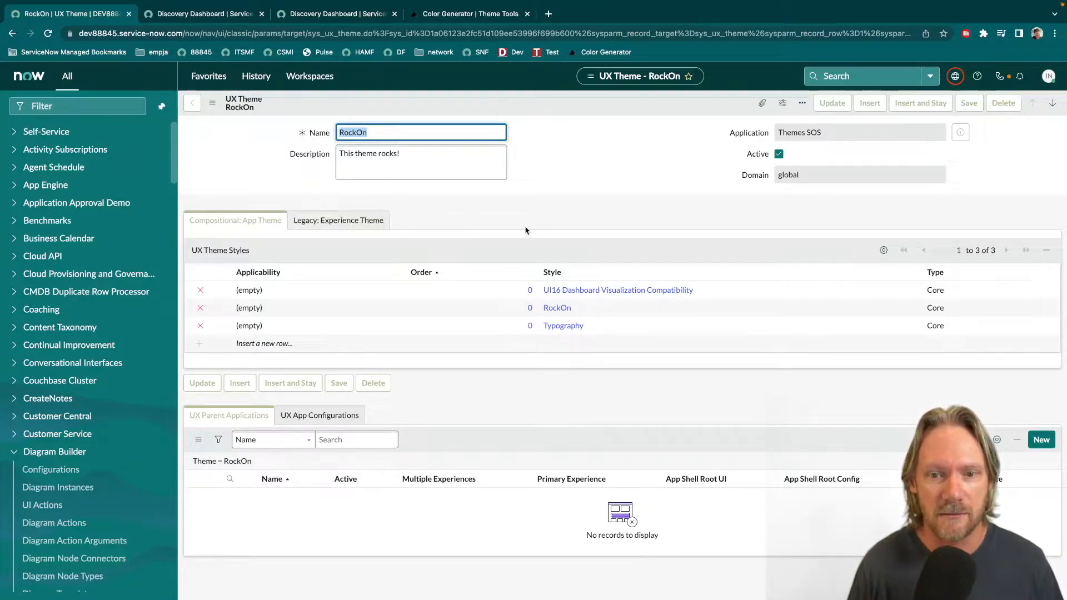
pyautogui.moveTo(557, 308)
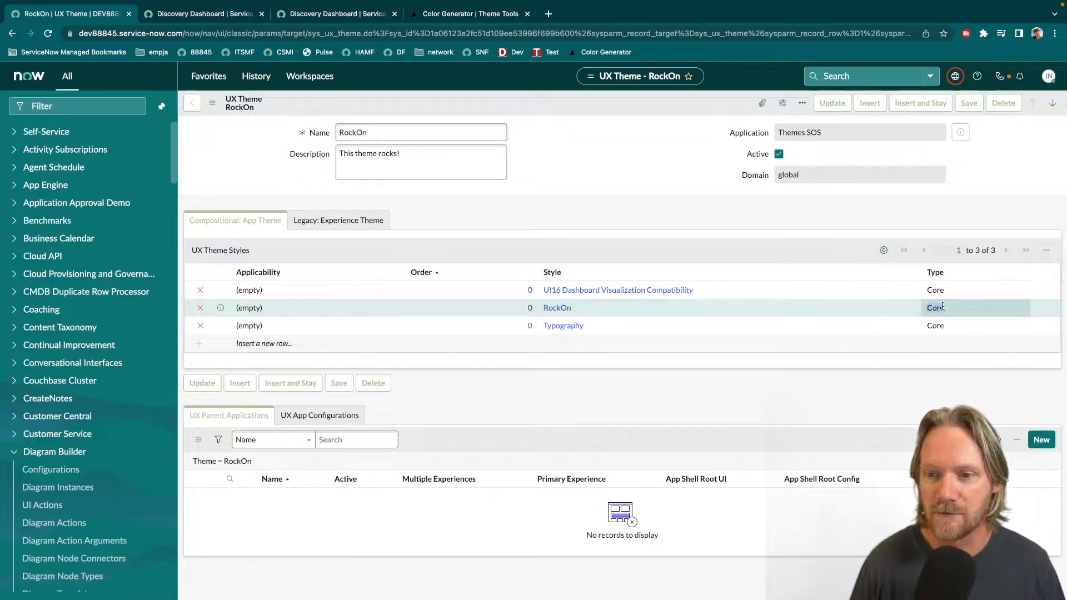
pyautogui.click(935, 308)
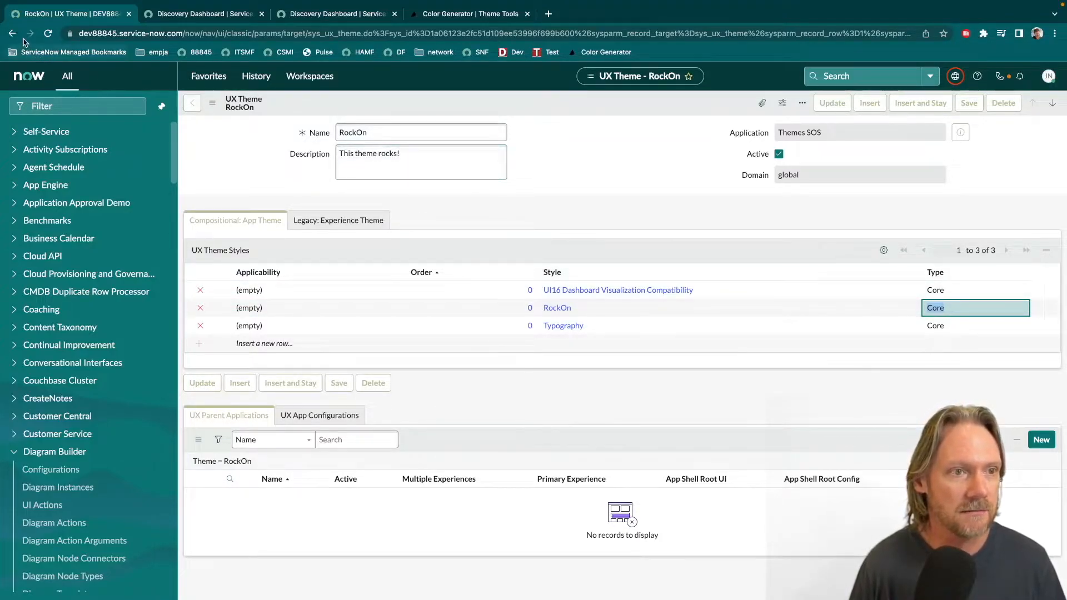
pyautogui.click(11, 32)
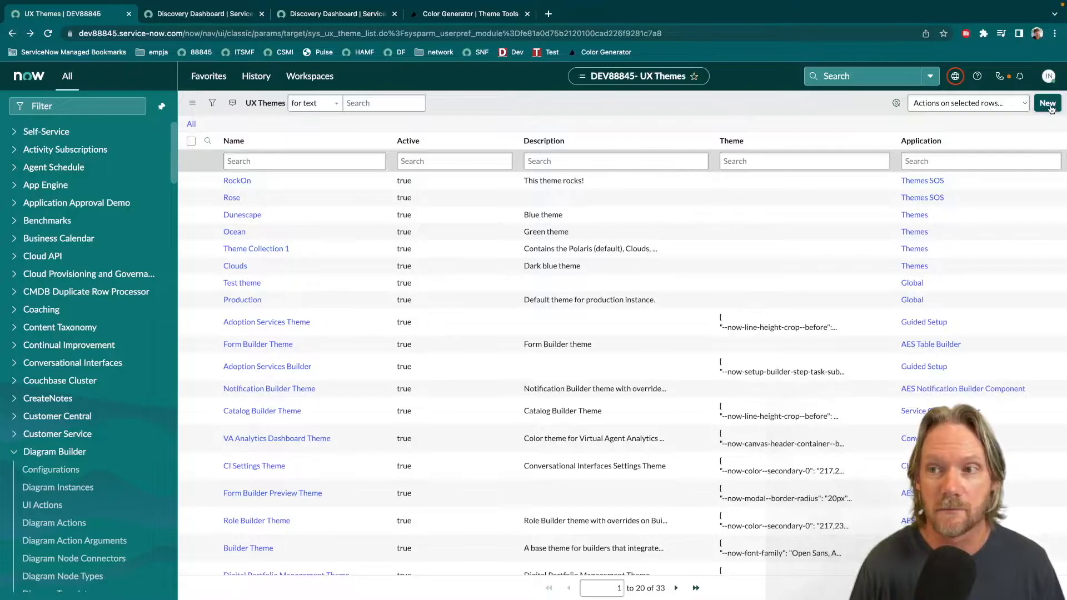
# Create UX theme 'Theme Collection 2' with description 'Contains some themes.'
pyautogui.click(1048, 102)
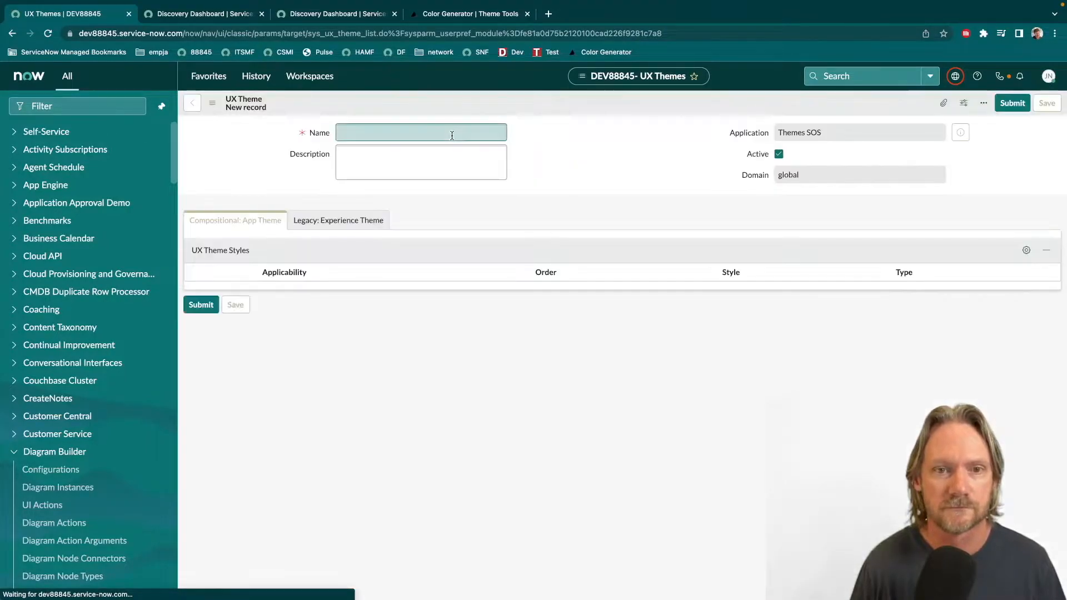
pyautogui.click(421, 133)
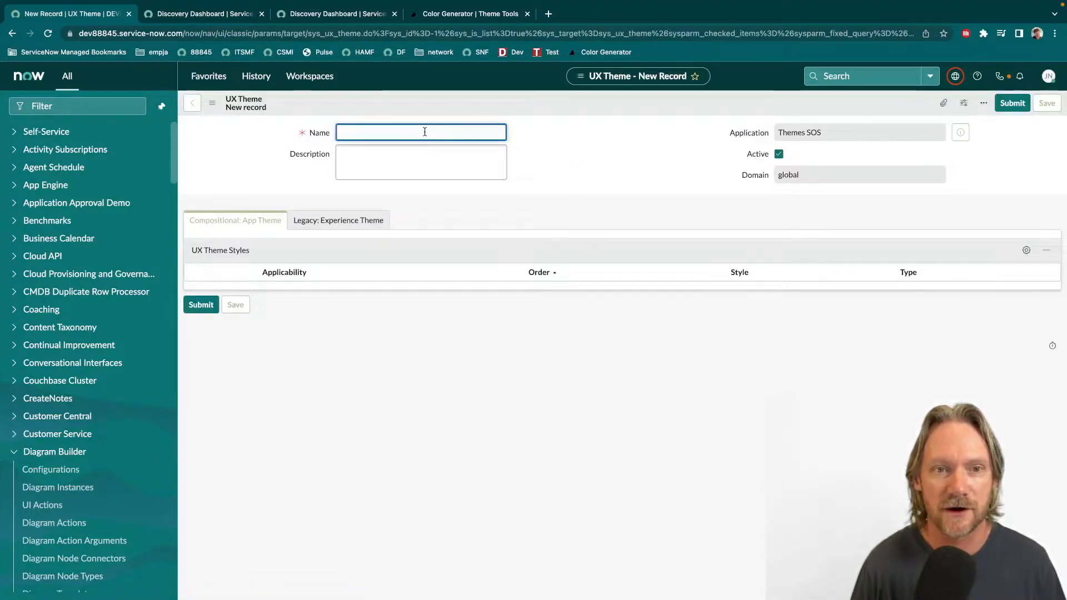
pyautogui.write('Theme Collection 2')
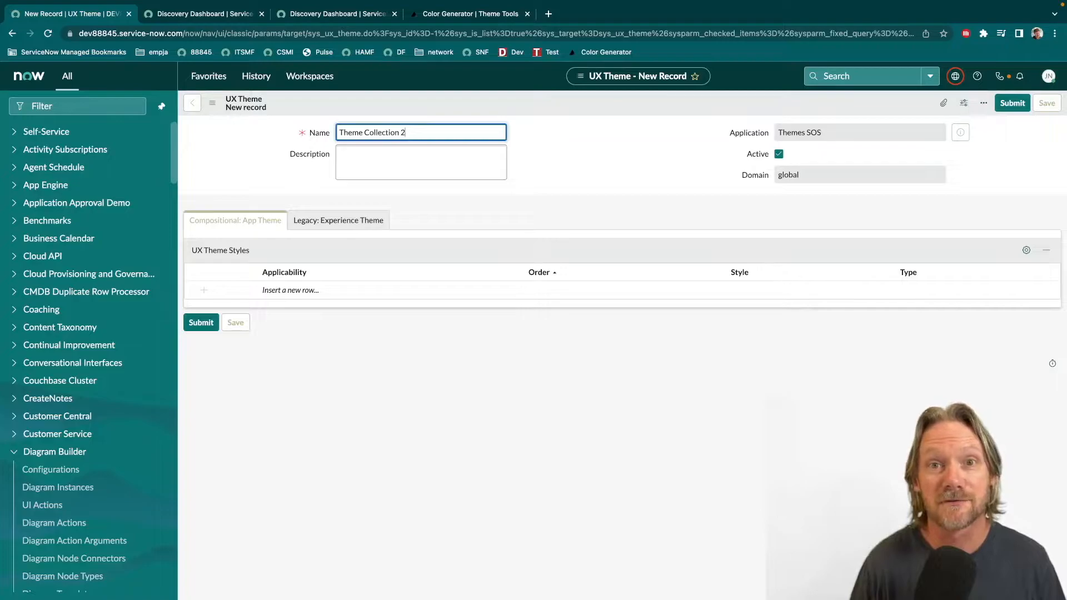
pyautogui.click(420, 163)
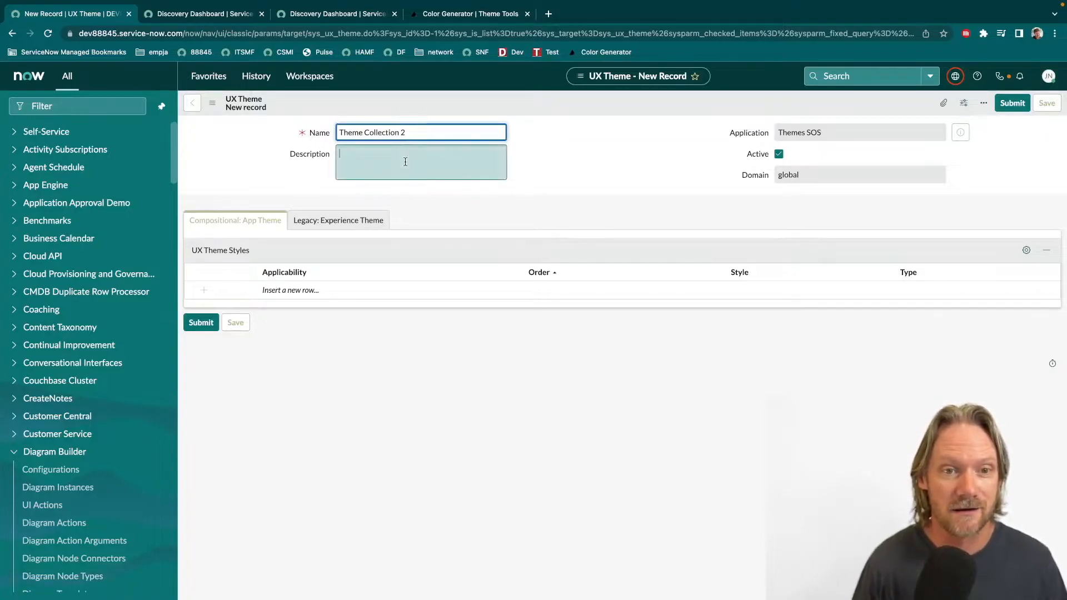
pyautogui.write('Contains')
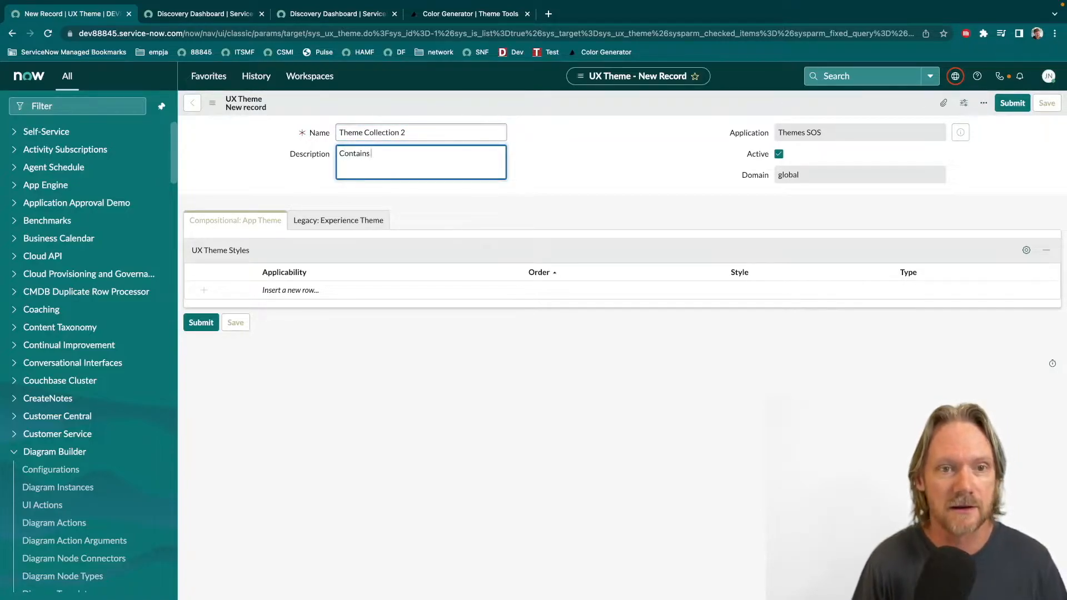
pyautogui.write('some themes.')
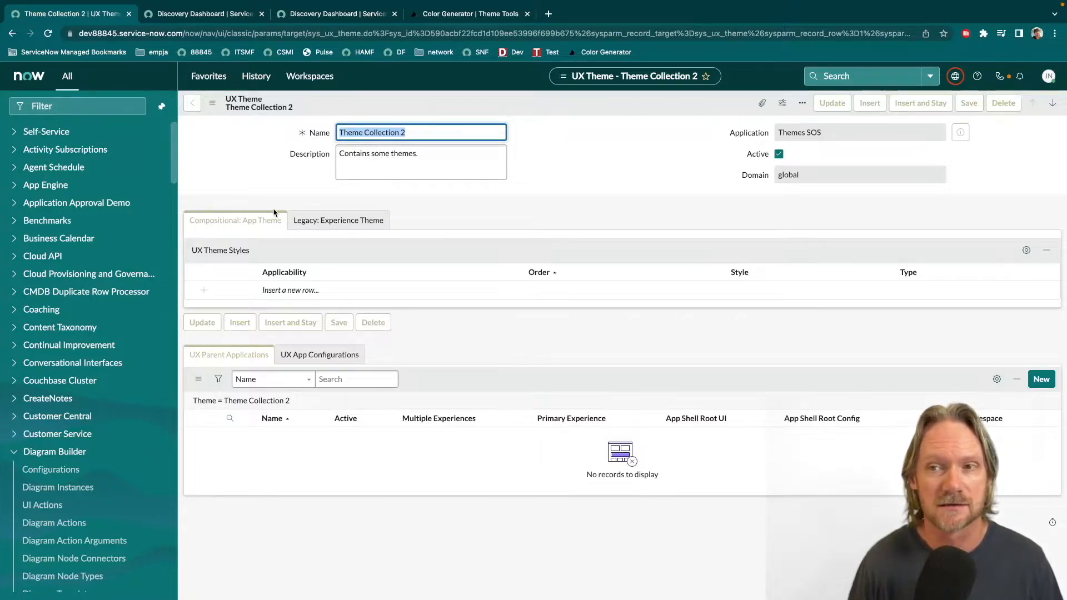
pyautogui.moveTo(1049, 76)
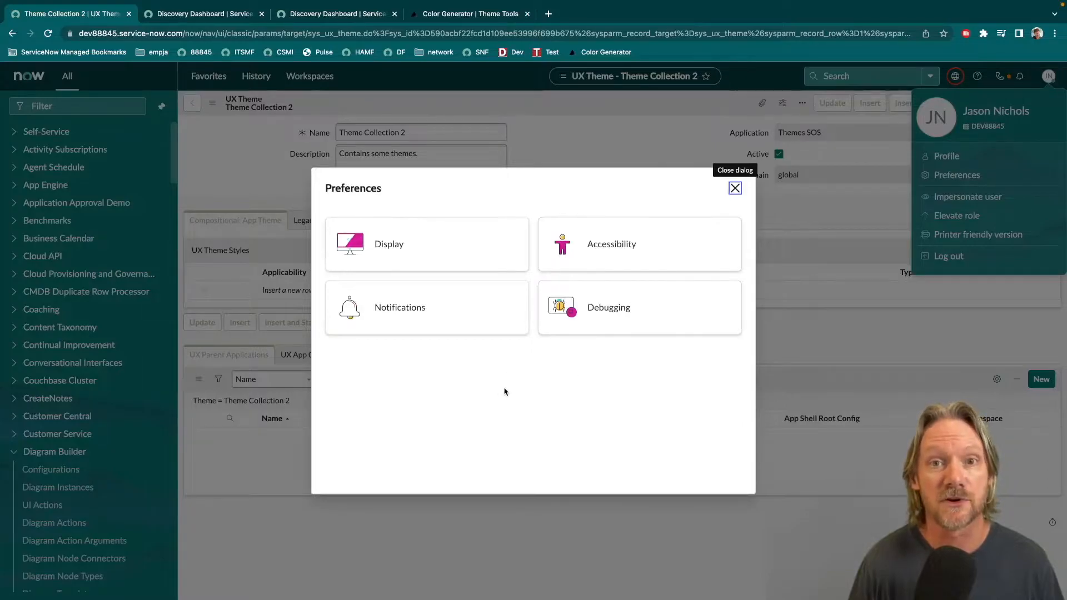
pyautogui.moveTo(668, 285)
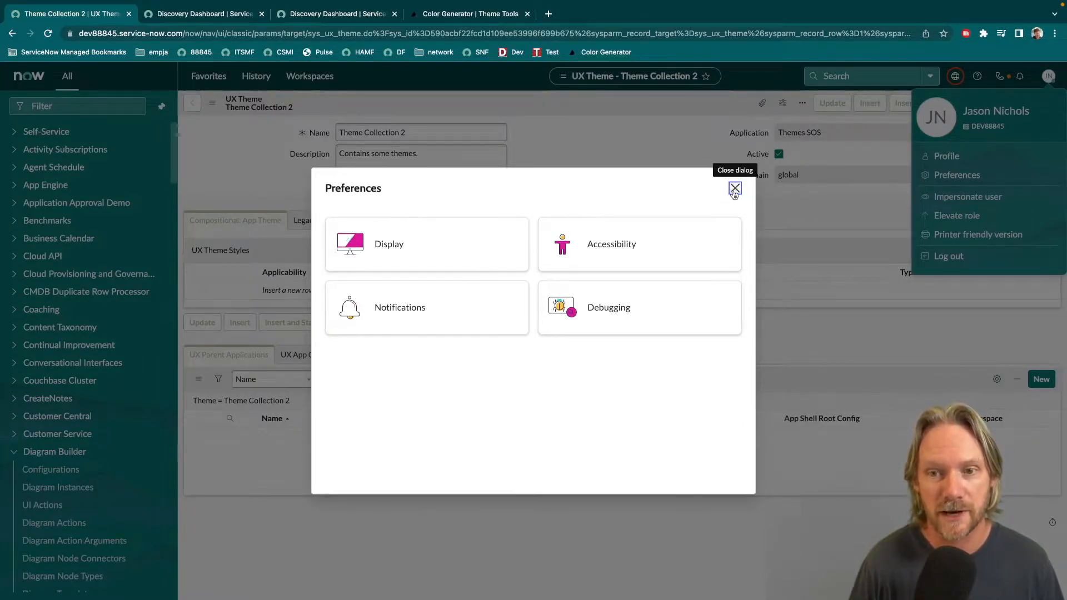
pyautogui.click(735, 189)
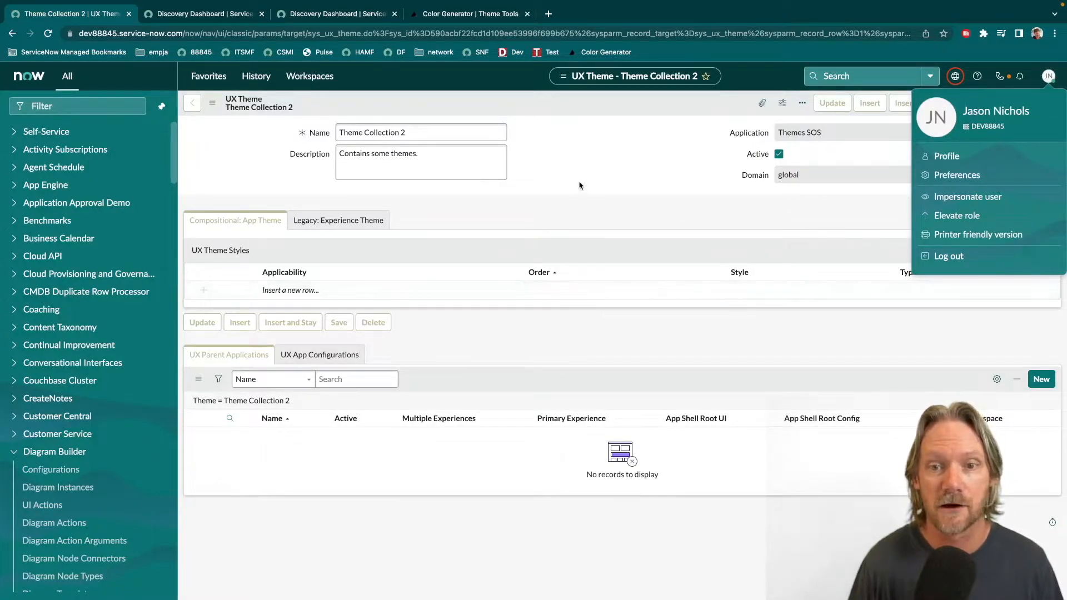
pyautogui.click(431, 289)
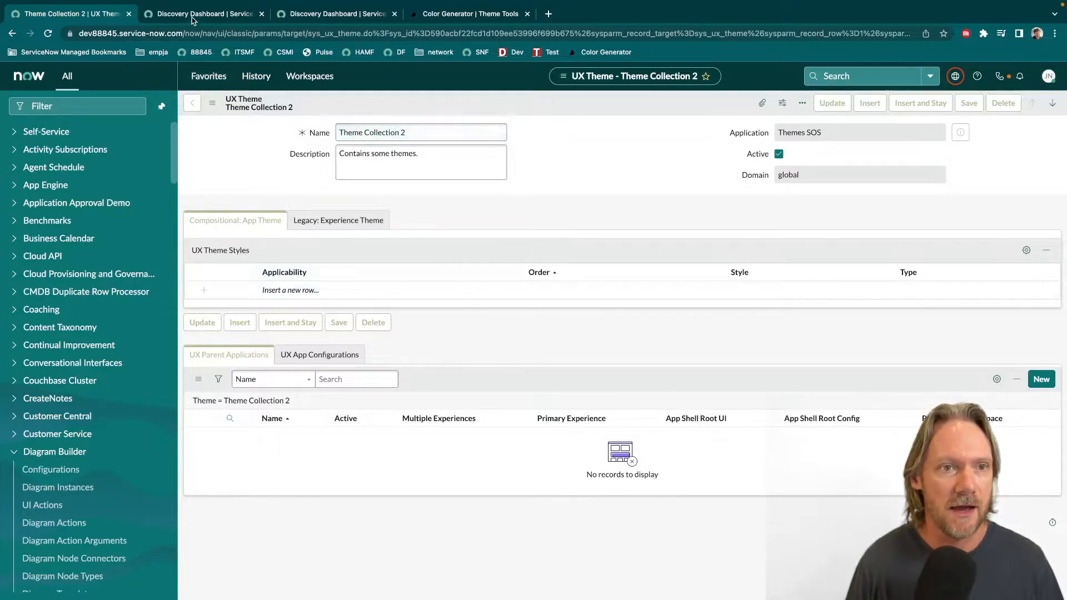
# Navigate from the Discovery Dashboard to Theme Management > Themes via the 'theme' filter
pyautogui.click(202, 13)
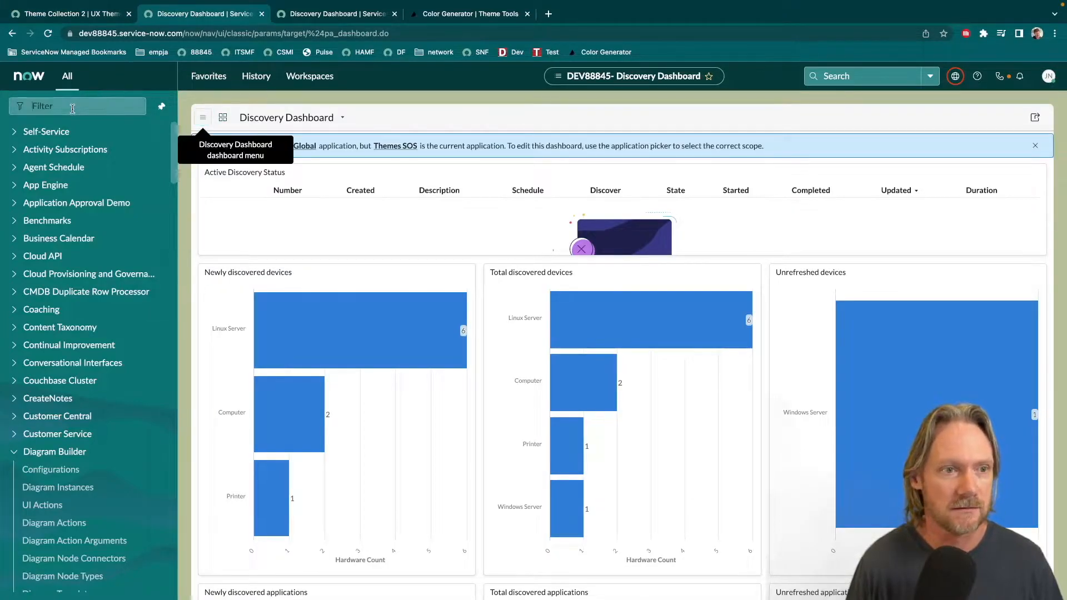
pyautogui.write('theme')
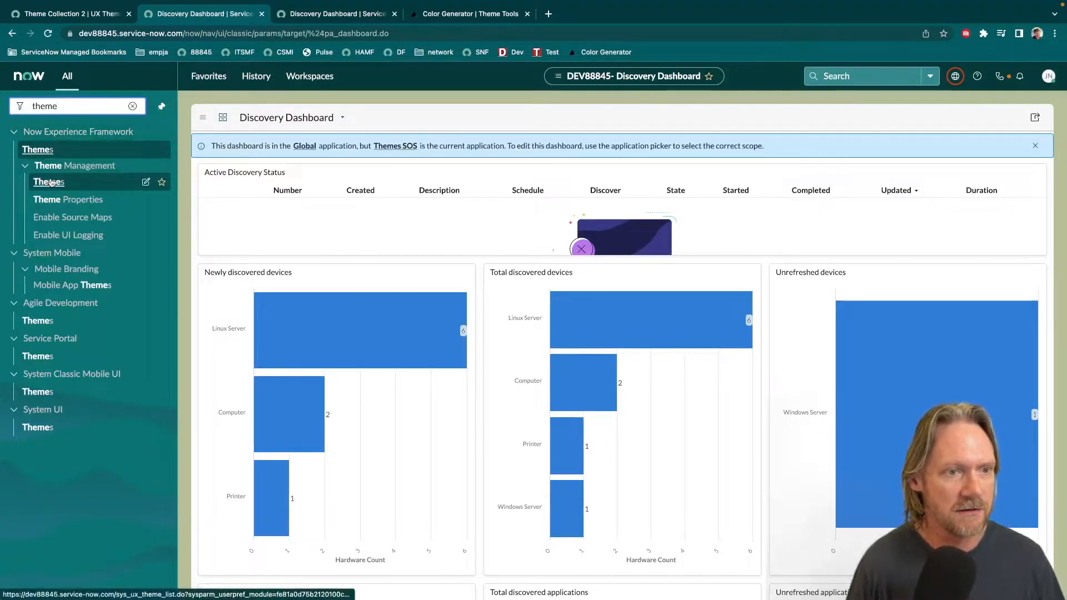
pyautogui.click(48, 182)
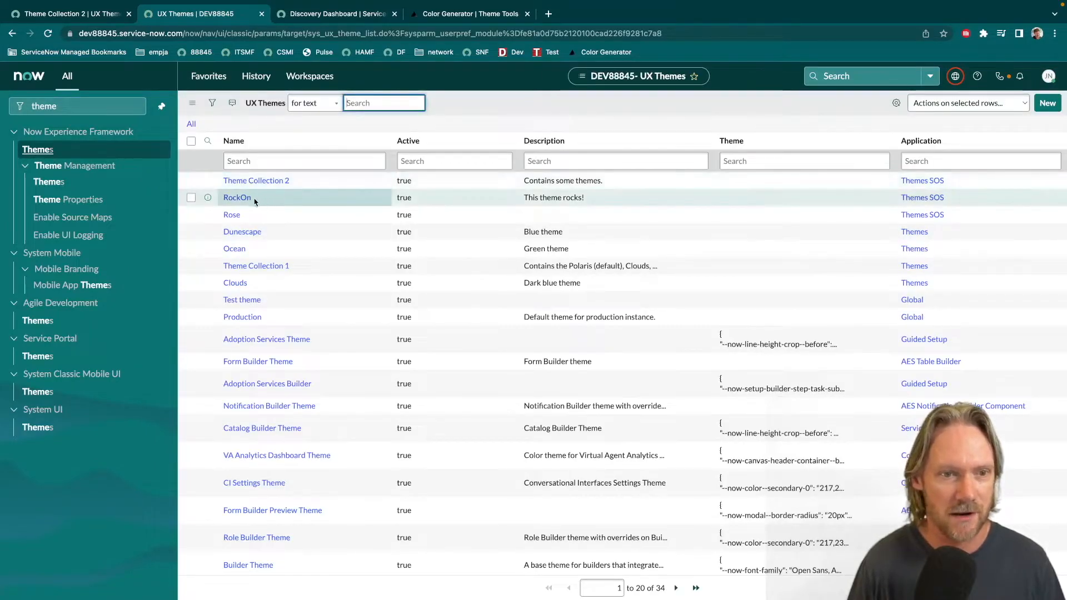
# Open RockOn and then its RockOn style record to view its colour properties JSON
pyautogui.click(237, 198)
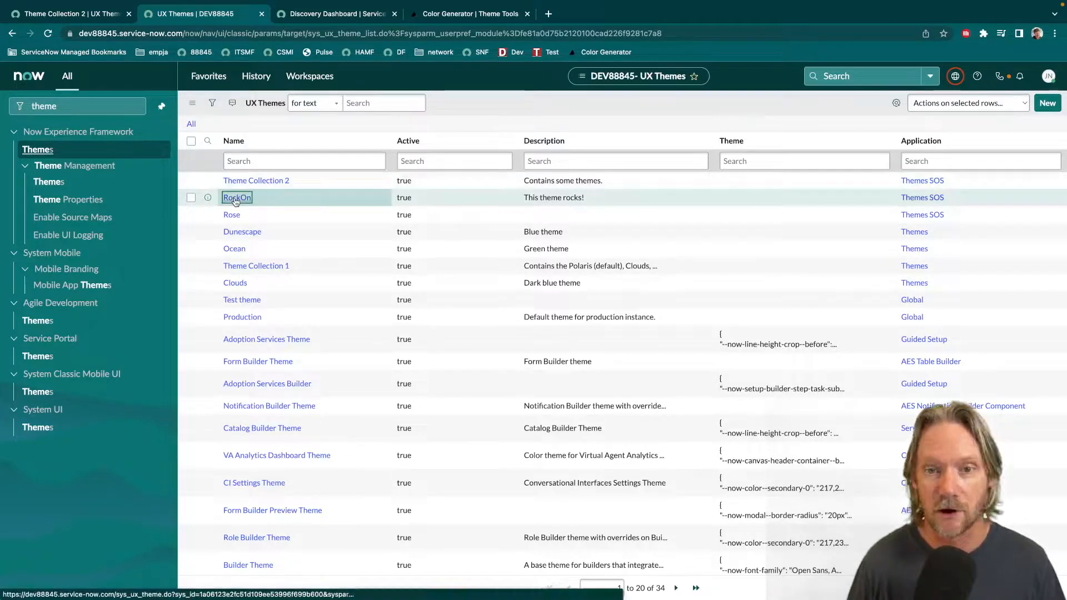
pyautogui.click(236, 198)
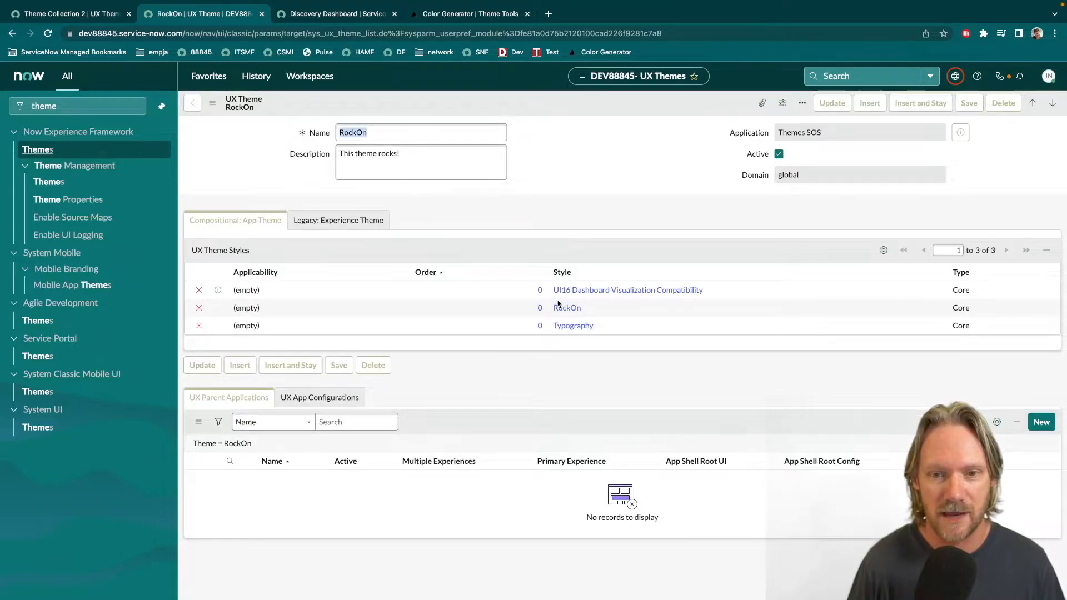
pyautogui.click(567, 308)
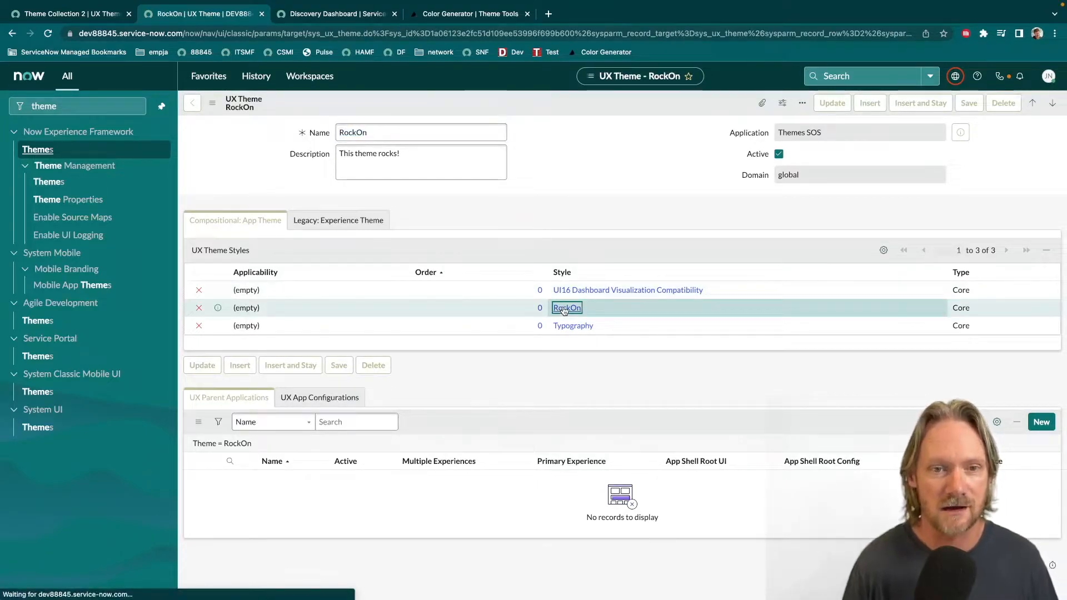
pyautogui.click(566, 308)
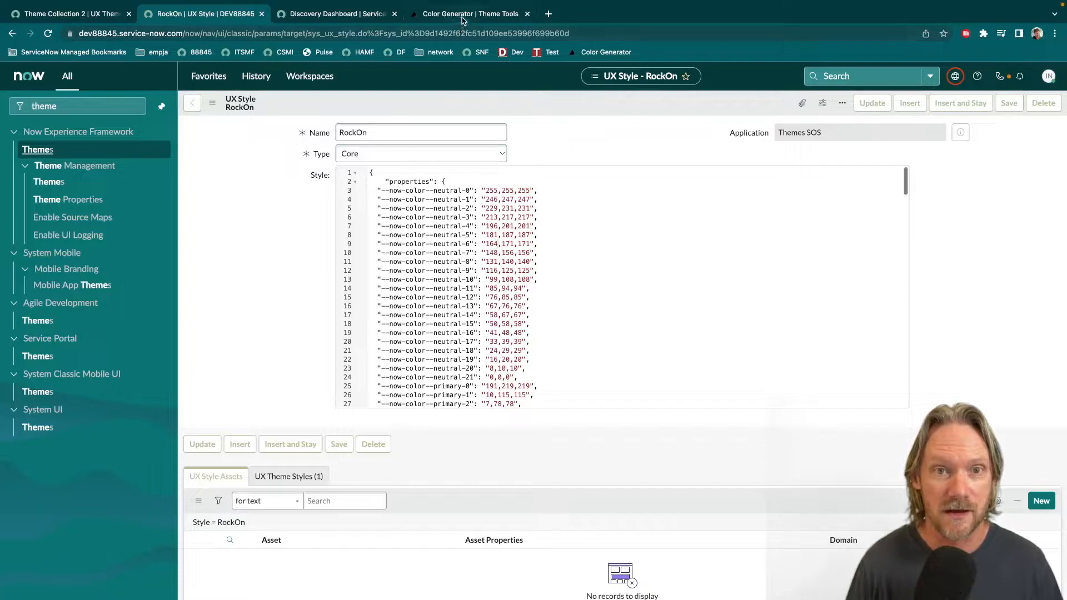
# Copy the Color Generator palette JSON and return to the RockOn style in ServiceNow
pyautogui.click(469, 13)
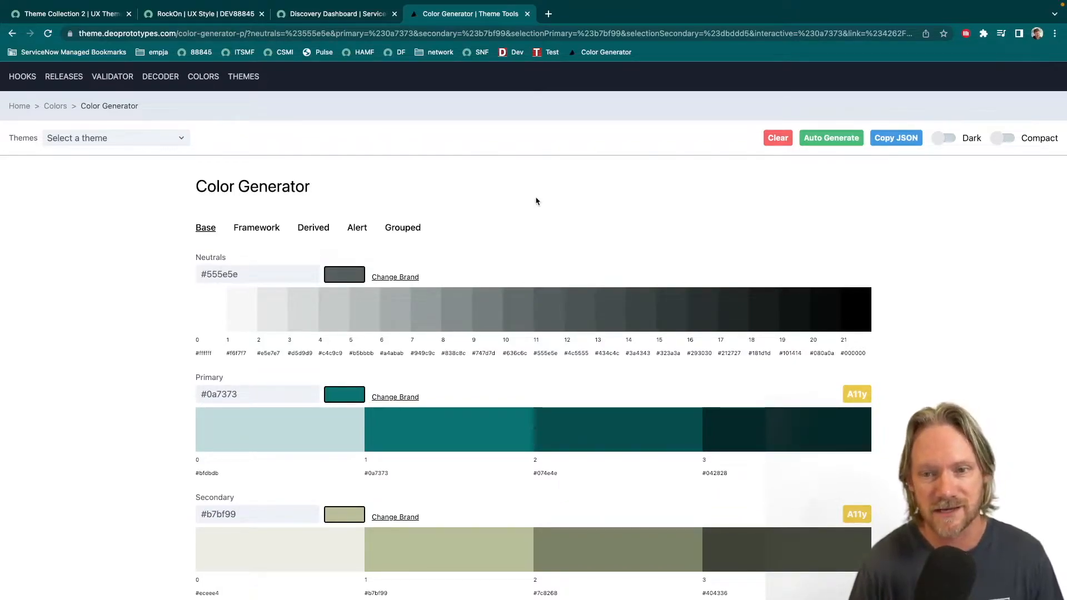
pyautogui.moveTo(522, 208)
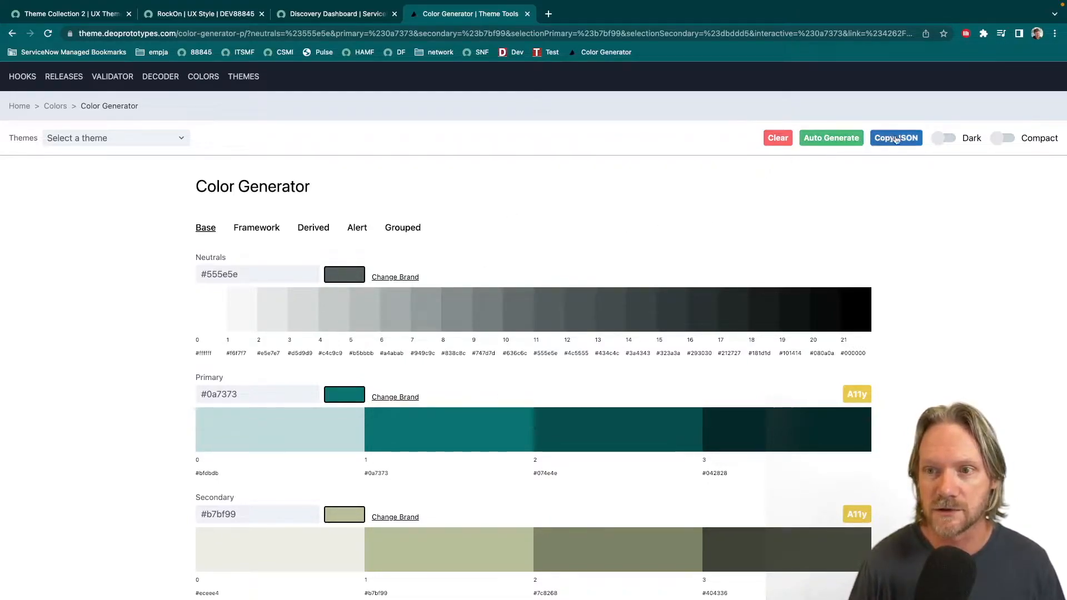
pyautogui.click(896, 138)
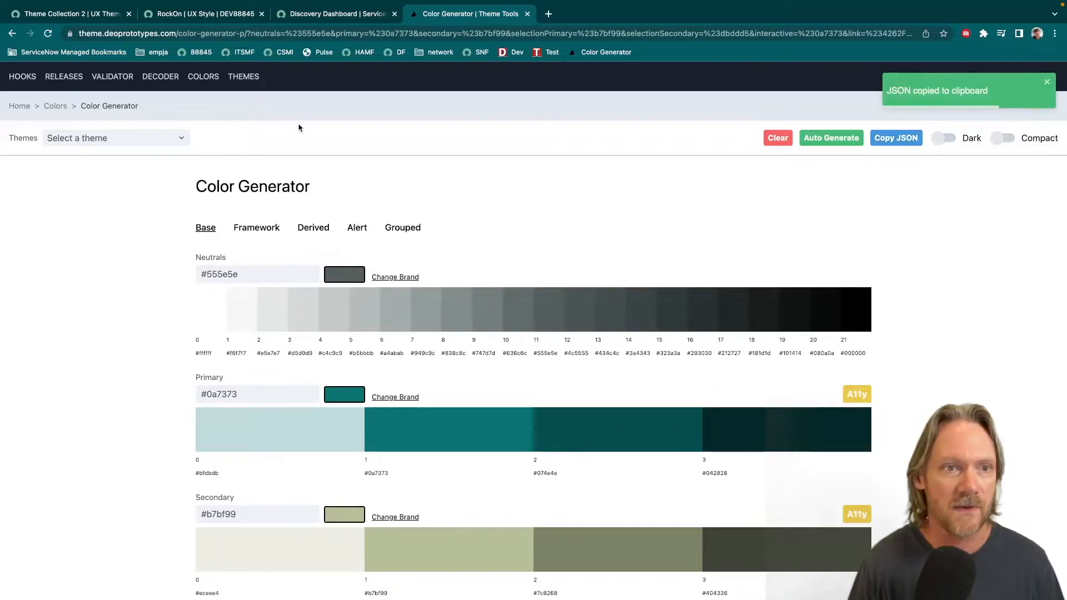
pyautogui.click(201, 13)
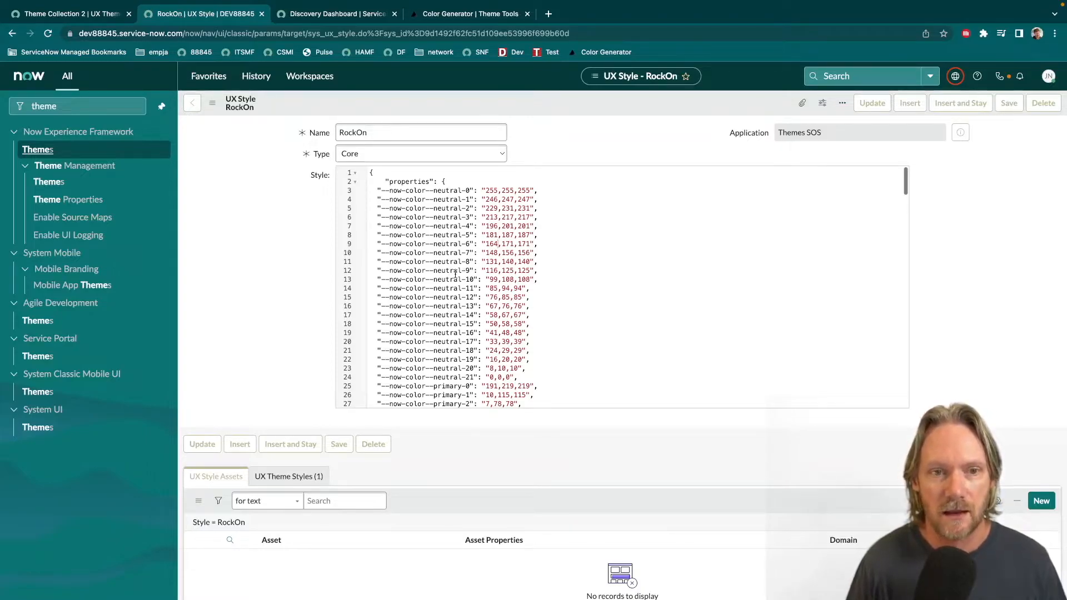
# Change the RockOn style's type from Core to Variant and insert it as a copy
pyautogui.click(421, 153)
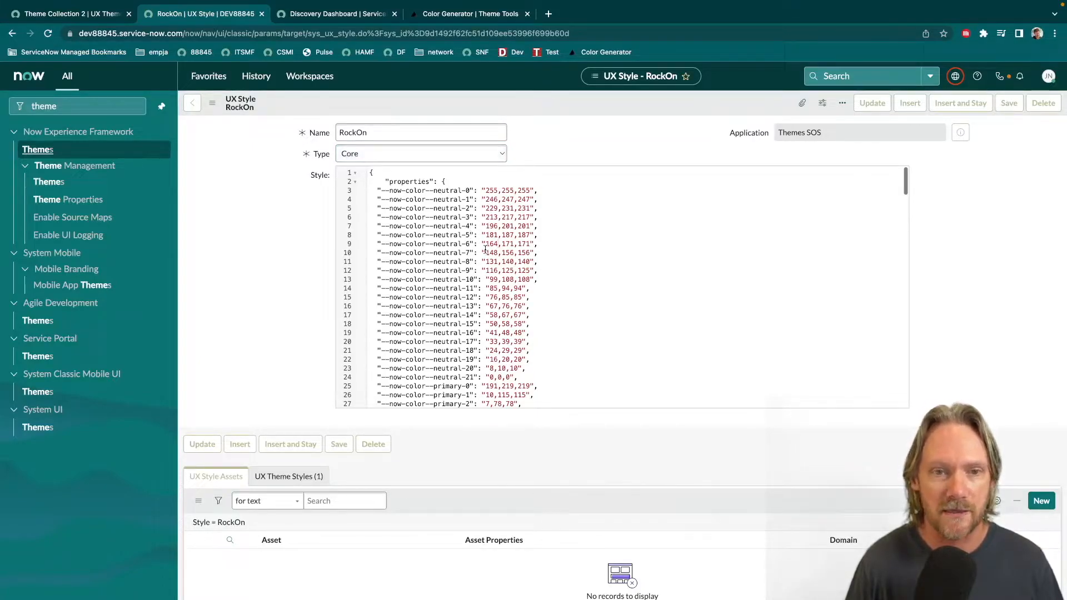
pyautogui.click(420, 153)
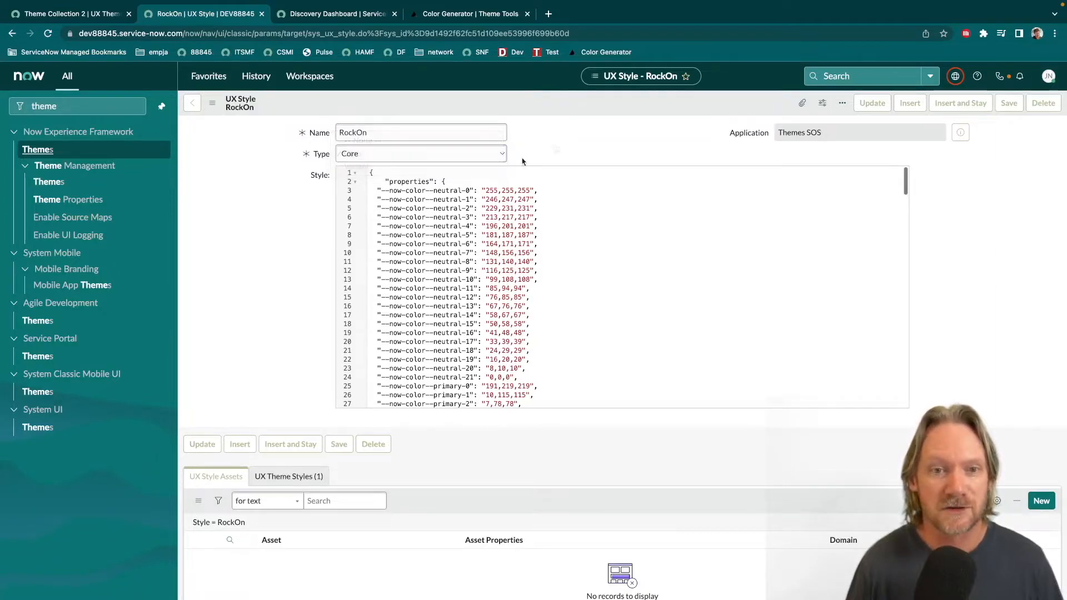
pyautogui.click(421, 154)
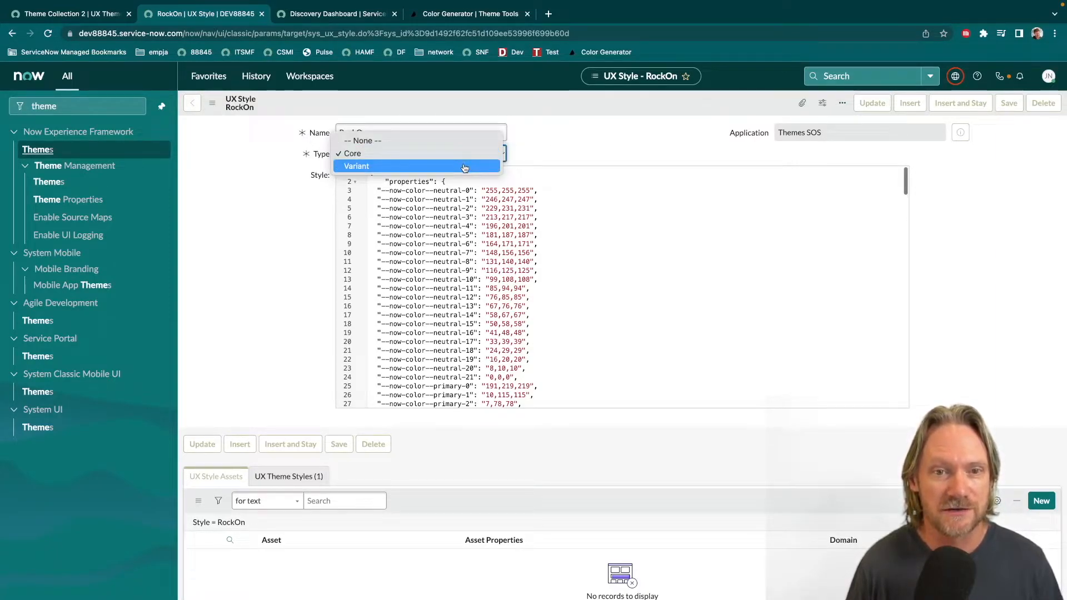
pyautogui.click(356, 166)
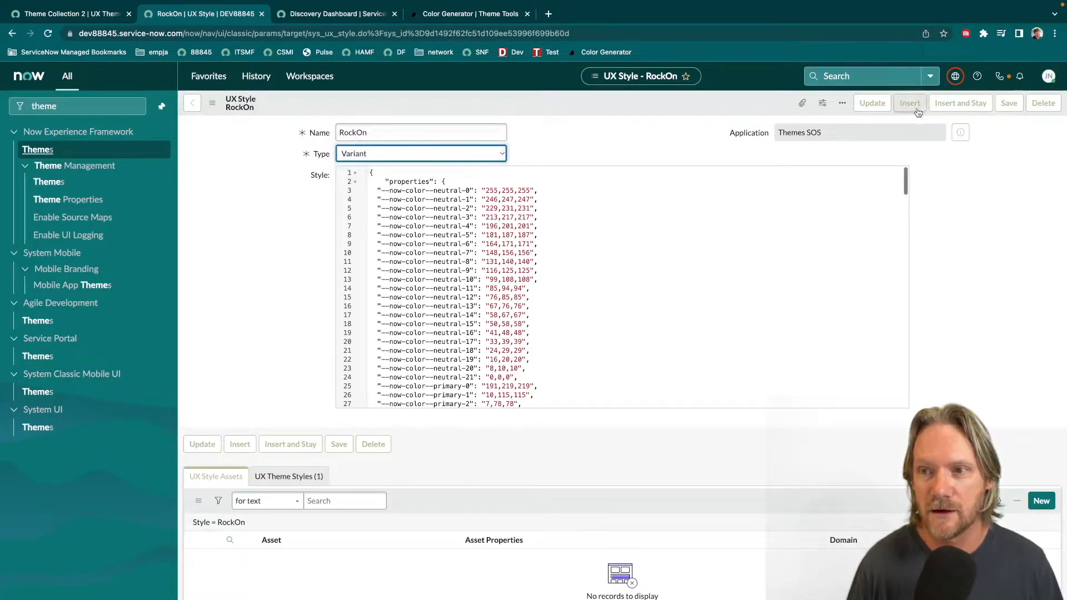
pyautogui.moveTo(910, 102)
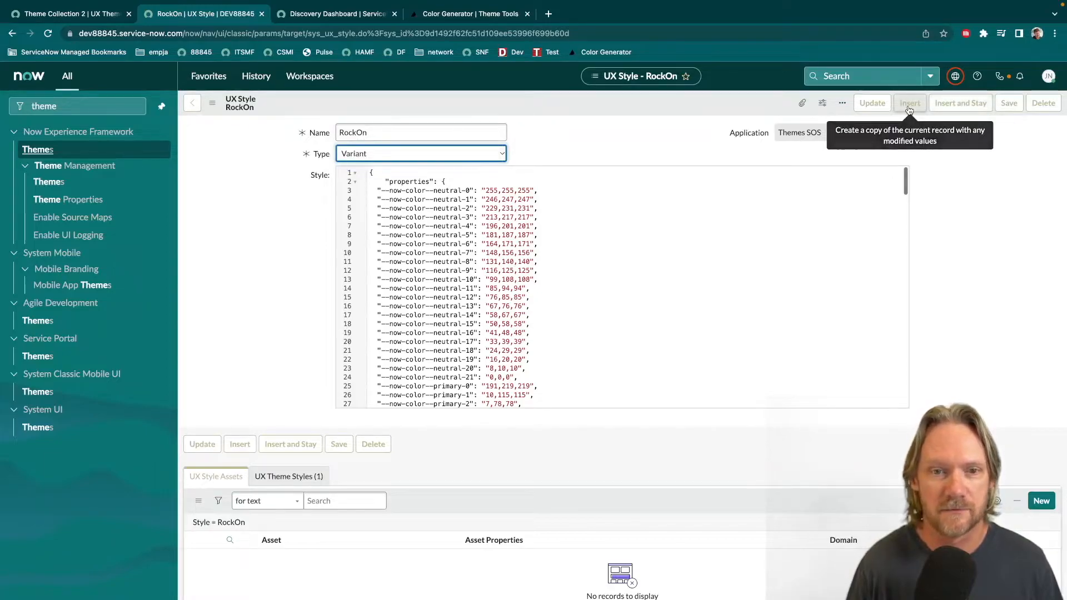
pyautogui.click(910, 102)
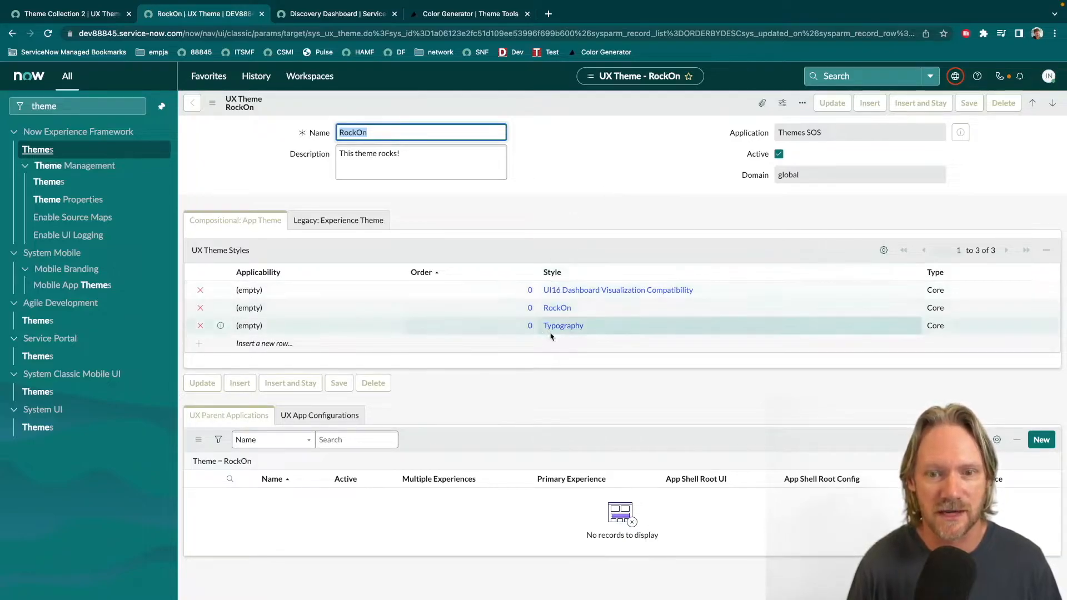
pyautogui.click(408, 161)
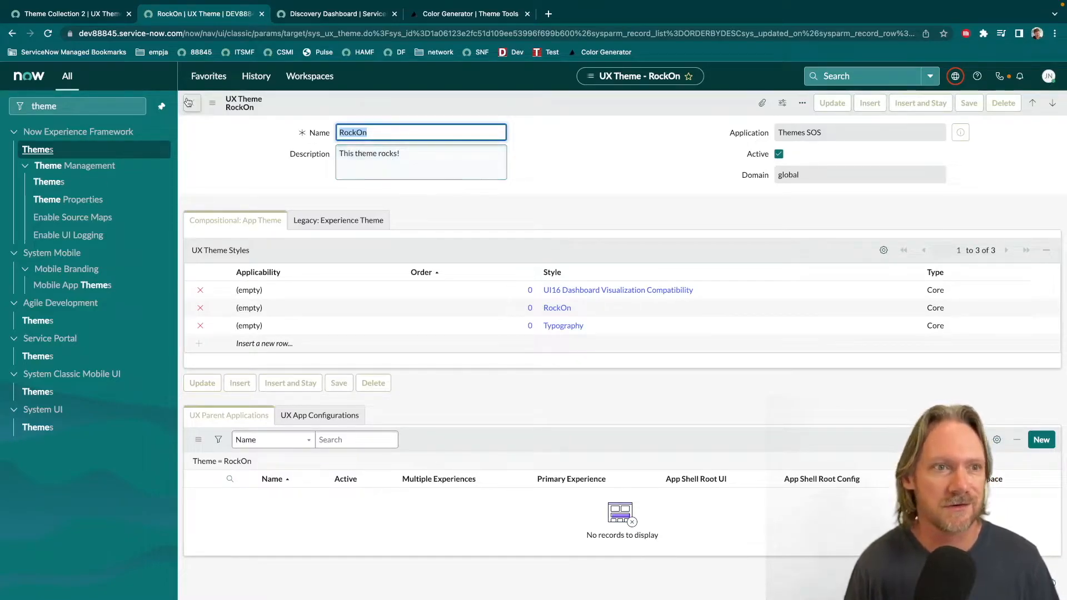
# Add UI16 Dashboard Visualization Compatibility to Theme Collection 2 as a Core style
pyautogui.click(64, 13)
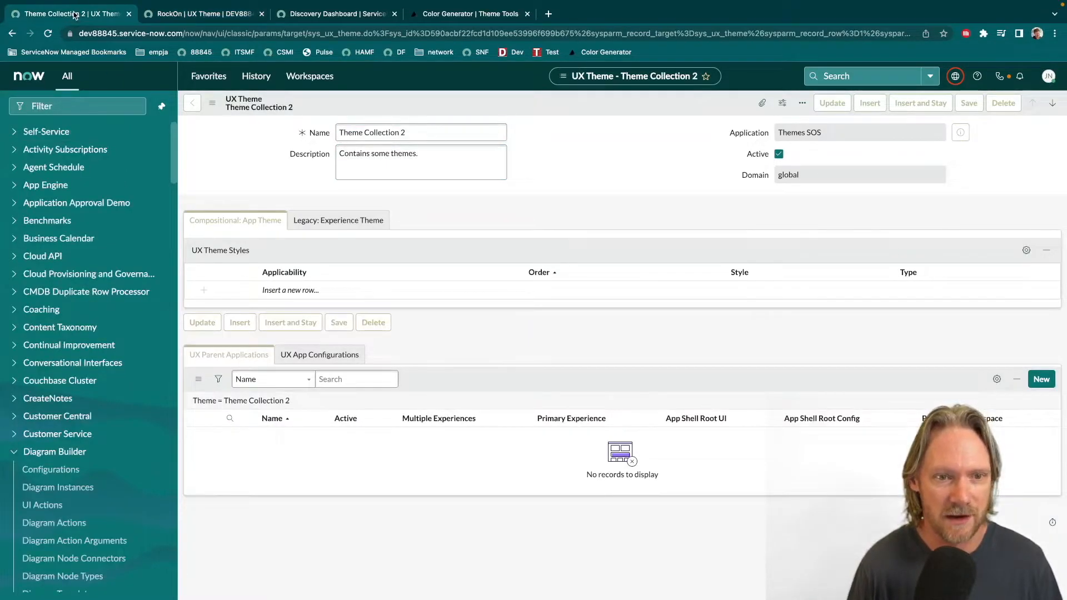
pyautogui.click(307, 290)
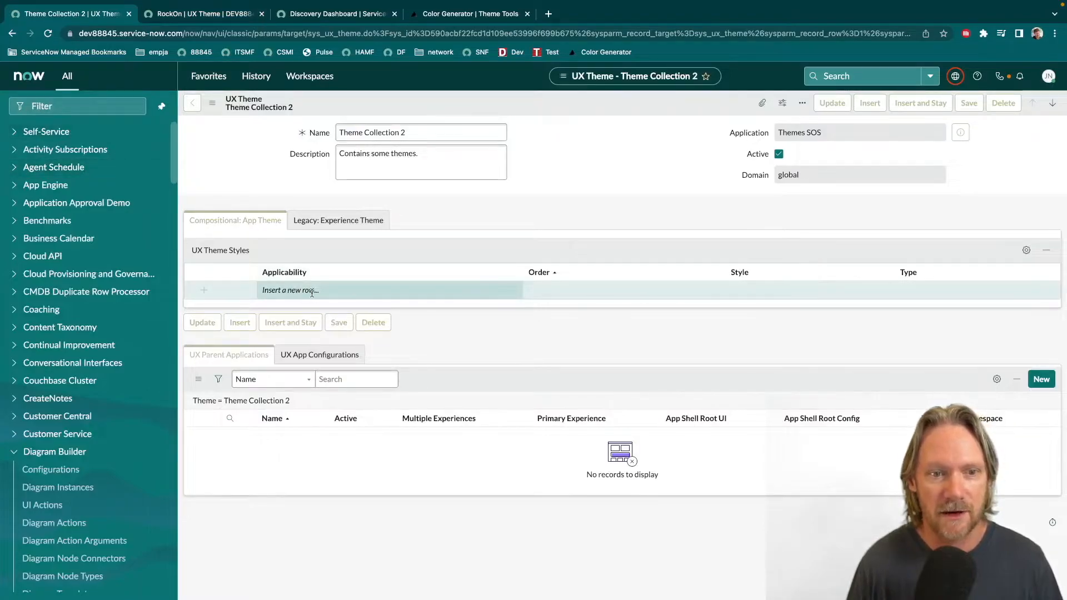
pyautogui.click(302, 290)
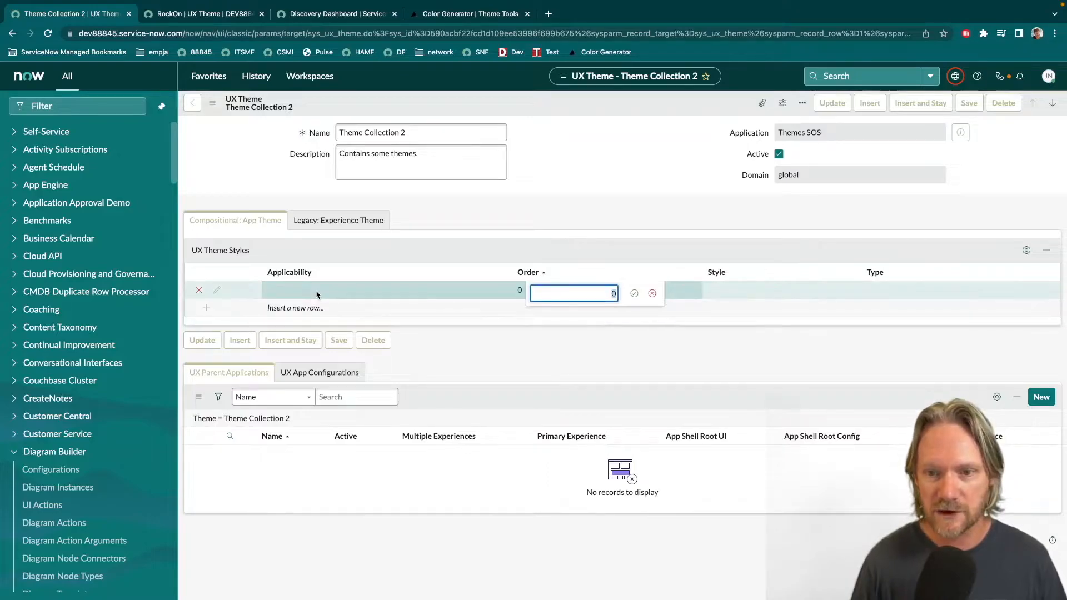
pyautogui.click(748, 290)
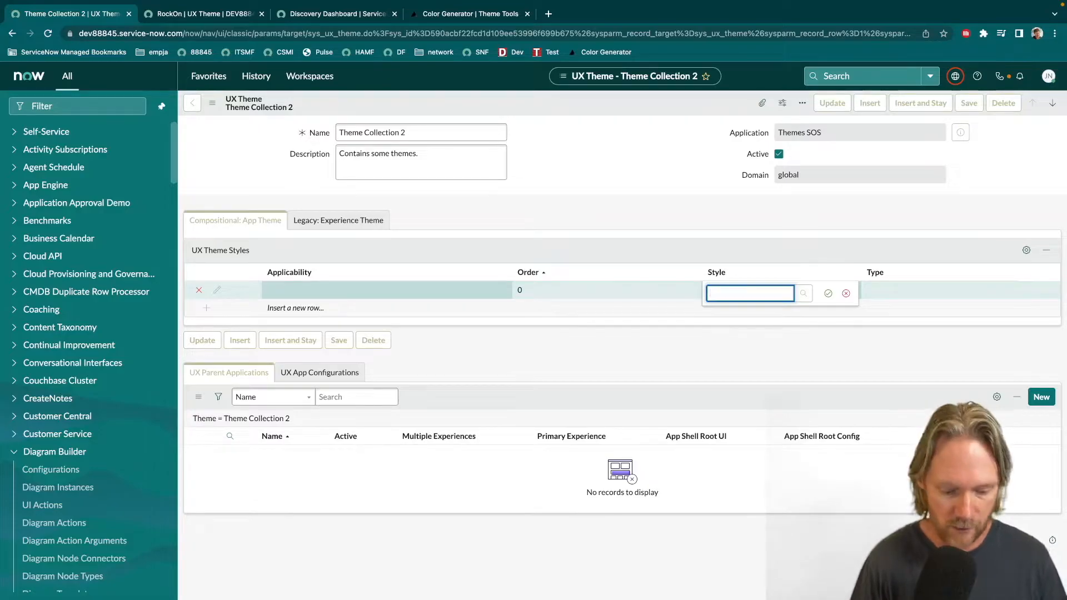
pyautogui.write('ui')
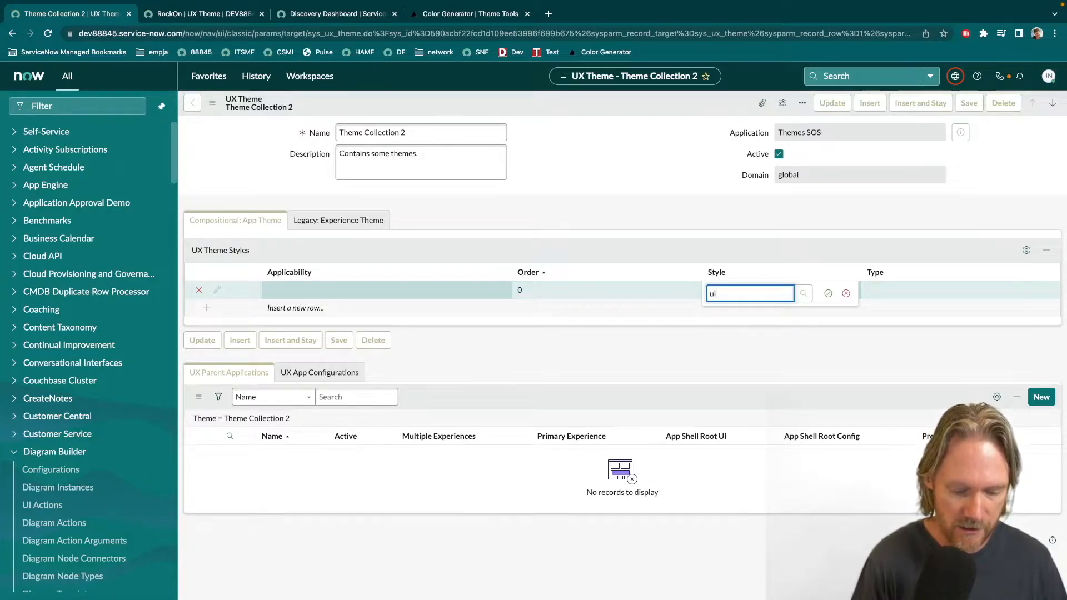
pyautogui.write('ui')
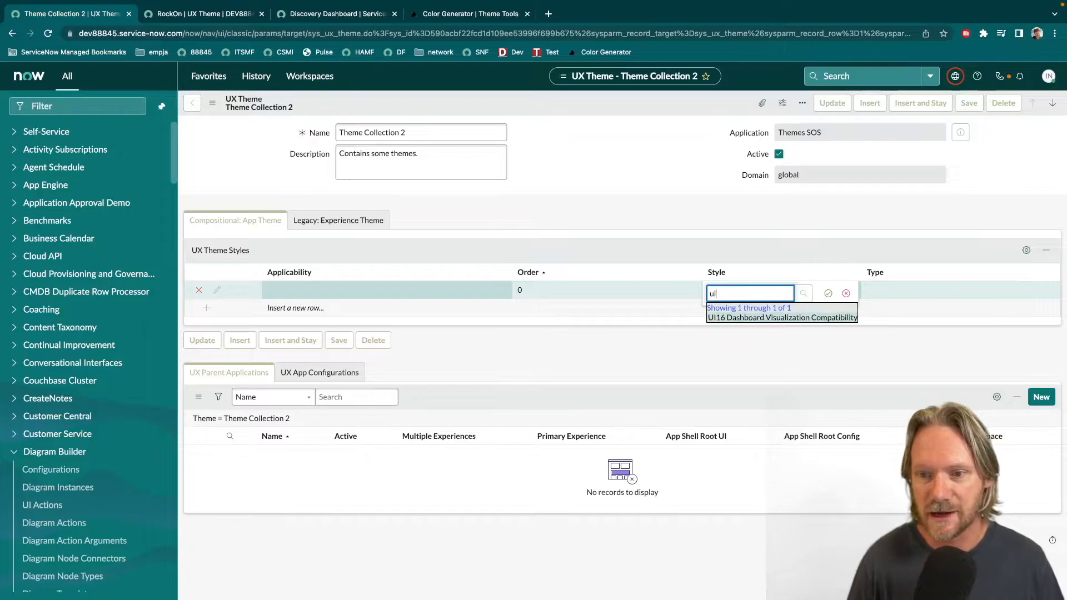
pyautogui.click(782, 317)
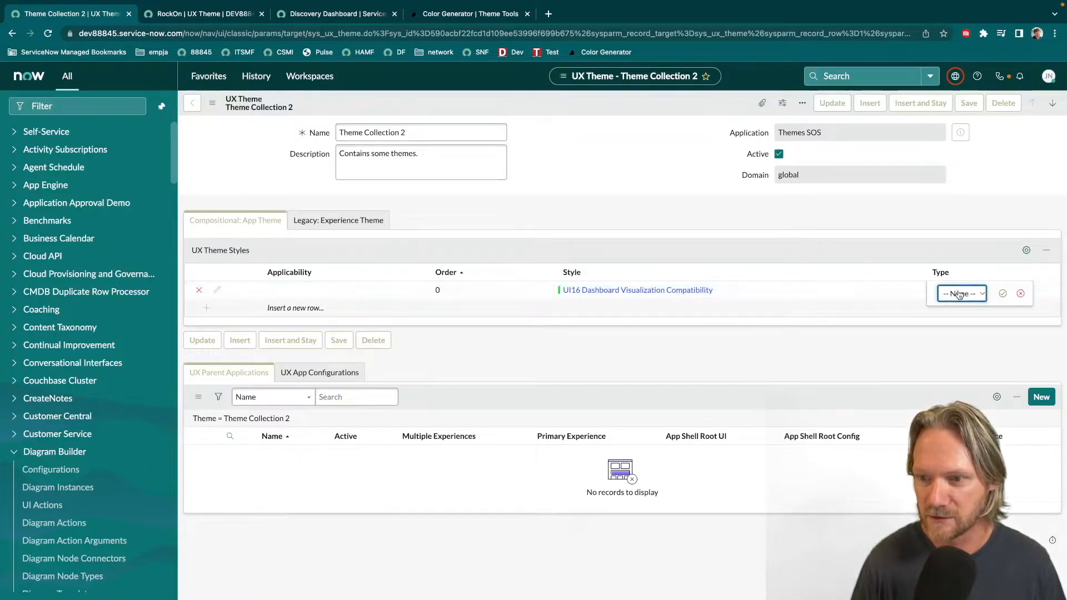
pyautogui.click(961, 294)
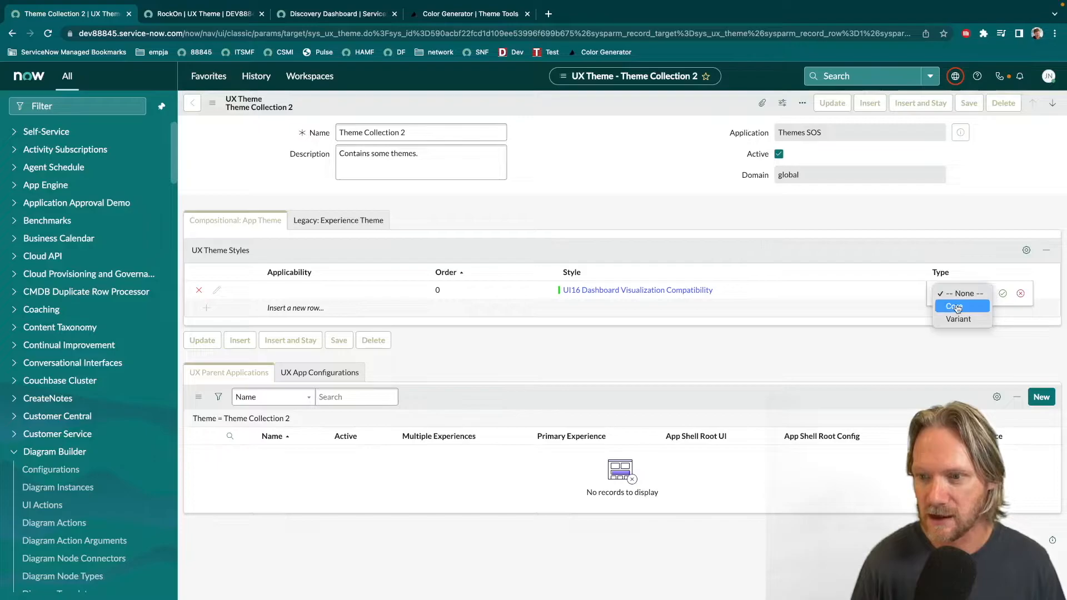
pyautogui.click(956, 307)
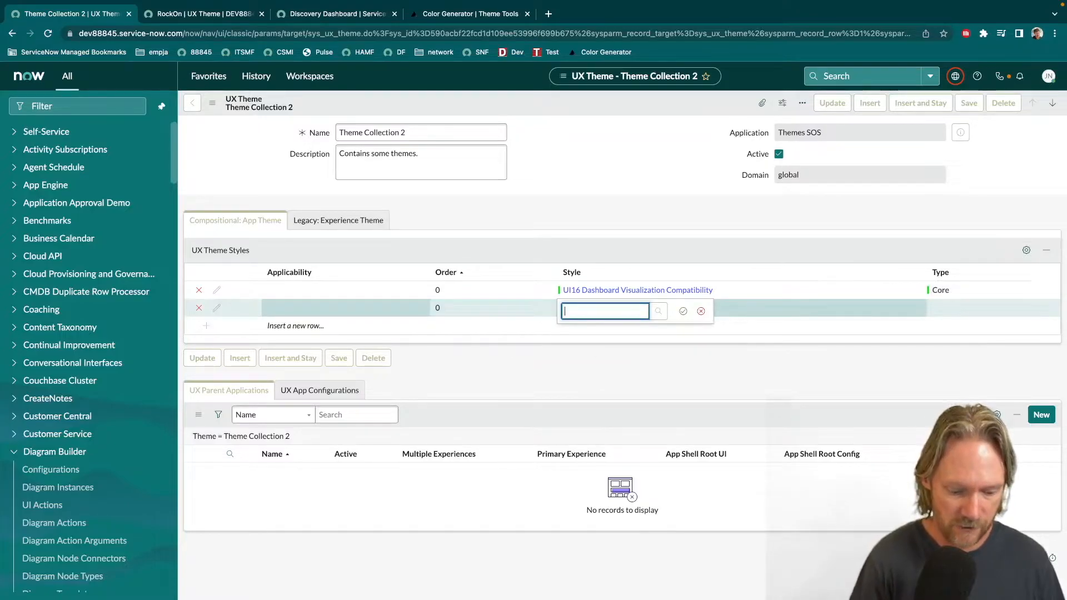
# Add Typography and Polaris to Theme Collection 2, both as Core styles
pyautogui.write('ty')
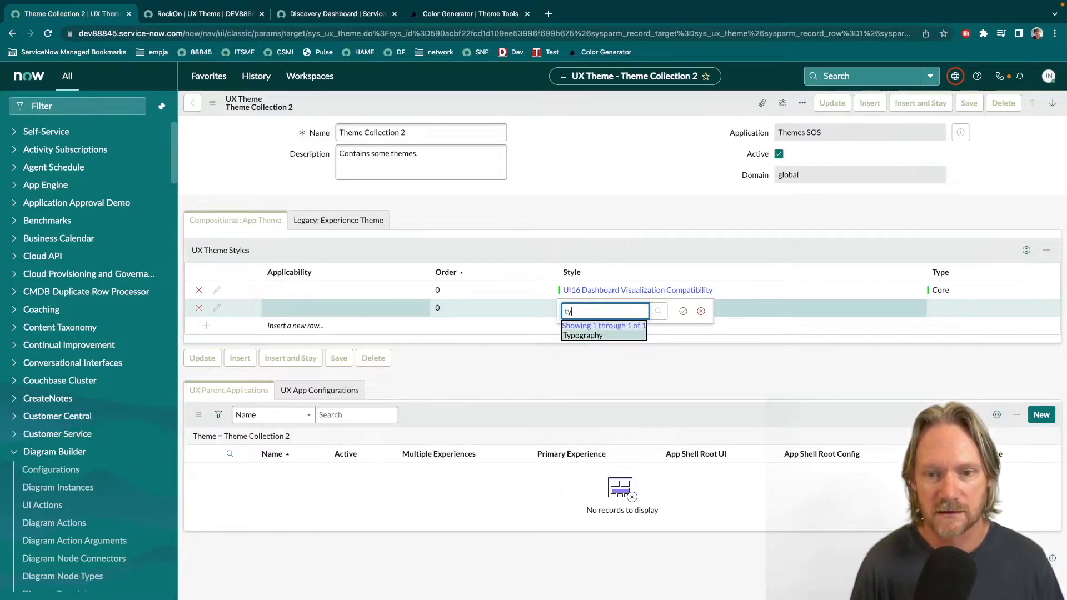
pyautogui.click(582, 335)
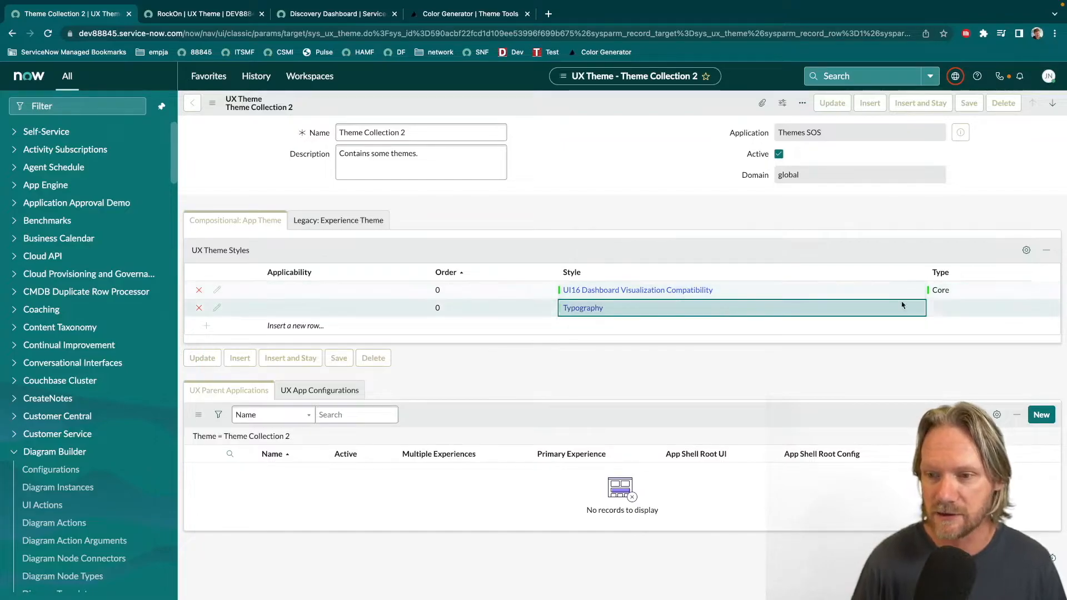
pyautogui.click(987, 308)
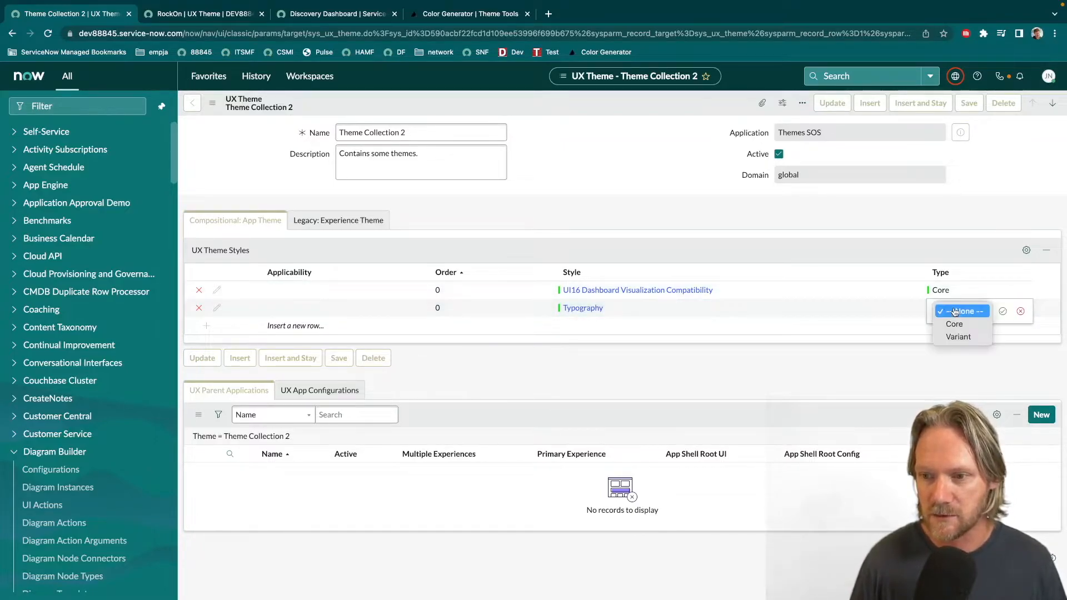
pyautogui.click(954, 324)
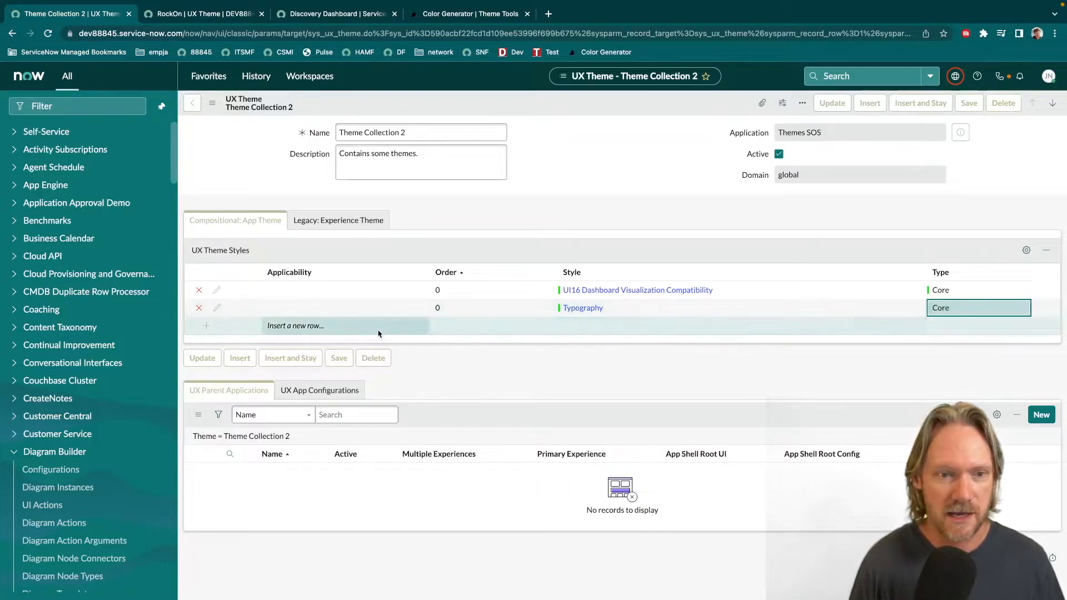
pyautogui.click(296, 325)
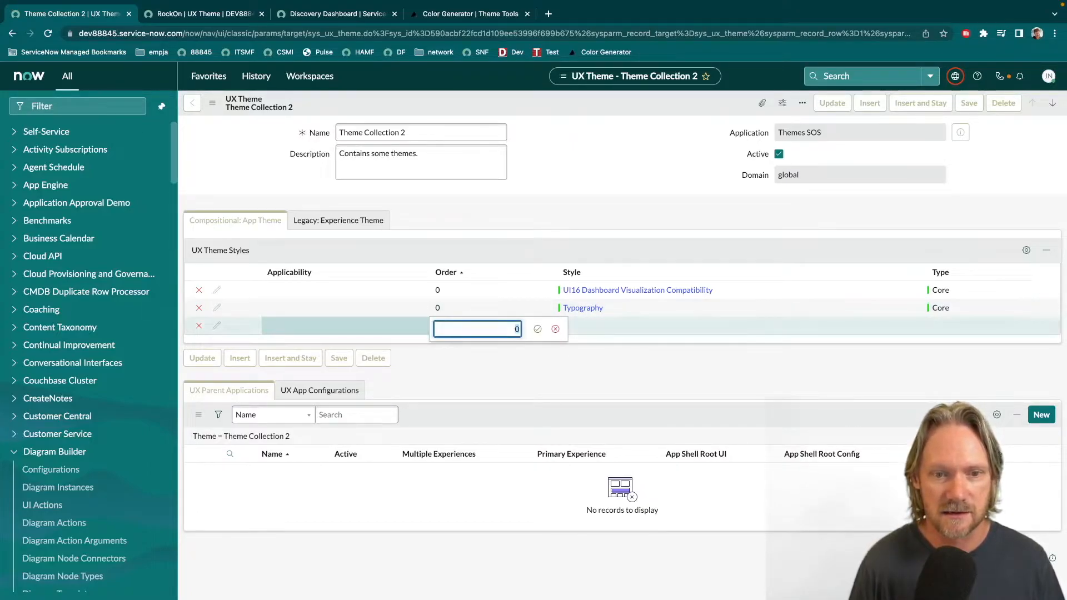
pyautogui.write('pol')
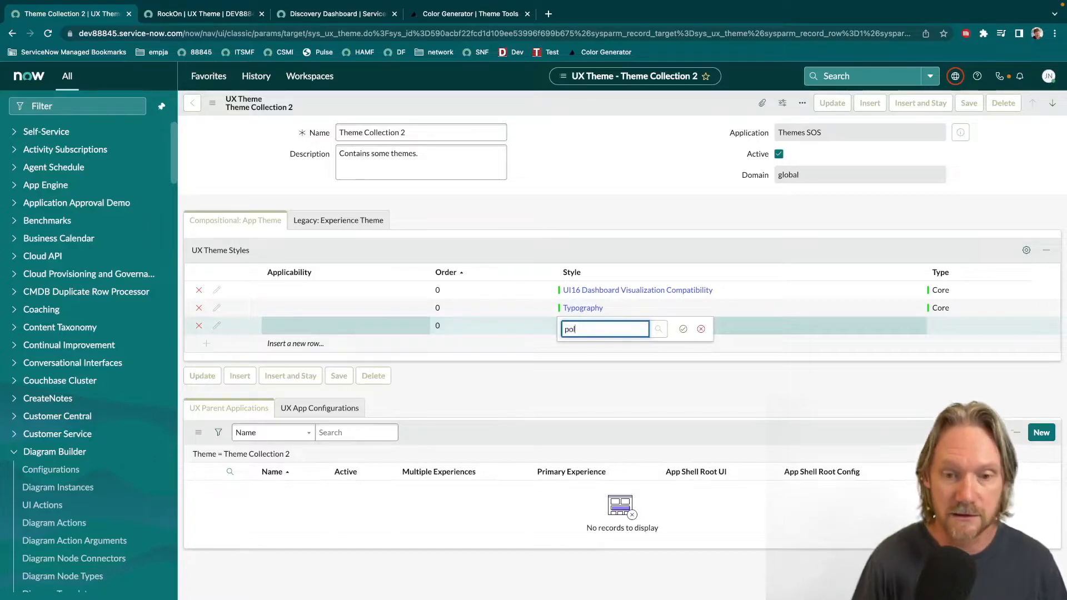
pyautogui.write('Polaris')
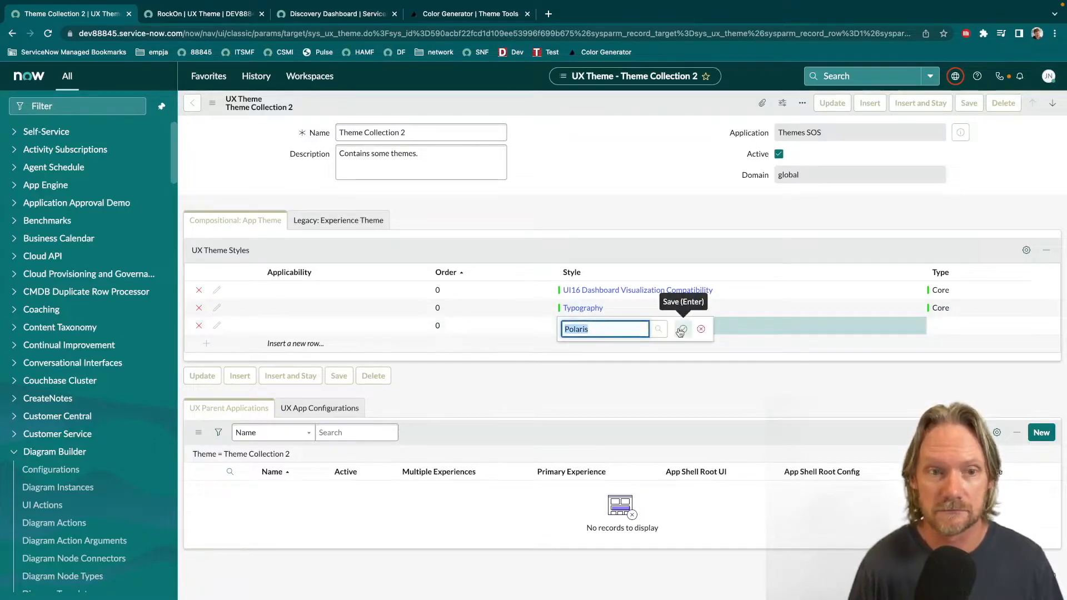
pyautogui.click(682, 331)
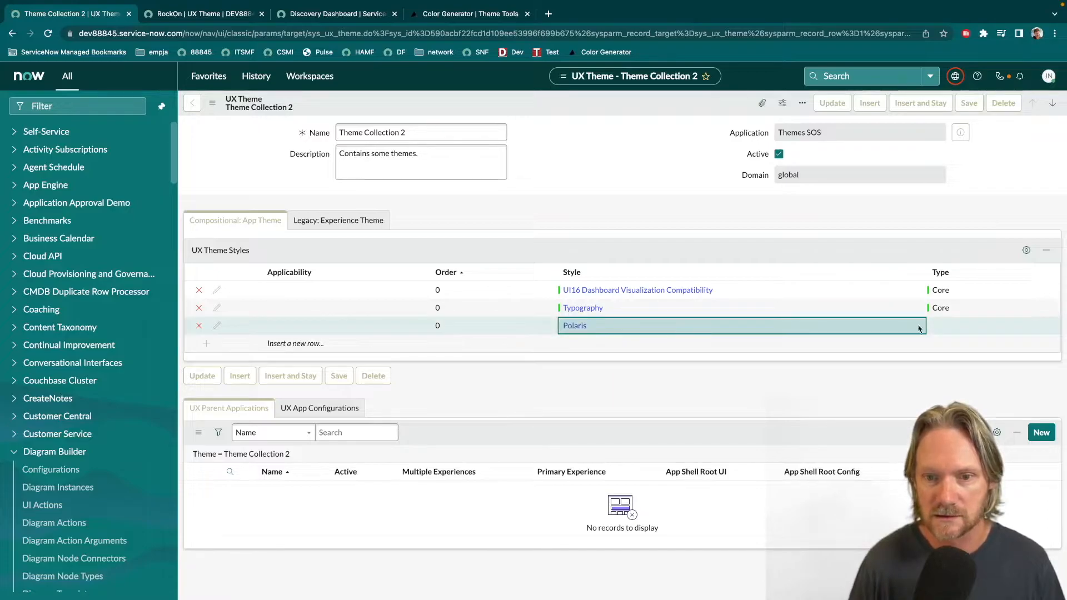
pyautogui.click(987, 326)
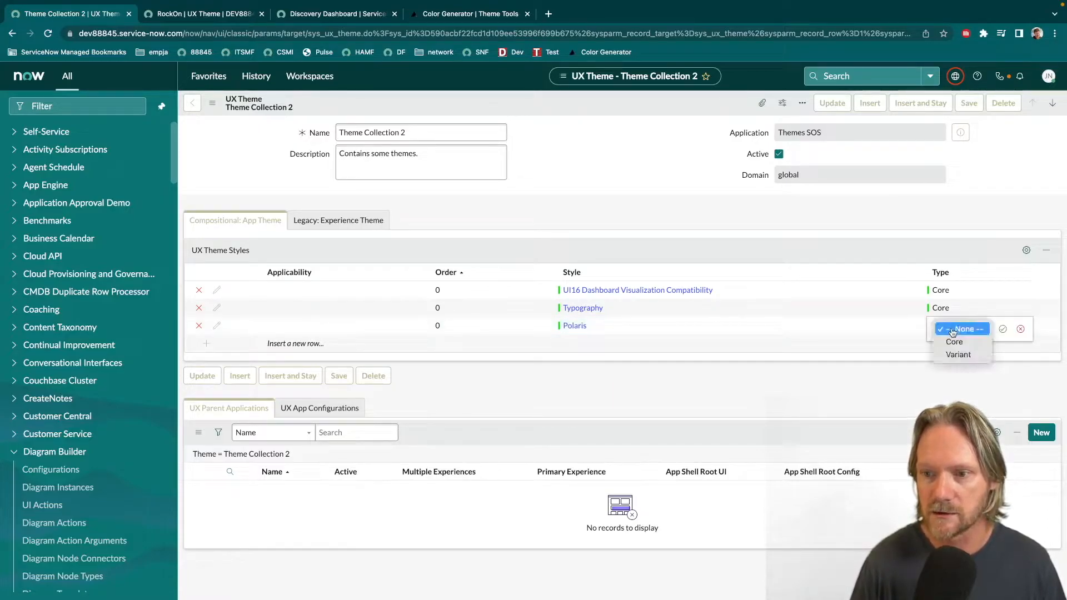
pyautogui.click(955, 341)
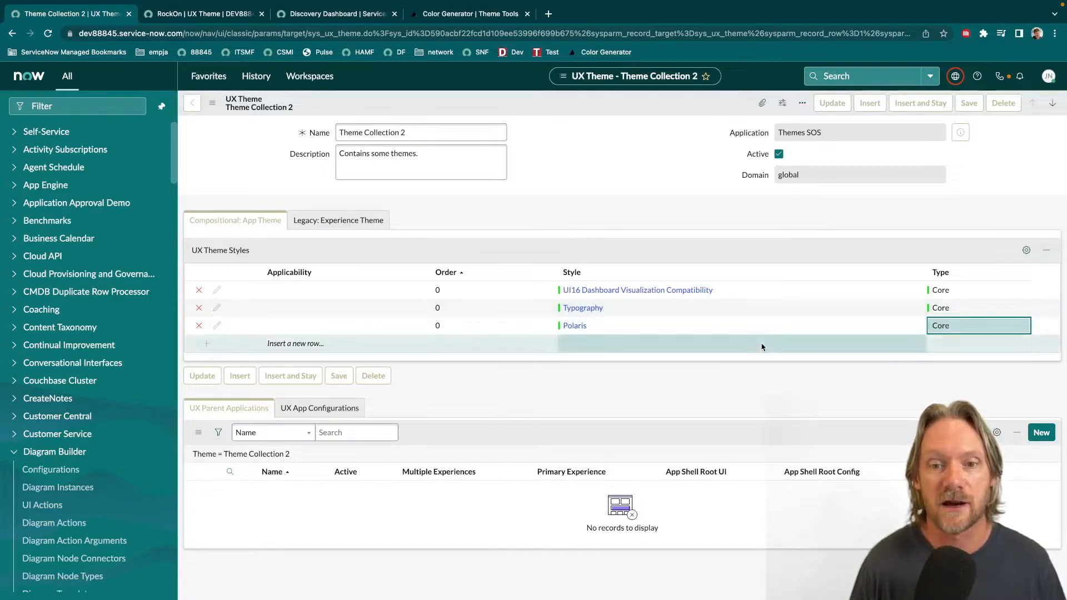
pyautogui.moveTo(729, 344)
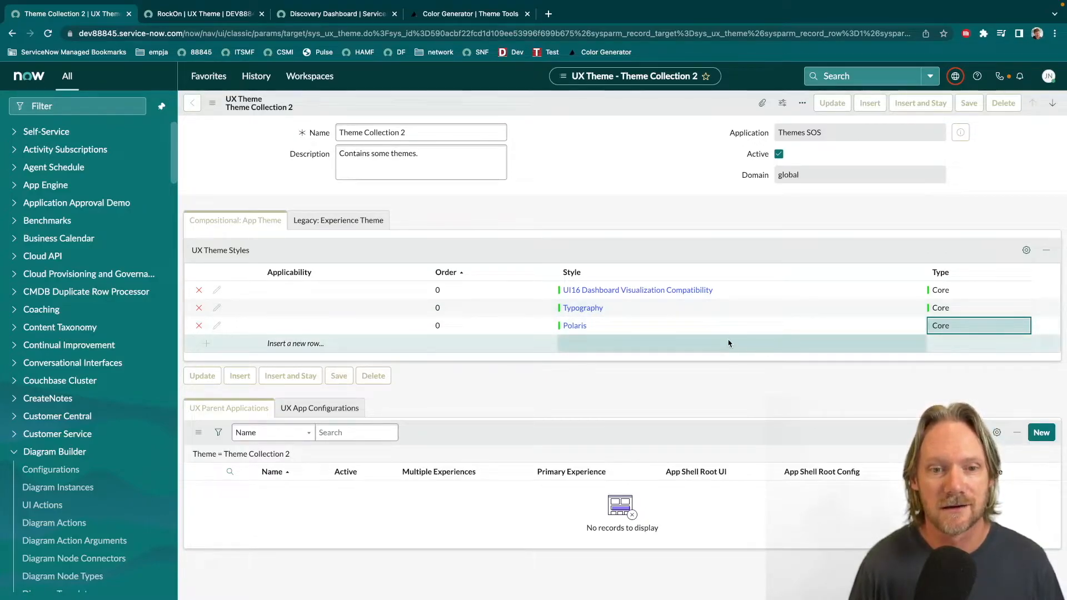
pyautogui.moveTo(336, 343)
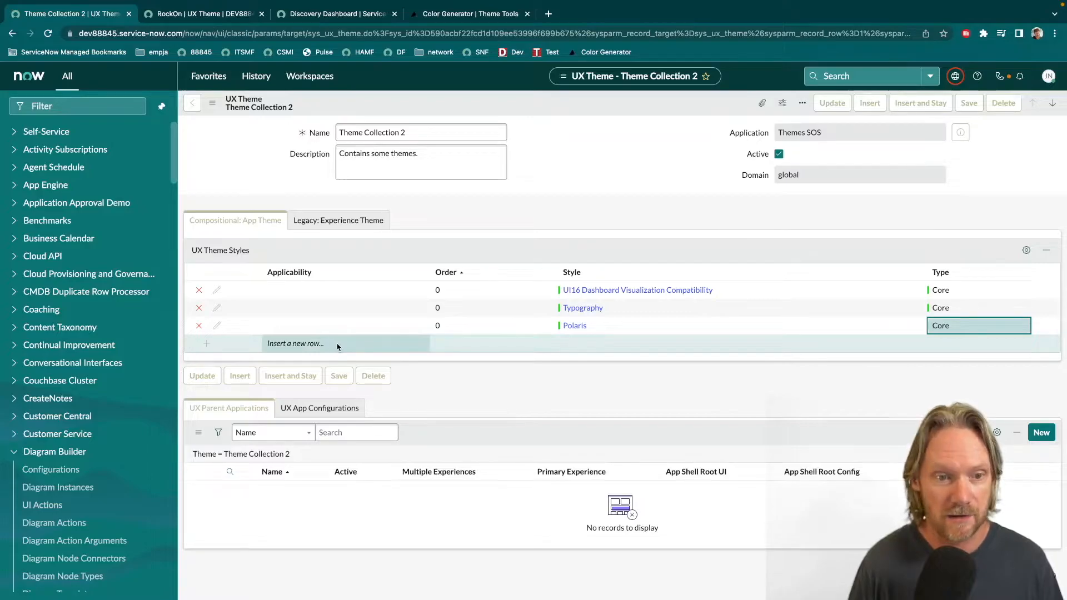
# Add RockOn to Theme Collection 2 as a Variant style
pyautogui.click(307, 344)
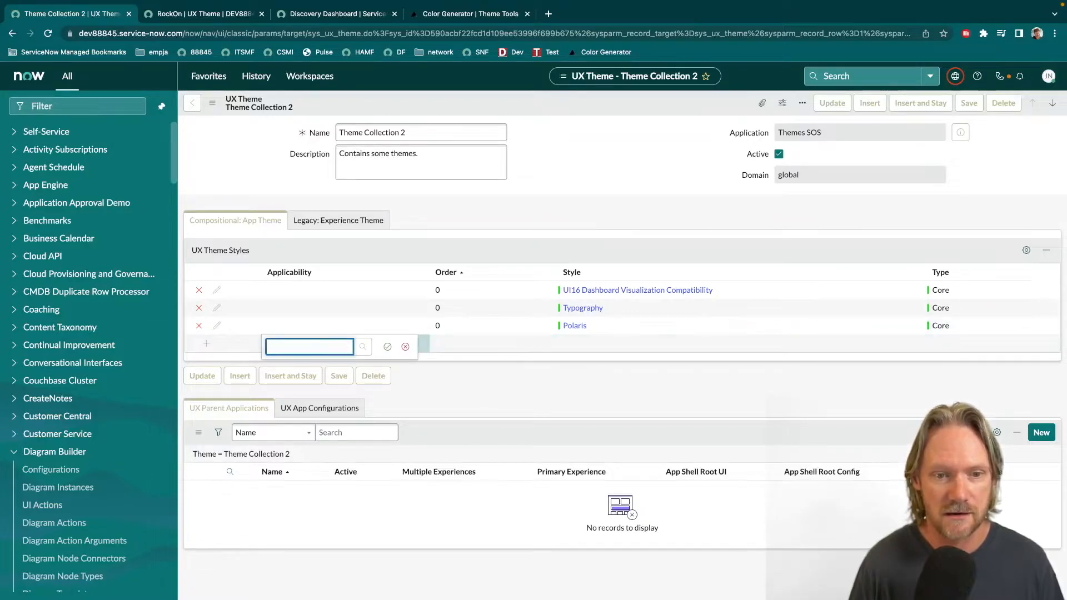
pyautogui.write('ro')
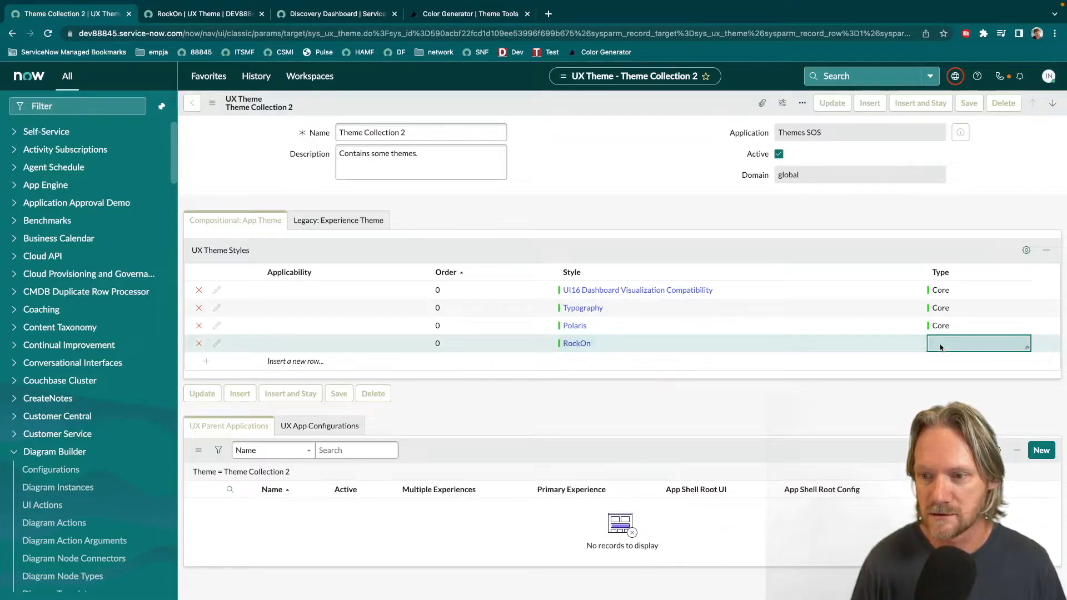
pyautogui.click(978, 344)
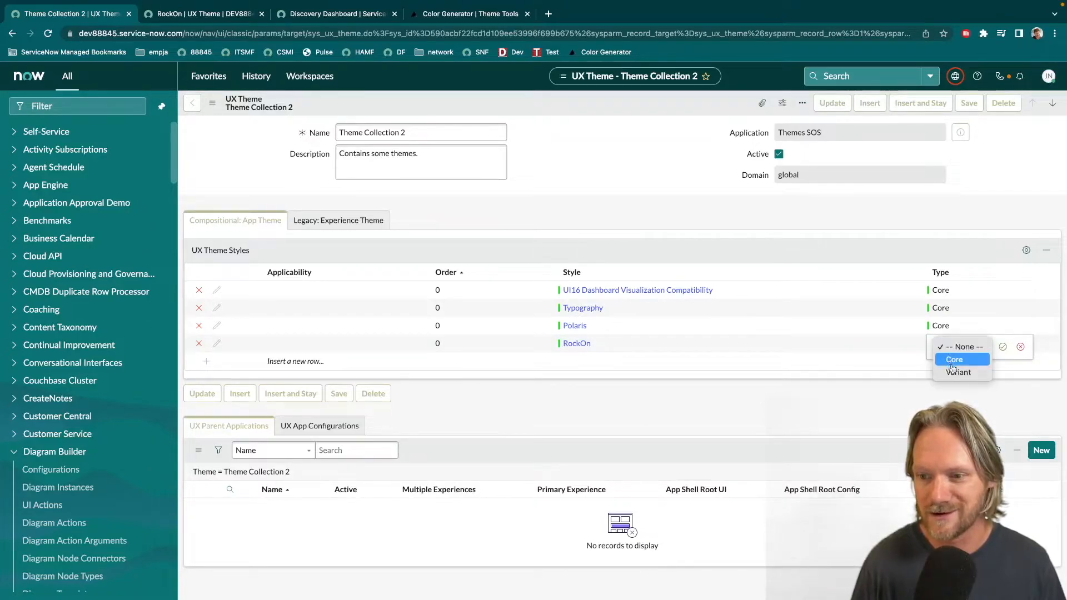
pyautogui.click(959, 373)
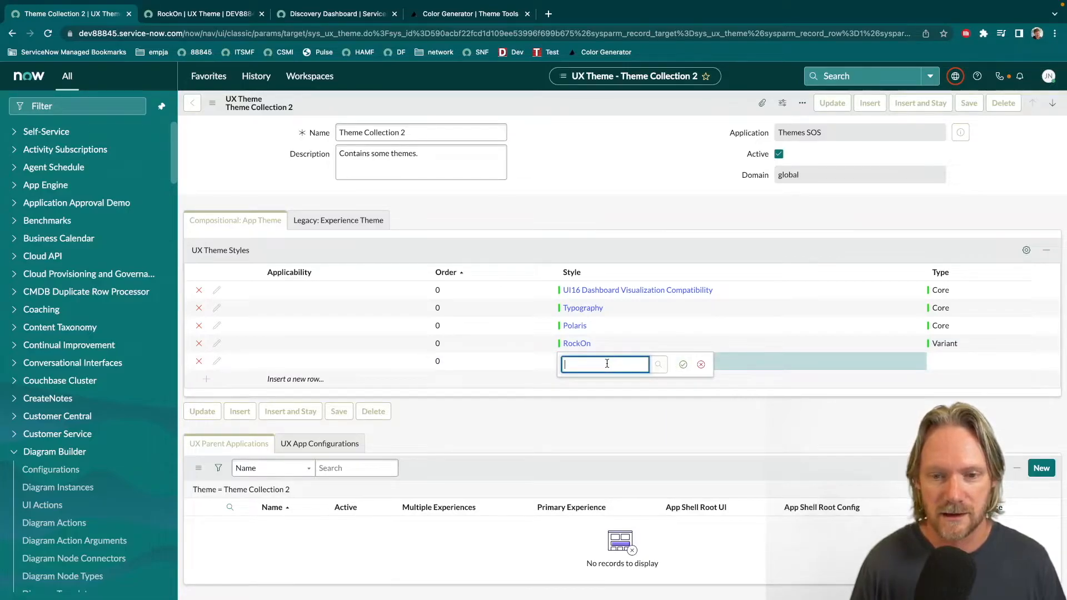
# Add Ocean to Theme Collection 2 as a Variant style
pyautogui.write('oc')
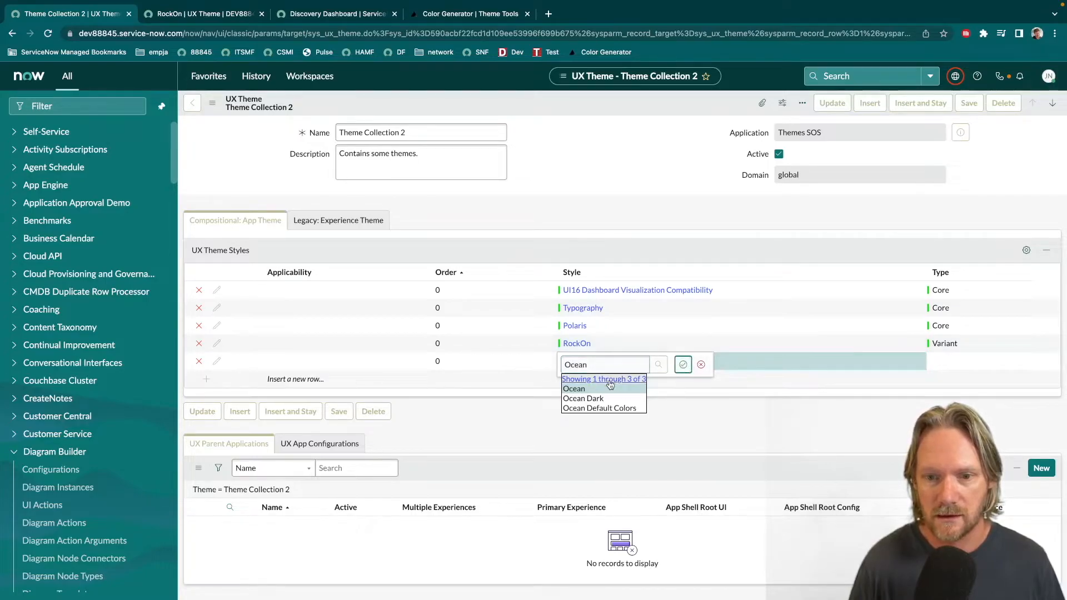
pyautogui.moveTo(682, 365)
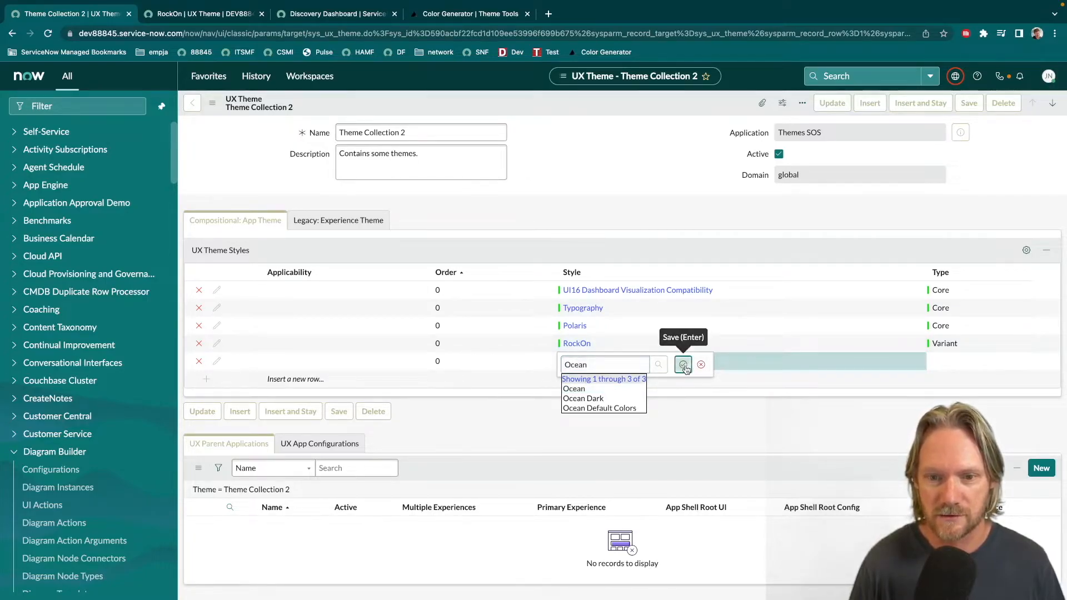
pyautogui.click(682, 365)
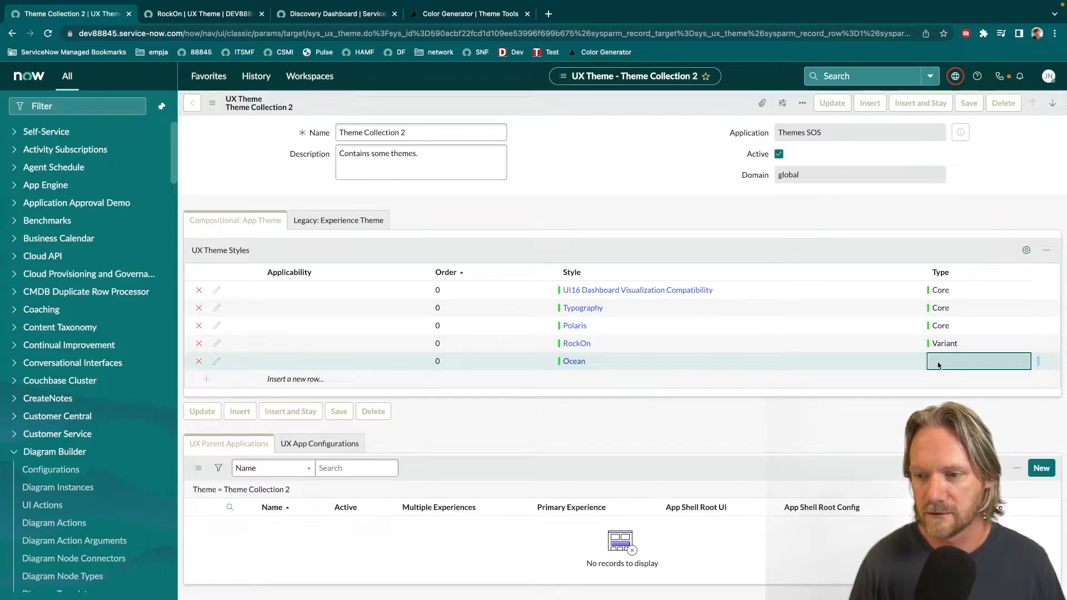
pyautogui.click(978, 361)
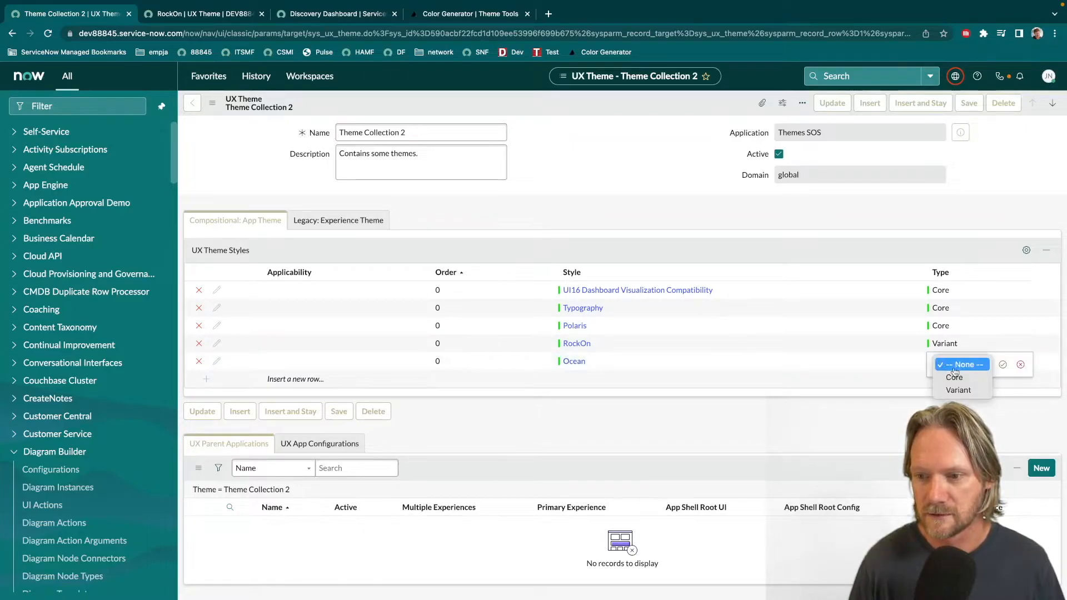
pyautogui.click(957, 390)
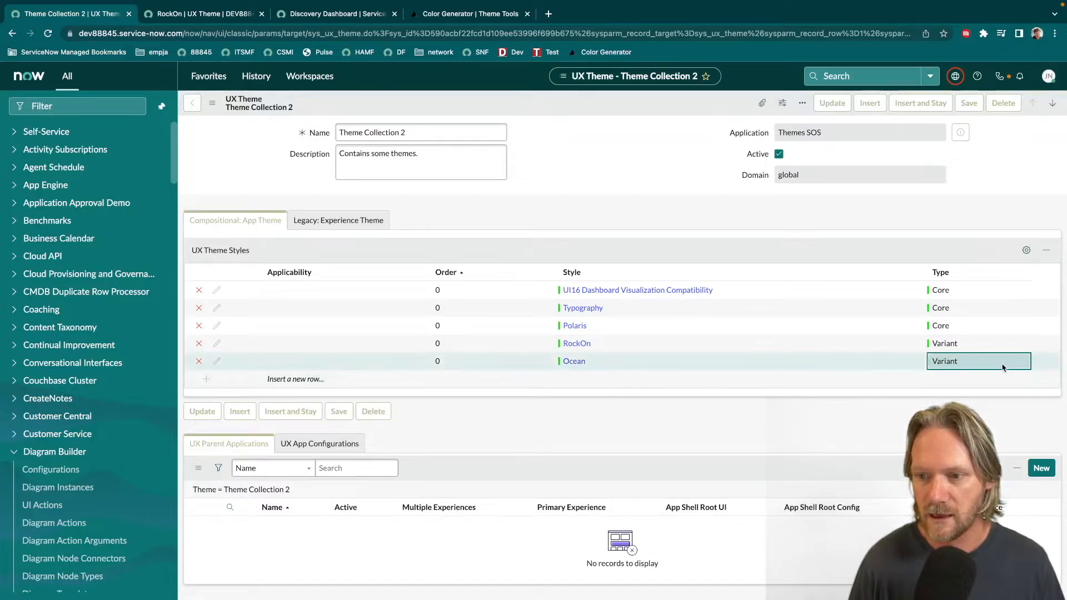
pyautogui.click(296, 380)
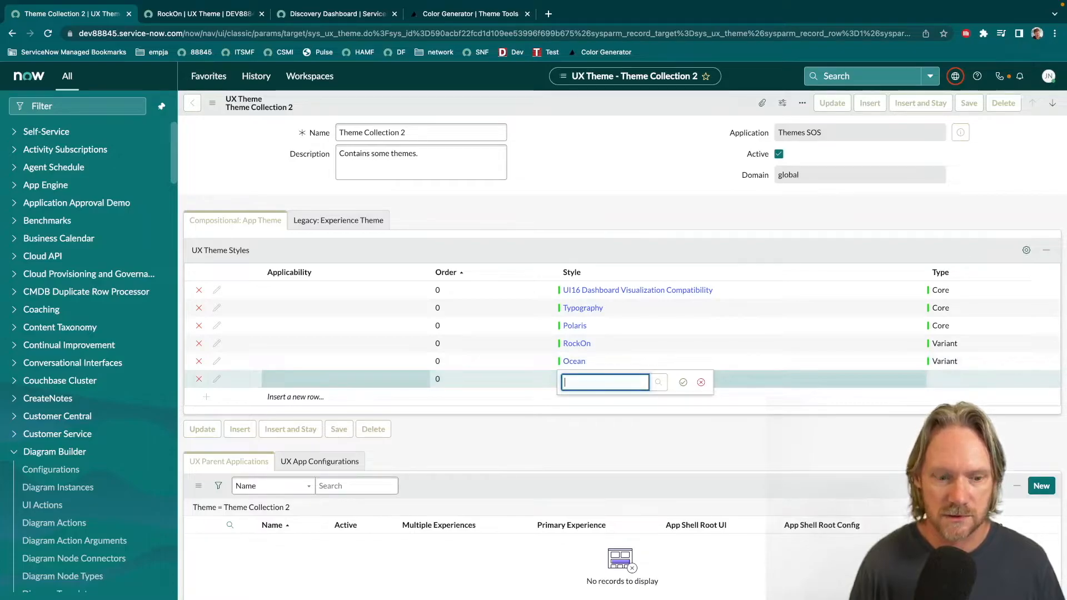
# Add Dunescapes as a sixth, Variant style and save Theme Collection 2
pyautogui.write('d')
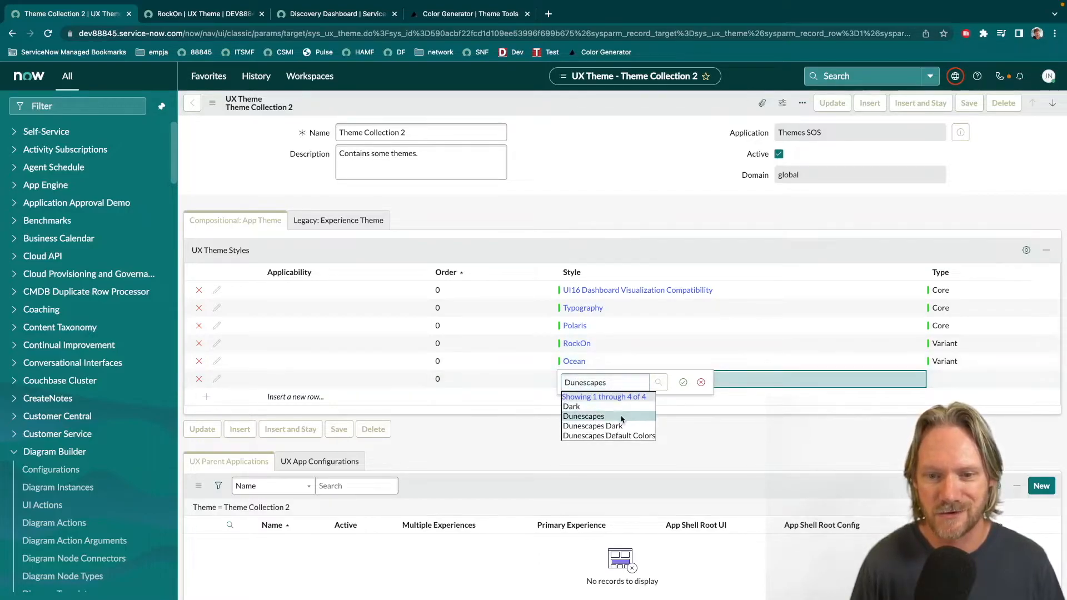
pyautogui.click(584, 416)
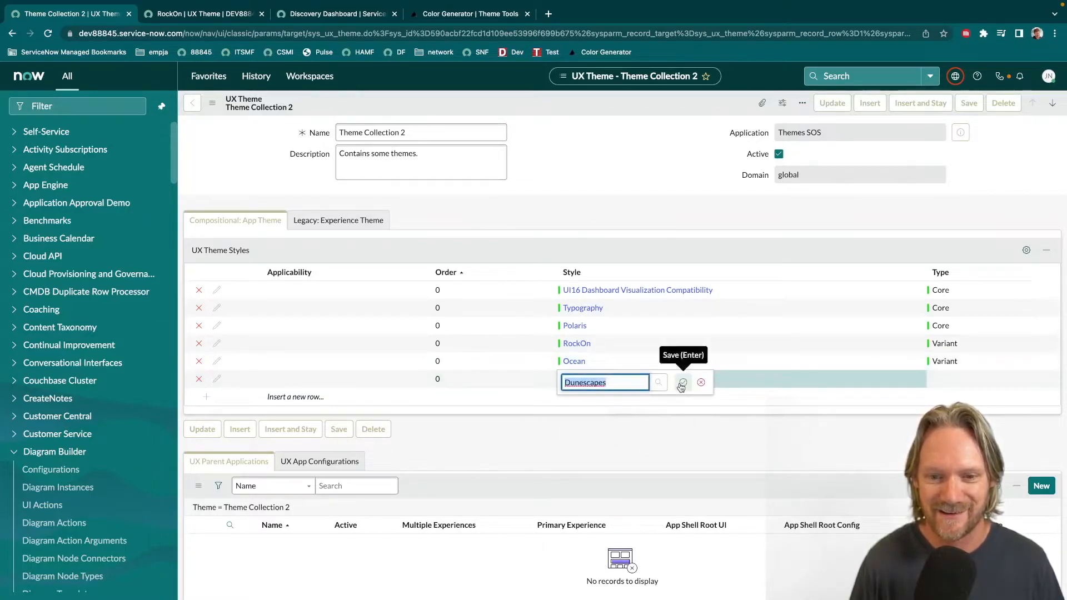
pyautogui.click(681, 387)
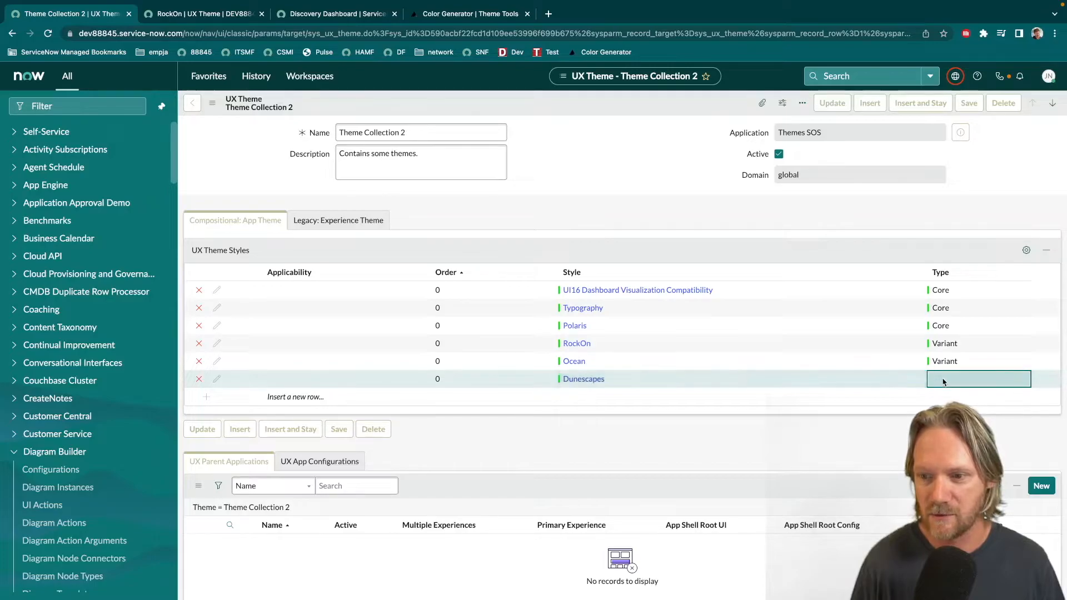
pyautogui.click(979, 379)
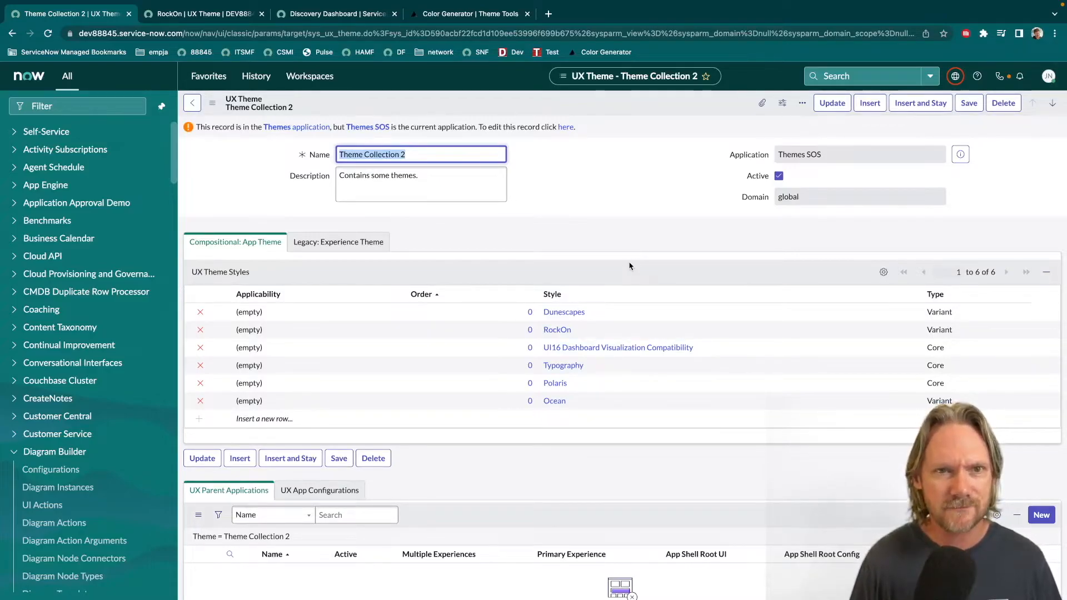
# Switch the Color Generator palette to dark mode, copy its JSON, and return to ServiceNow
pyautogui.click(468, 14)
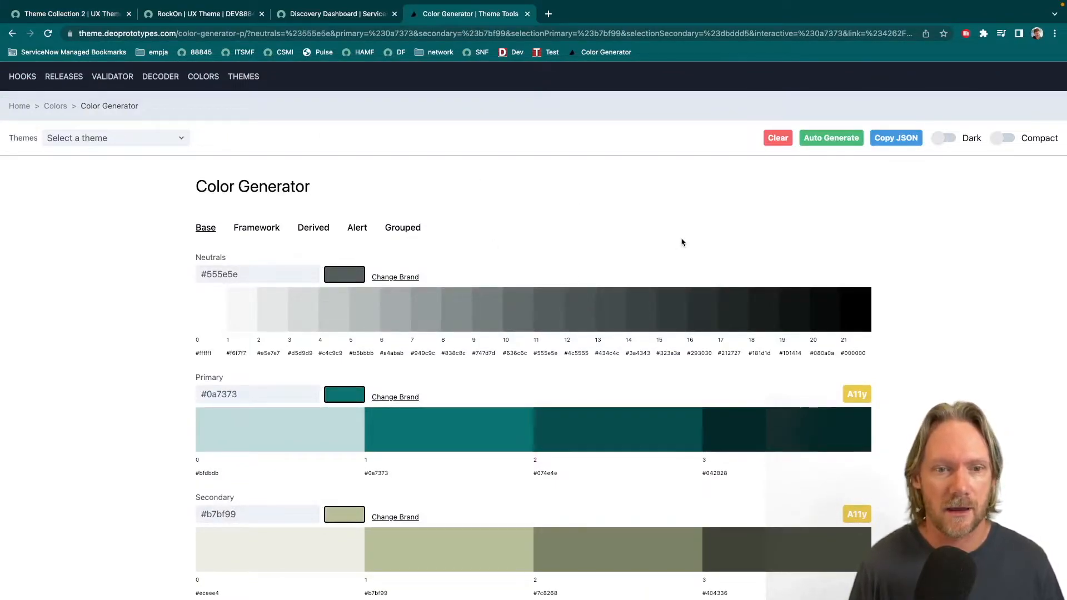
pyautogui.moveTo(870, 183)
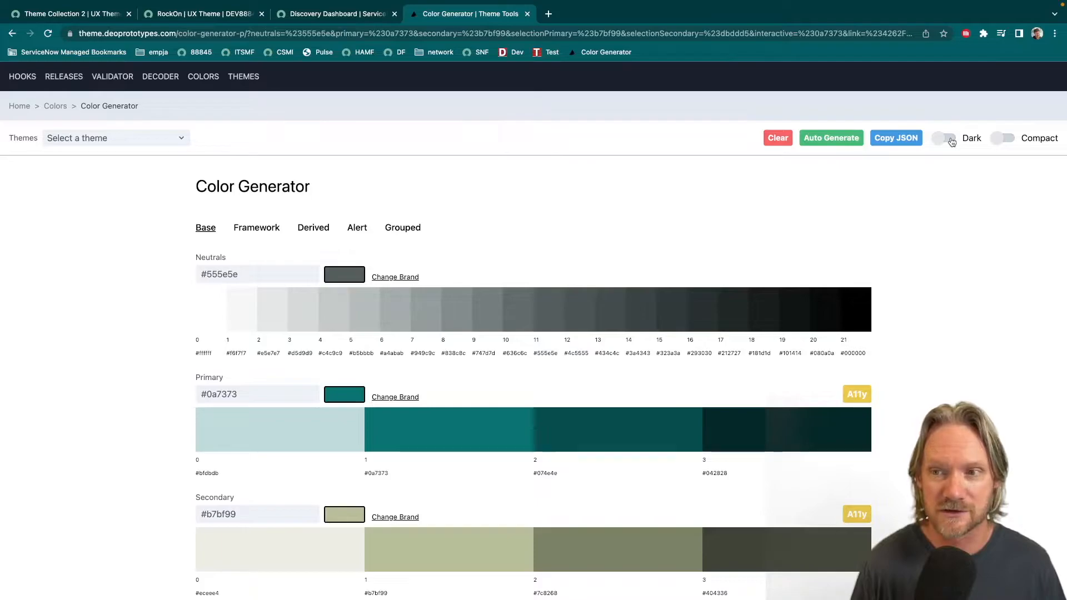
pyautogui.click(945, 79)
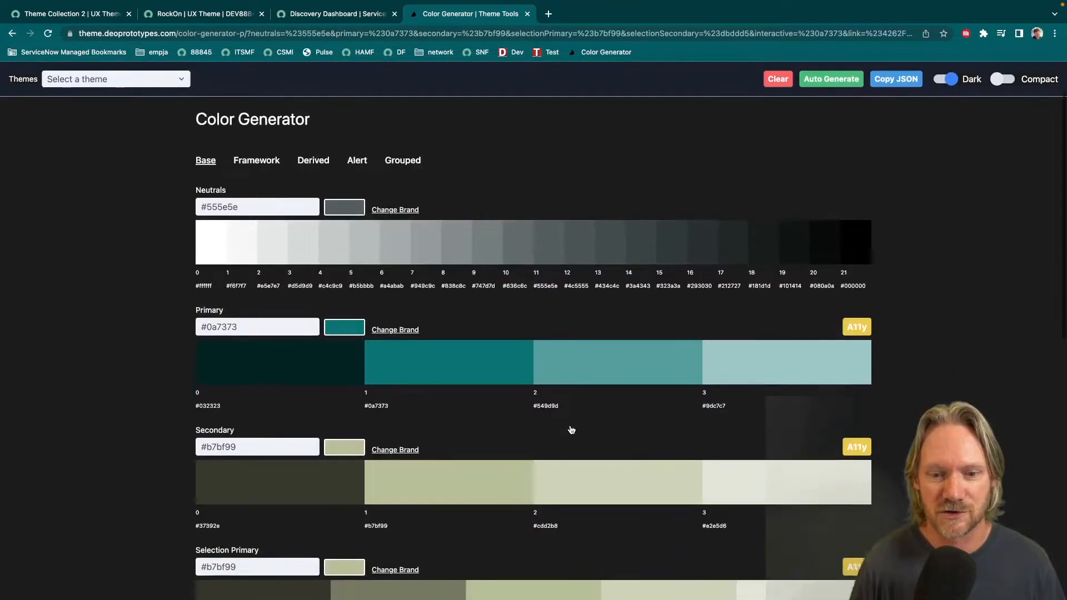
pyautogui.scroll(-3)
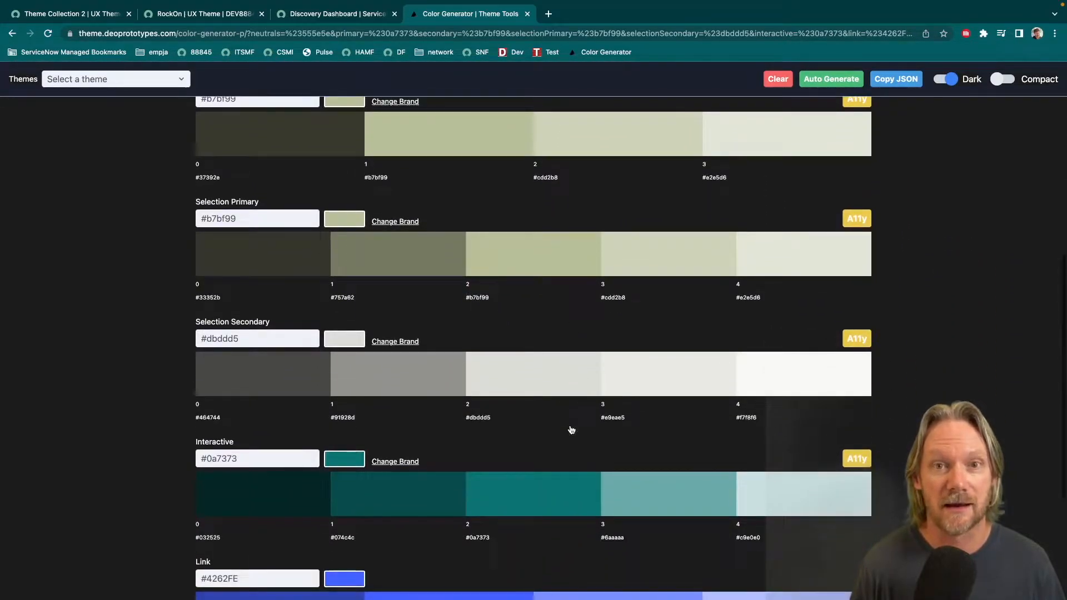
pyautogui.scroll(-3)
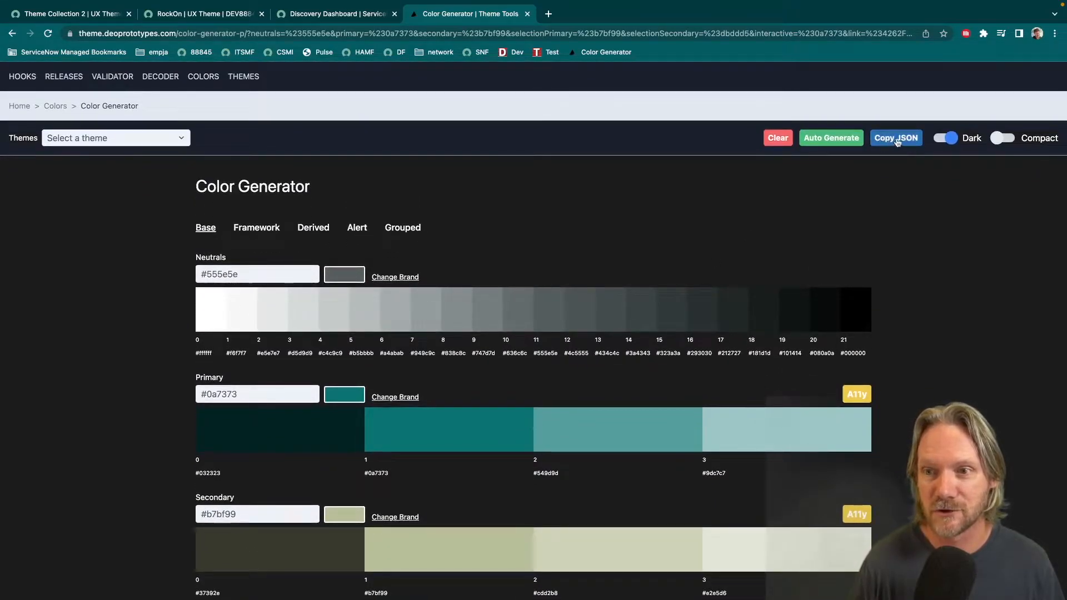
pyautogui.click(896, 138)
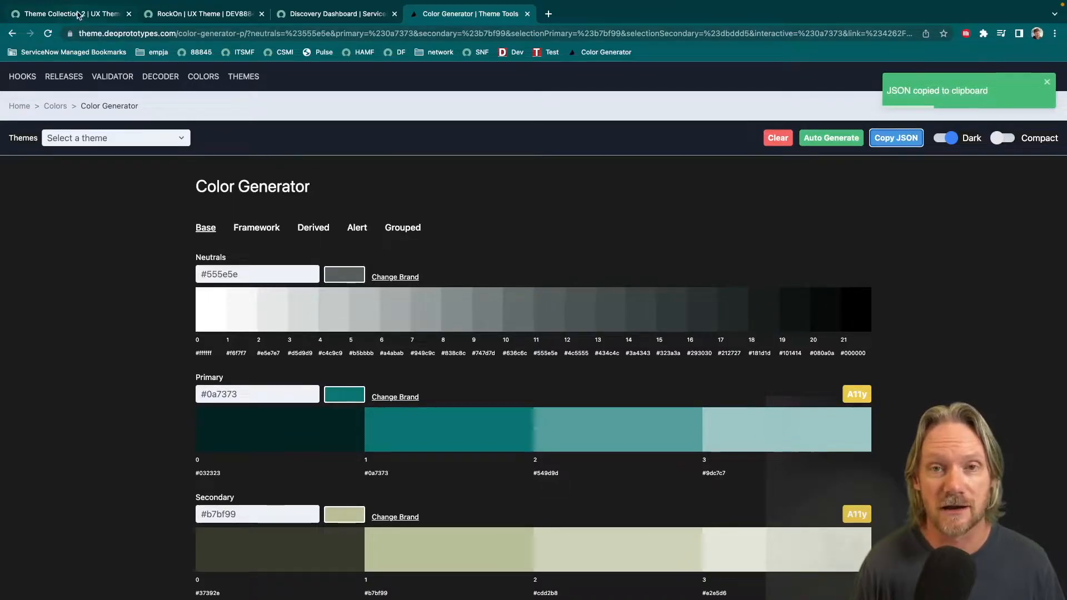
pyautogui.click(67, 13)
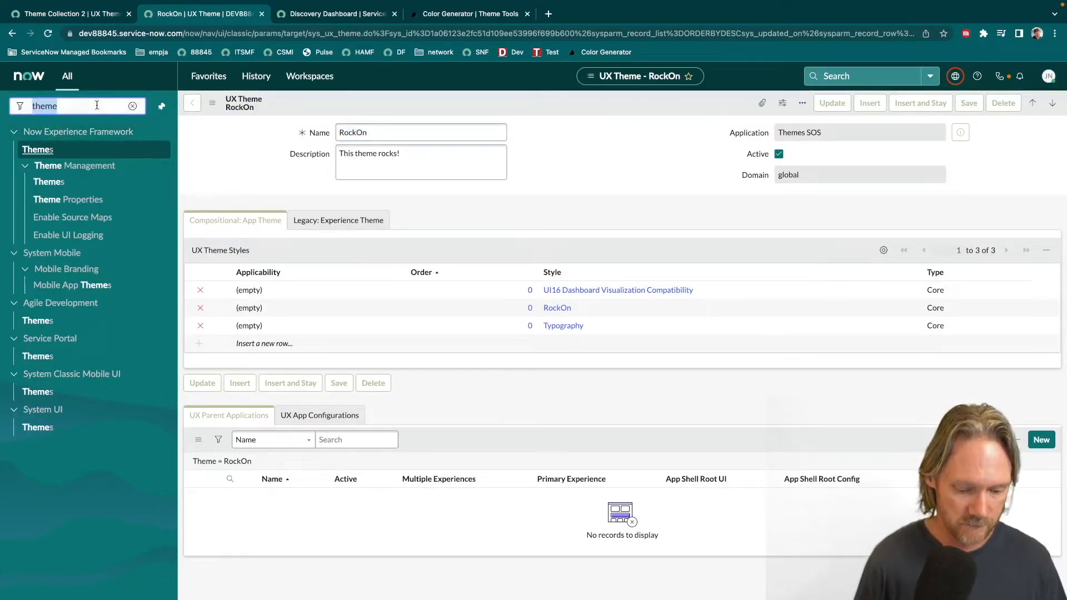
# Open the sys_ux_style UX Styles list via the navigator filter
pyautogui.write('ux')
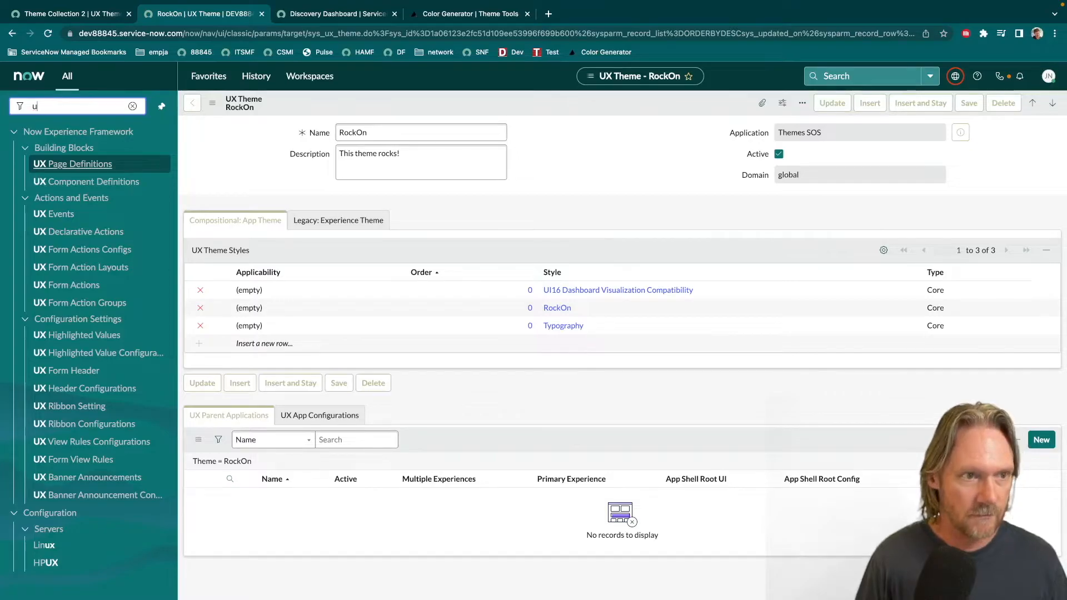
pyautogui.write('sys')
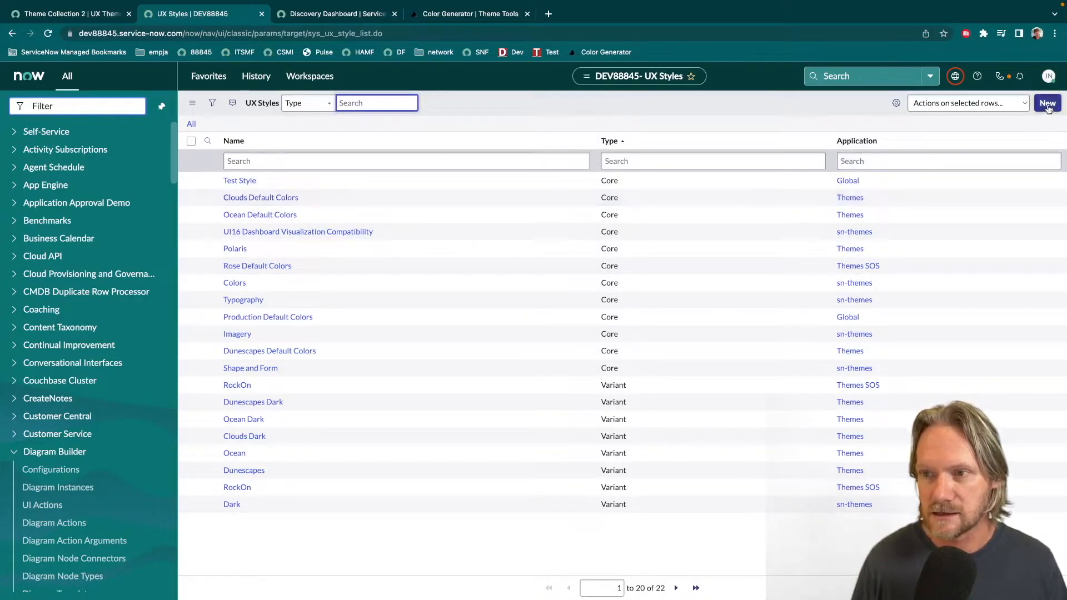
# Start a new UX style record named 'RockOn Dark' with type Variant
pyautogui.click(1047, 102)
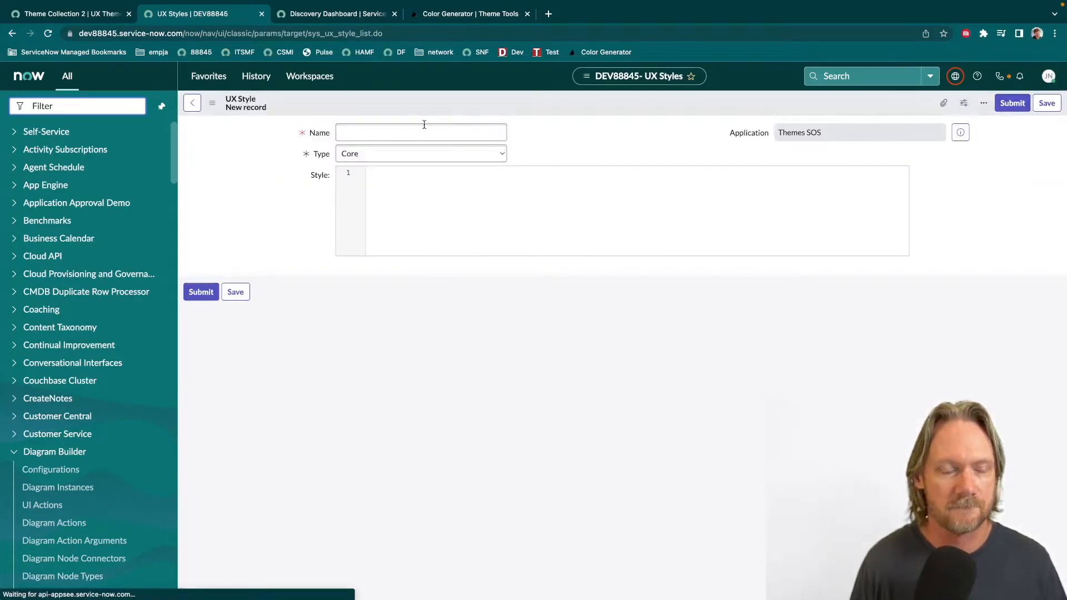
pyautogui.write('Rock')
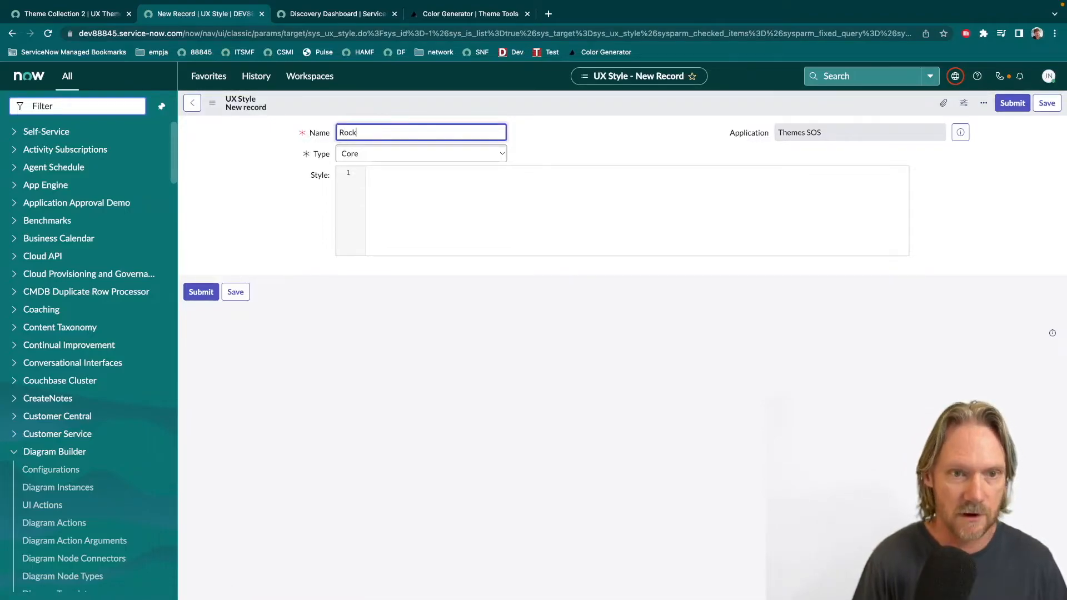
pyautogui.write('On Dark')
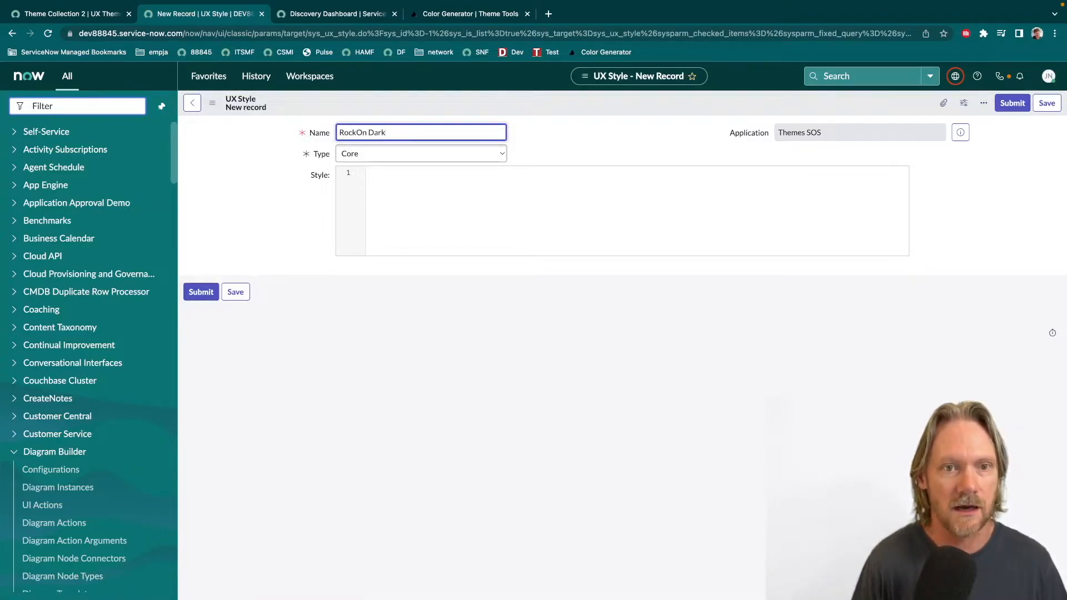
pyautogui.click(420, 154)
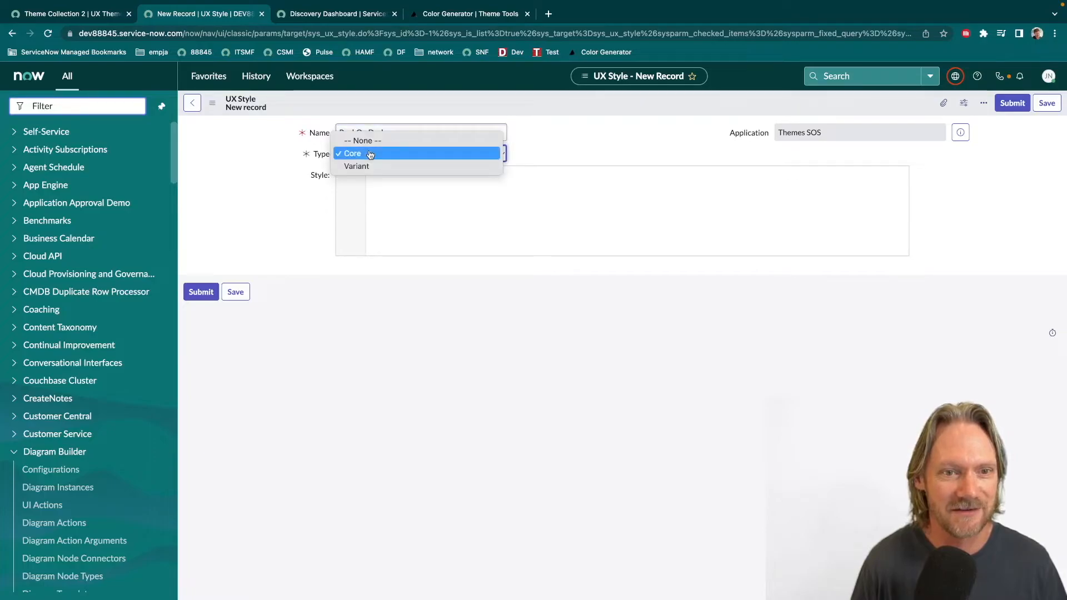
# Fill the style with the "properties" dark colour JSON and save the RockOn Dark record
pyautogui.click(357, 166)
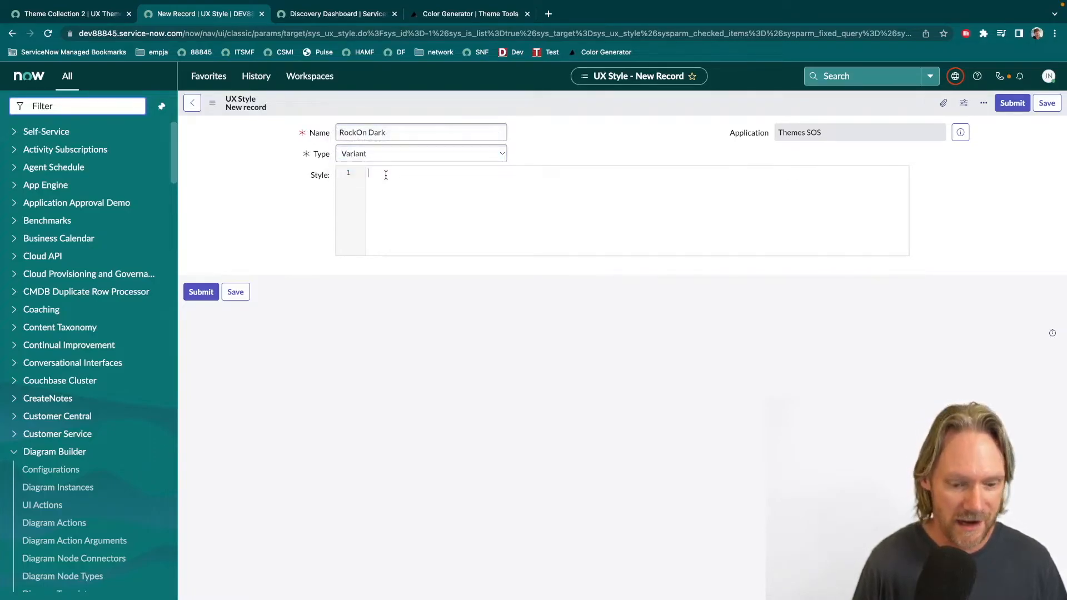
pyautogui.write('{')
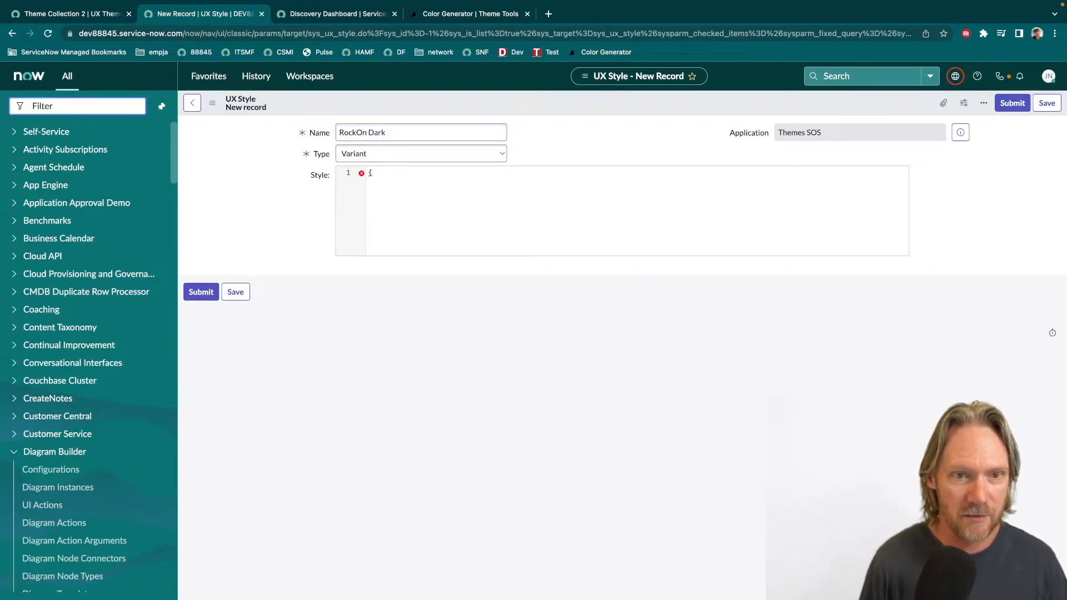
pyautogui.write('"properties')
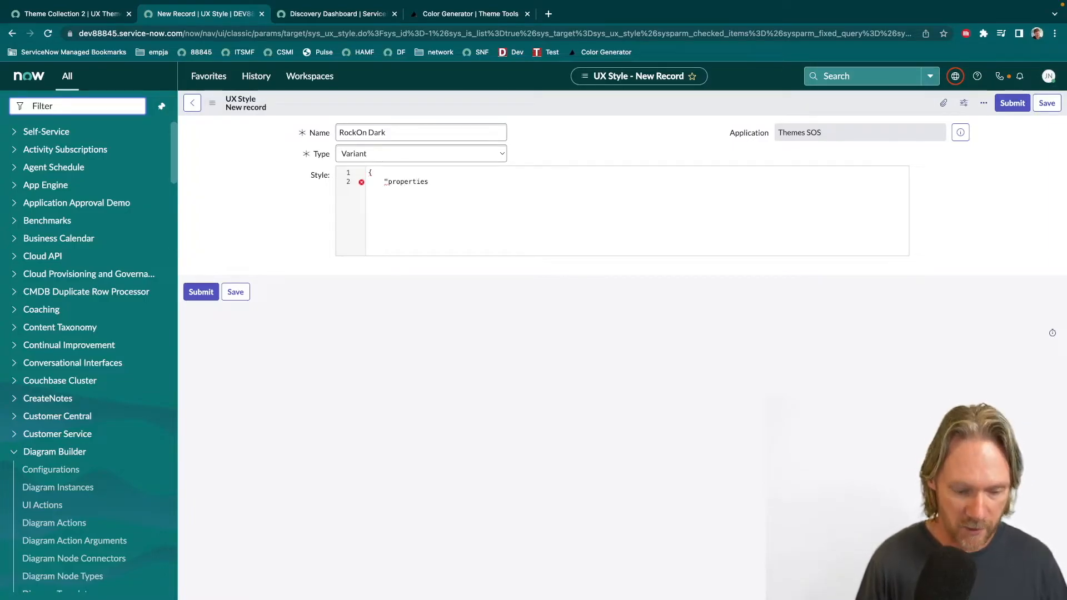
pyautogui.write(':')
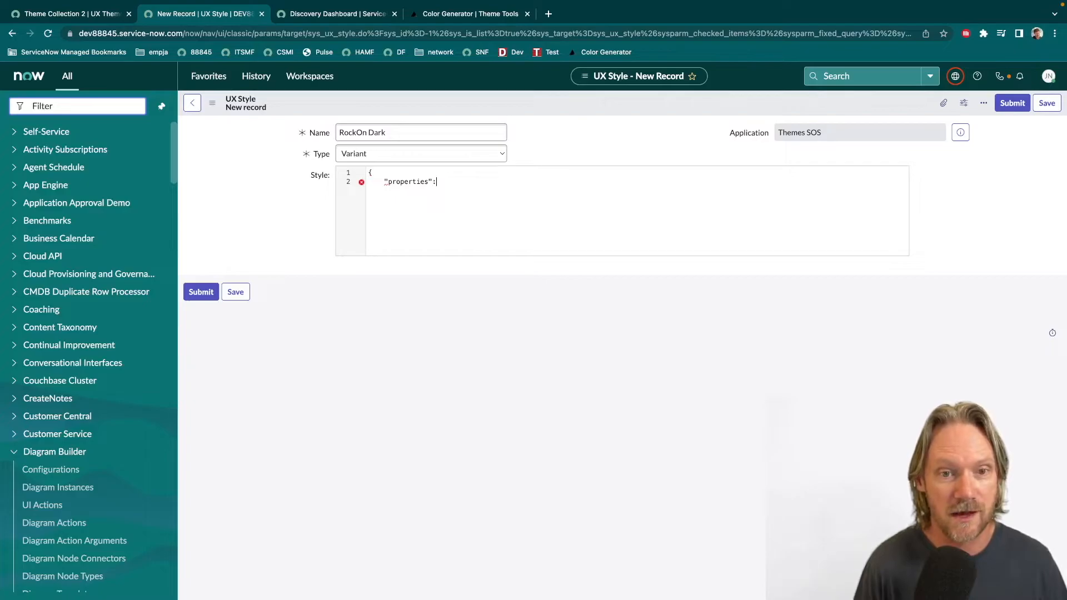
pyautogui.write(':')
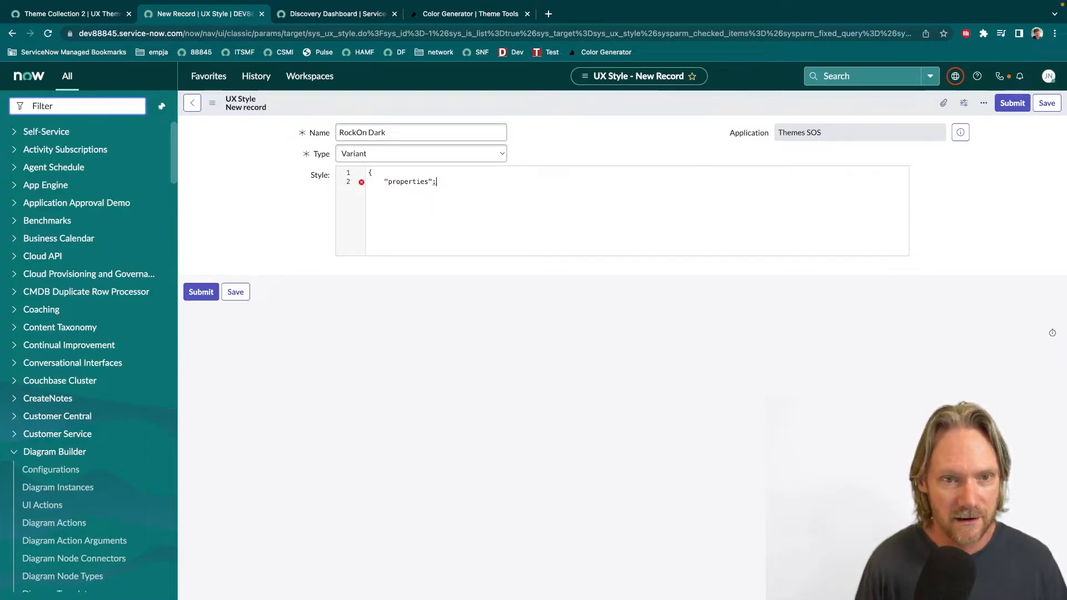
pyautogui.press('Enter')
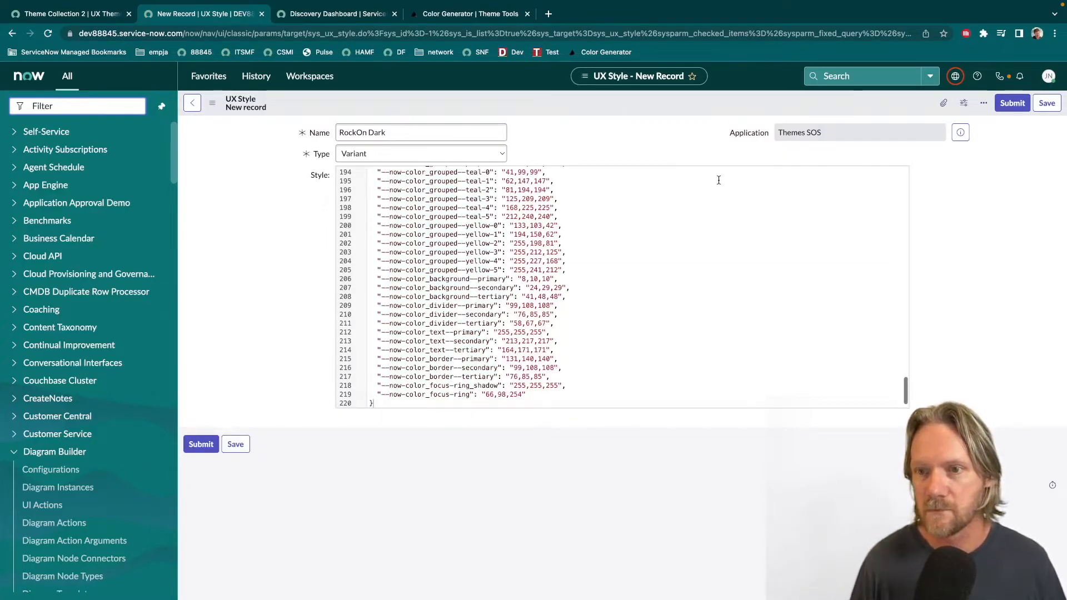
pyautogui.moveTo(1047, 103)
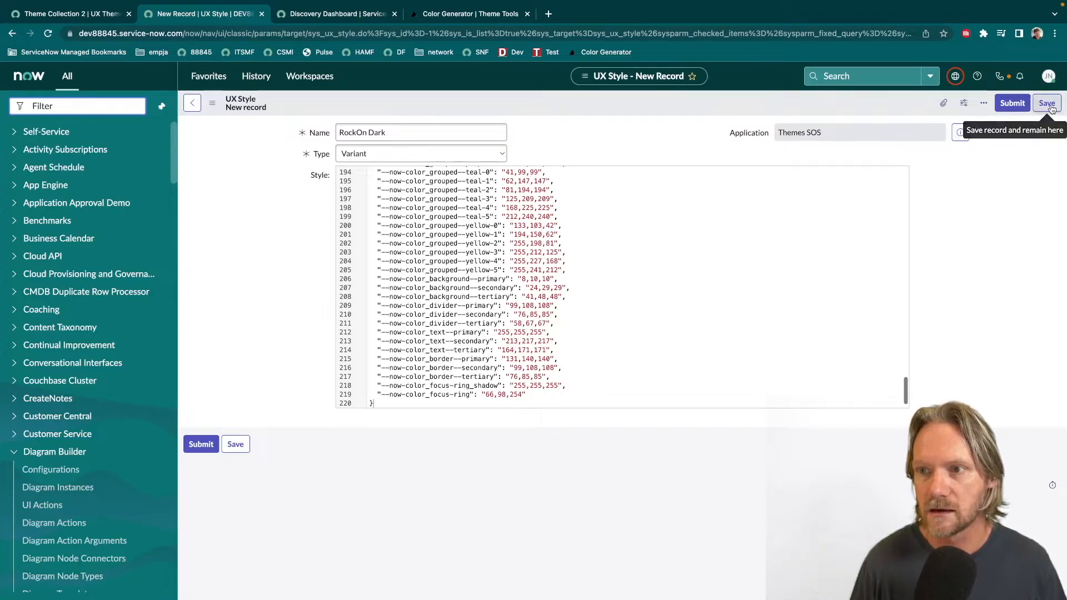
pyautogui.click(1047, 102)
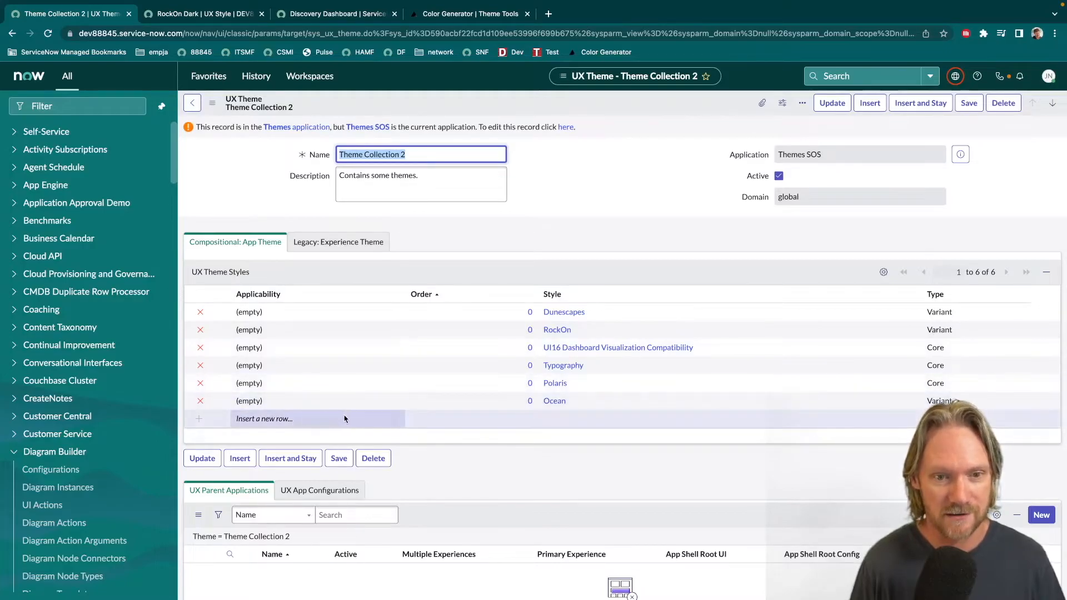
# Insert RockOn Dark as a new row in the UX Theme Styles list and save Theme Collection 2
pyautogui.click(286, 419)
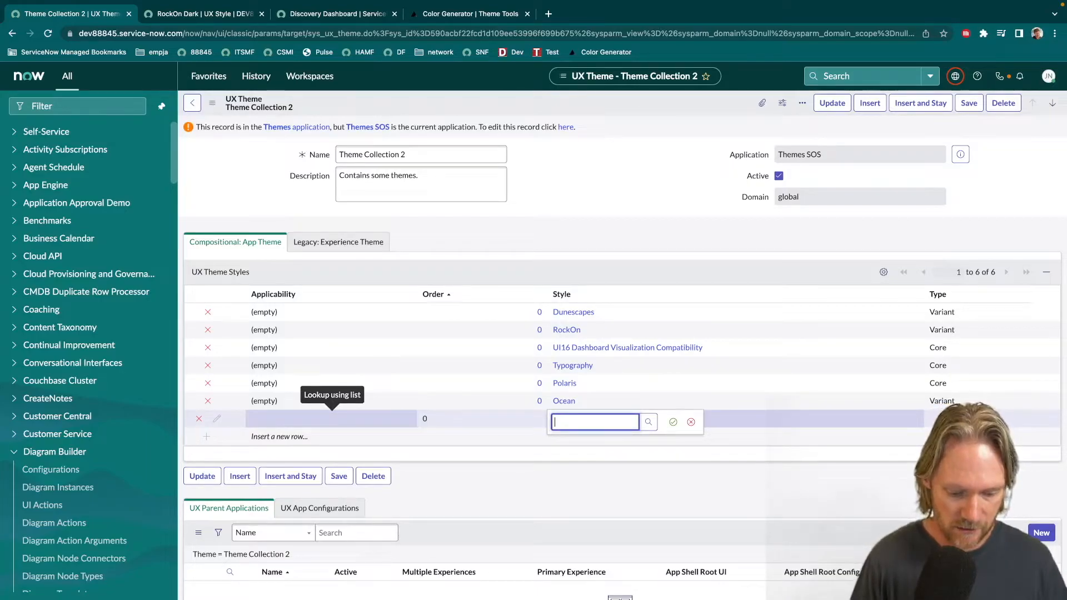
pyautogui.write('rock')
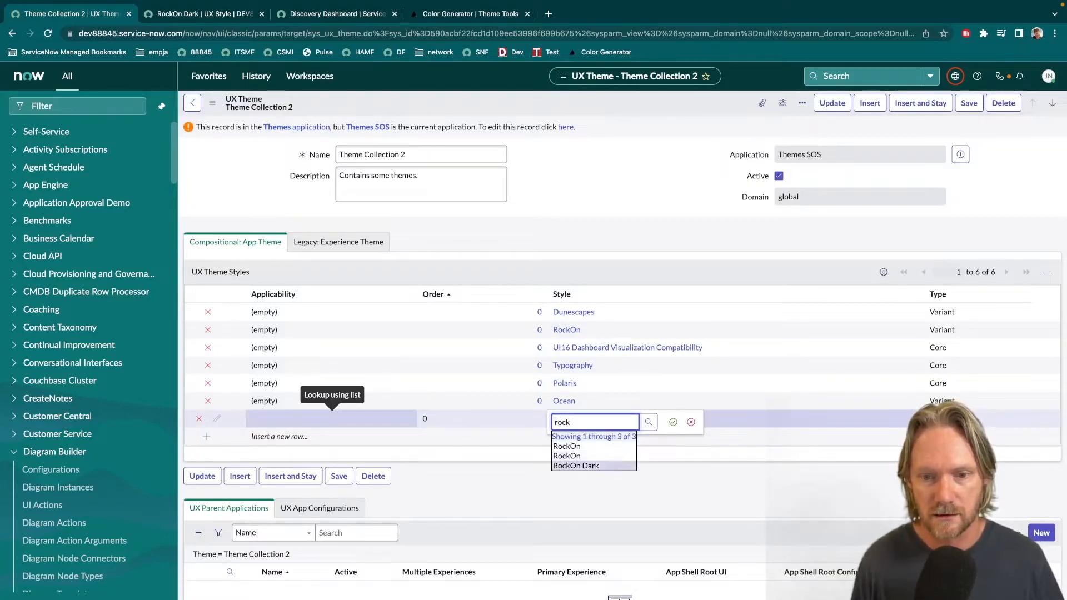
pyautogui.click(575, 466)
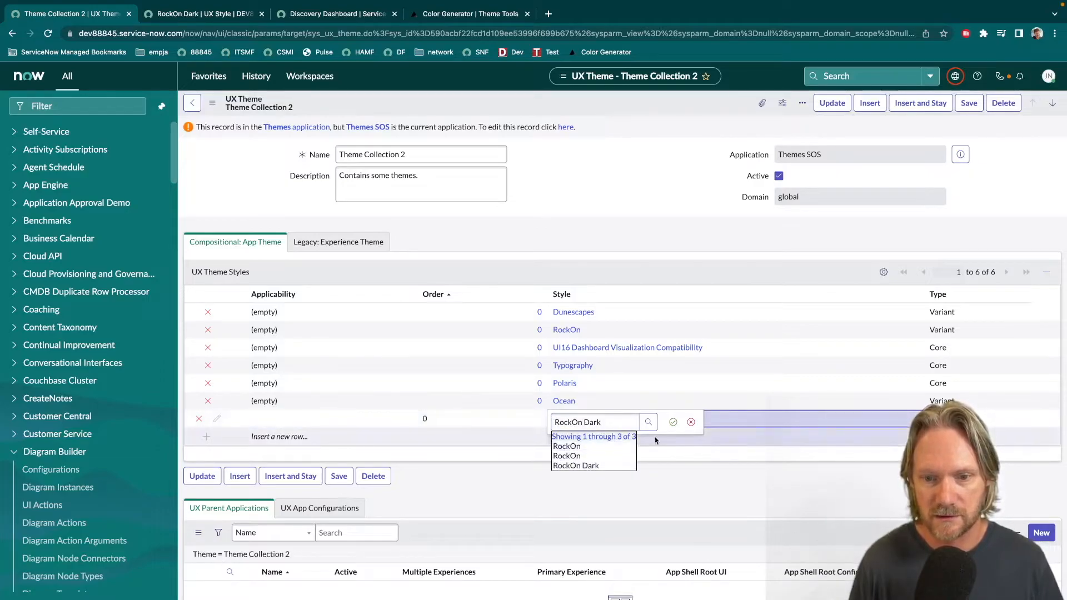
pyautogui.click(576, 466)
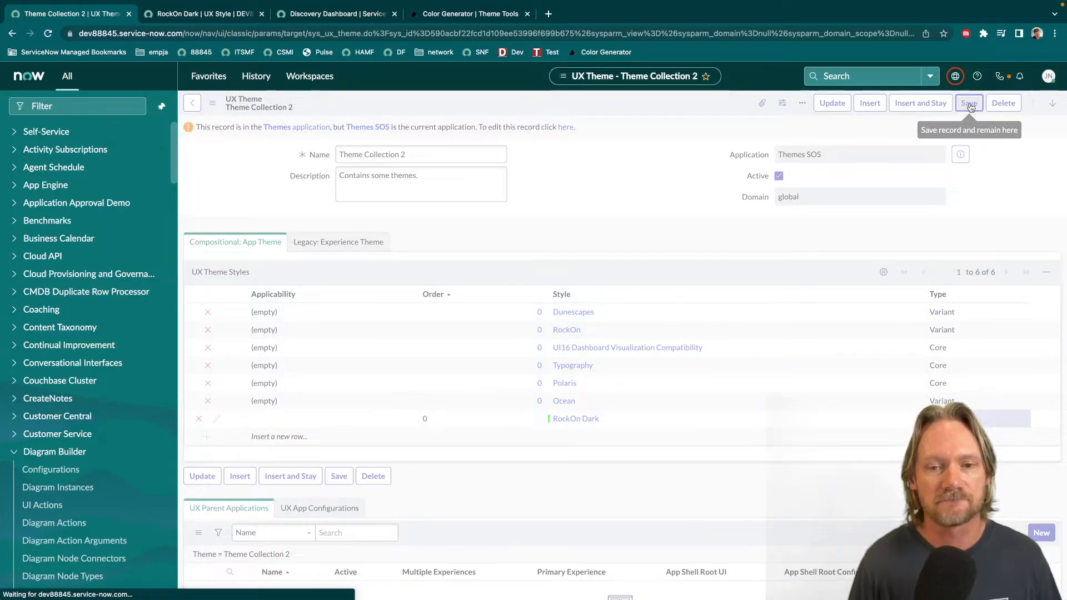
pyautogui.click(969, 102)
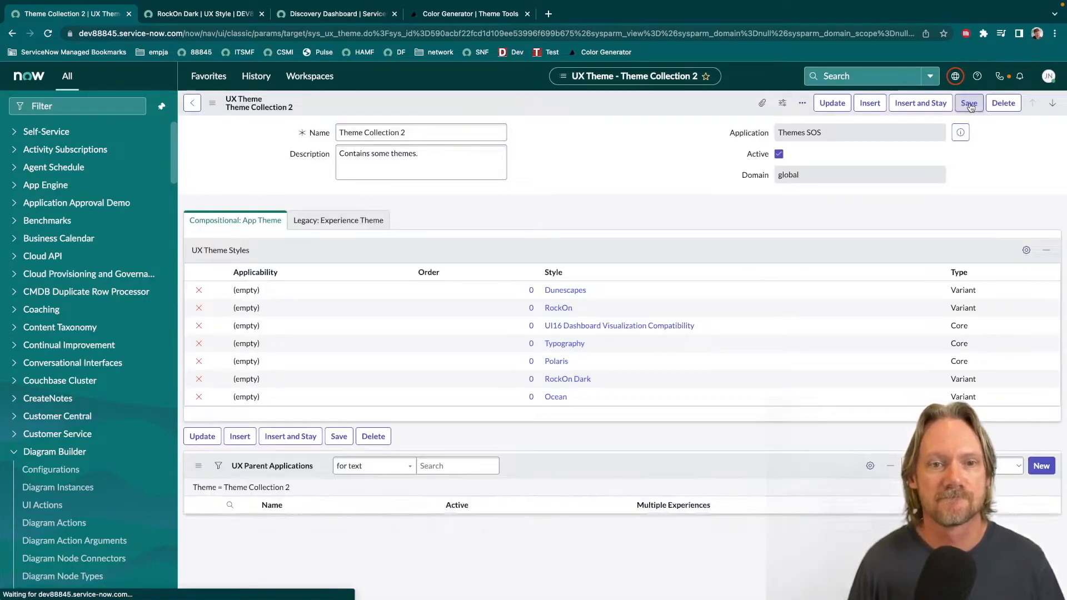
pyautogui.click(969, 102)
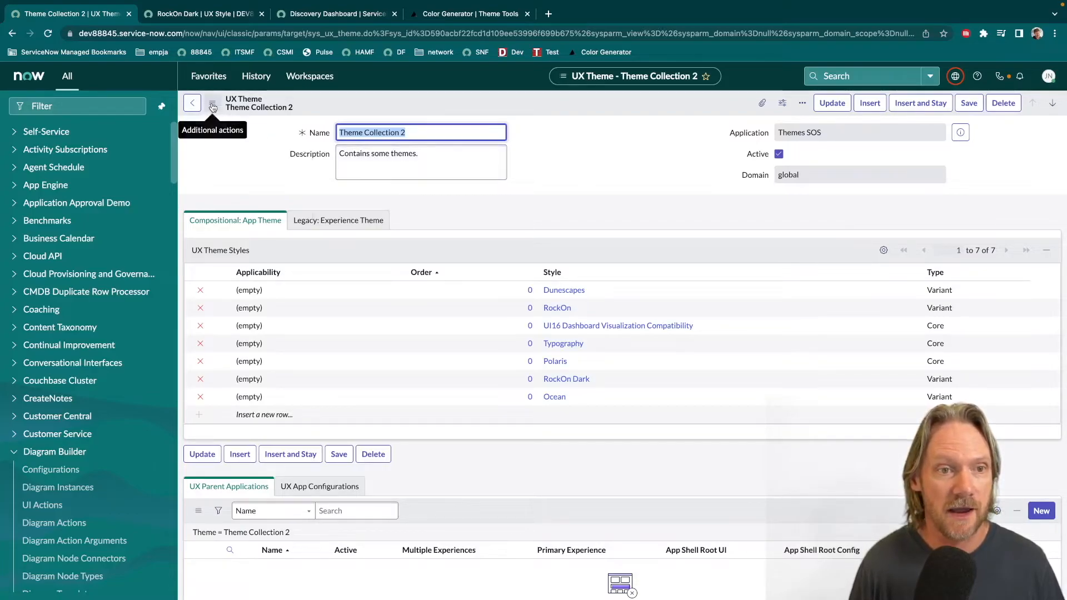
# Copy the theme record's sys_id and go to the sys_properties.list via the navigator
pyautogui.click(212, 103)
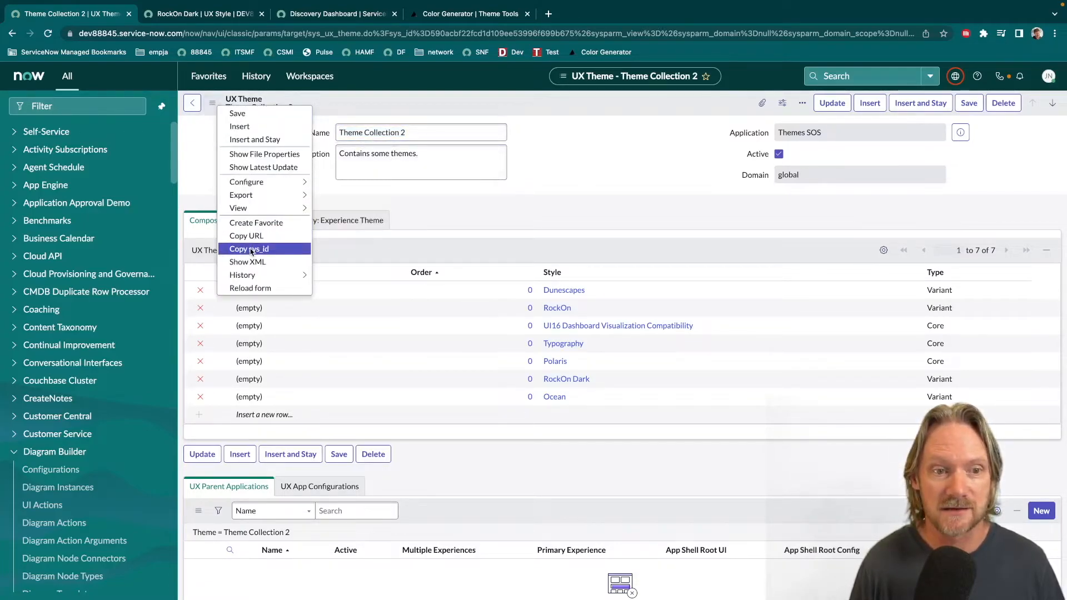
pyautogui.click(248, 248)
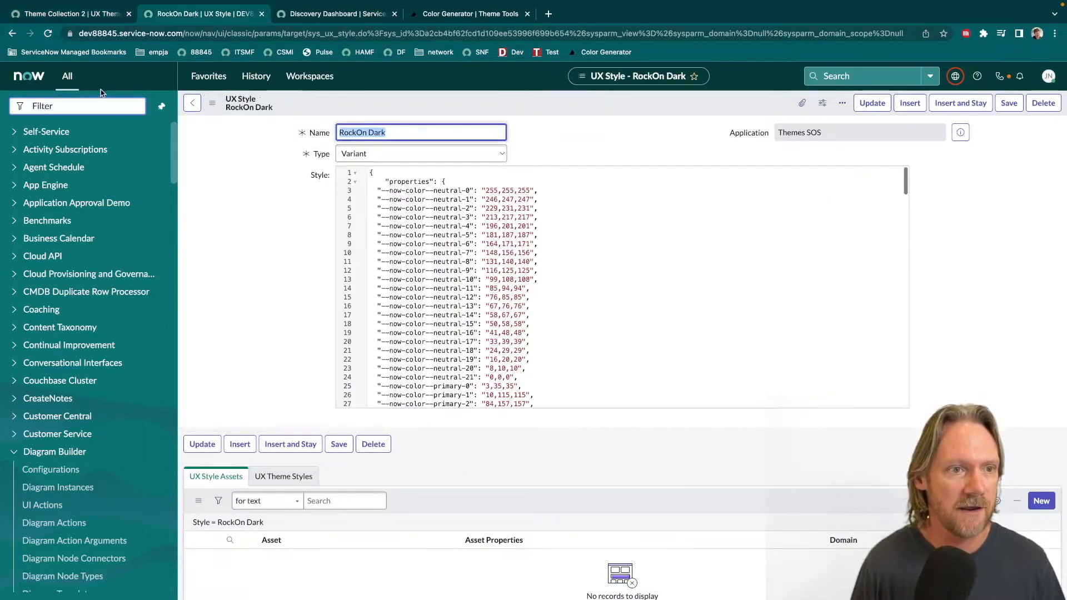
pyautogui.write('sys_properties.l')
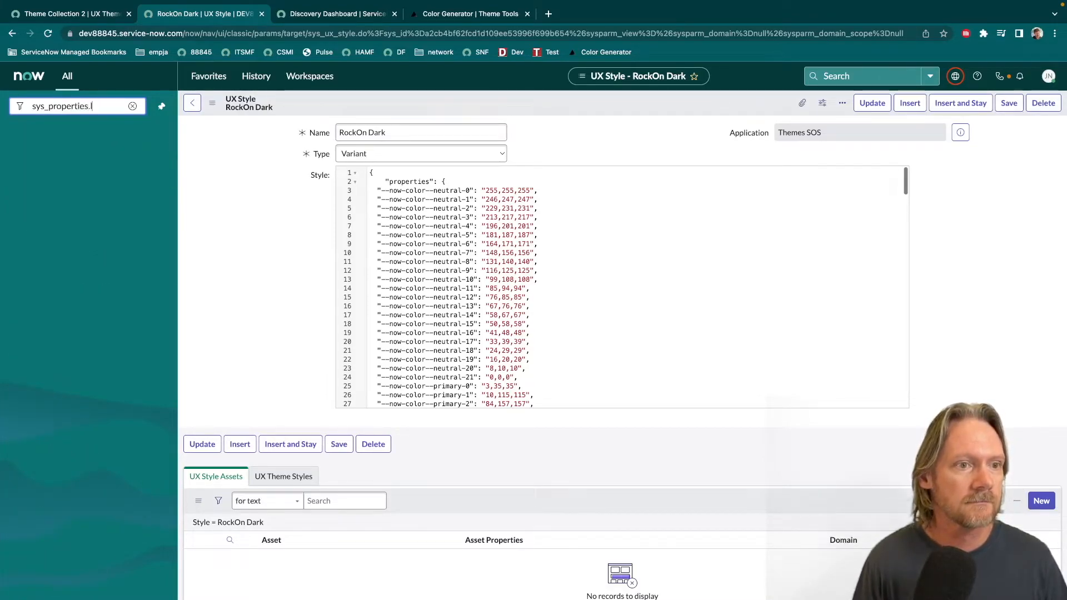
pyautogui.press('Enter')
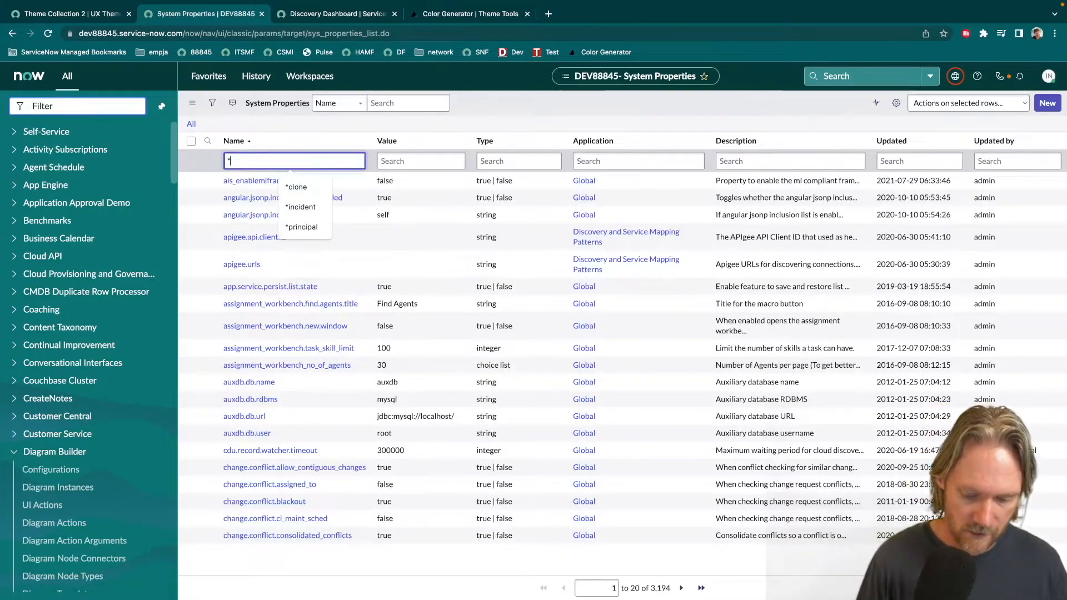
# Filter properties by *polaris and open glide.ui.polaris.theme.custom
pyautogui.write('*polaris')
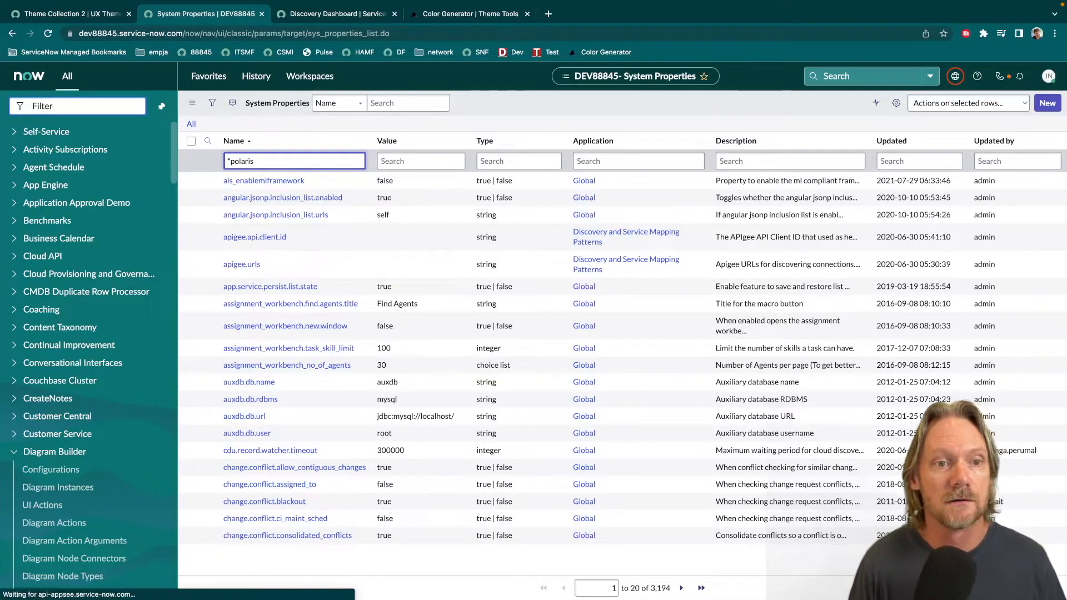
pyautogui.press('enter')
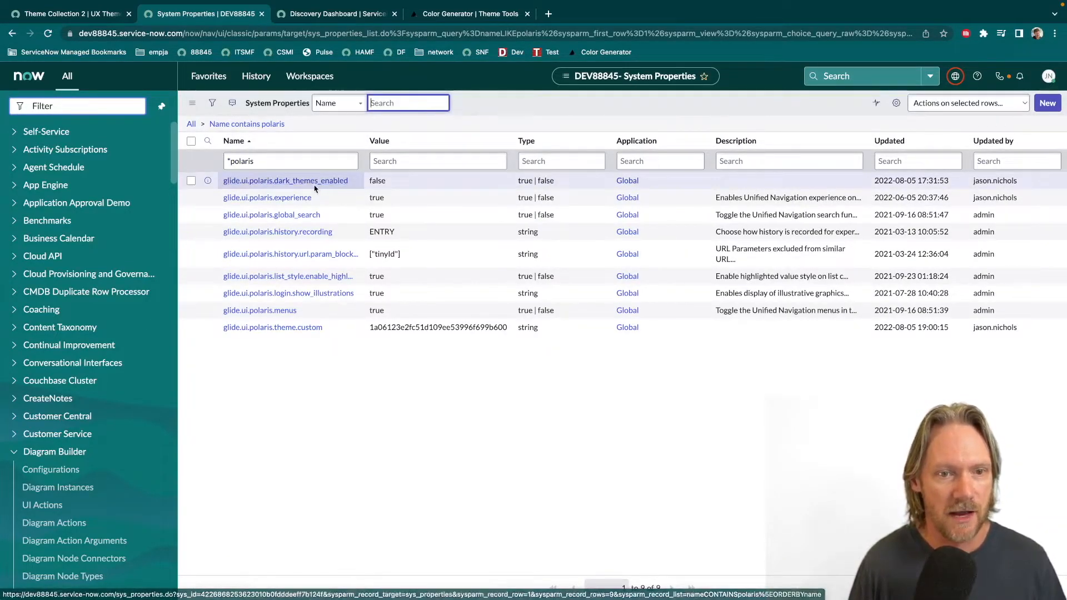
pyautogui.click(272, 327)
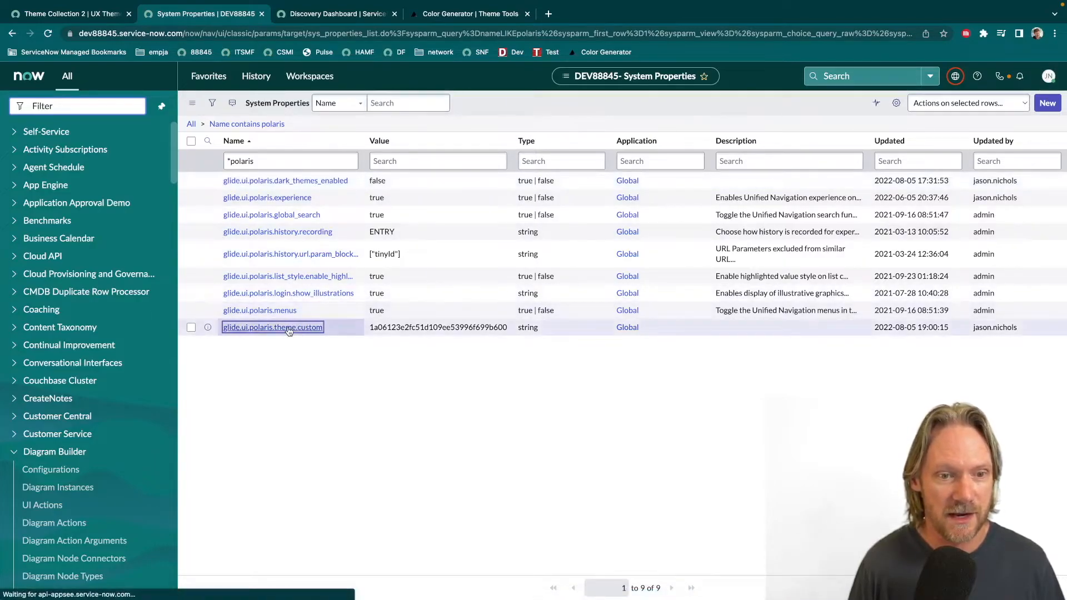
pyautogui.click(273, 326)
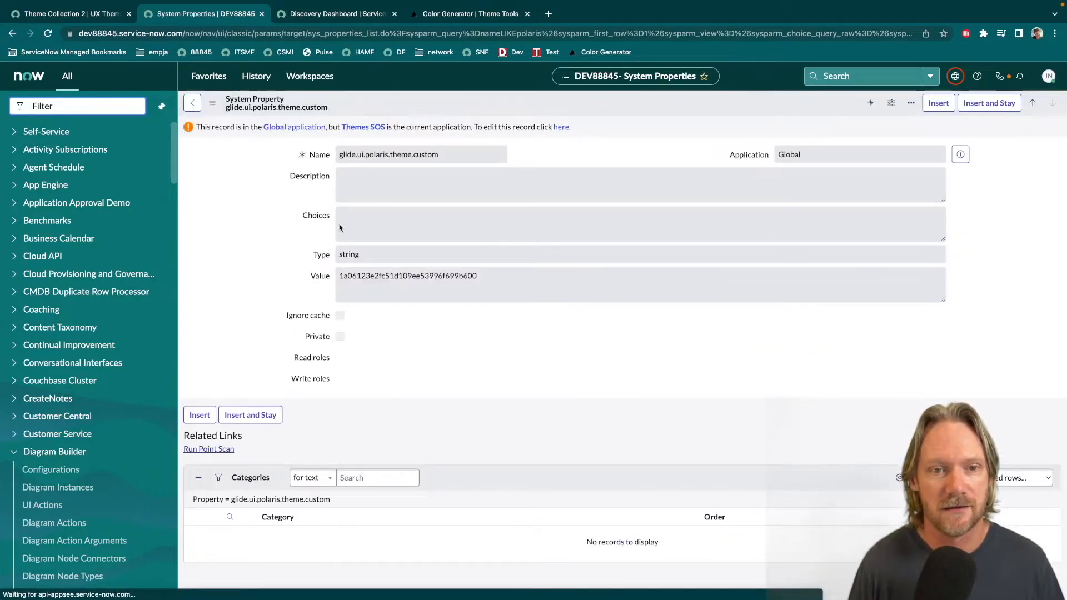
# Make the property editable, set its Value to Theme Collection 2's sys_id and update it
pyautogui.click(560, 127)
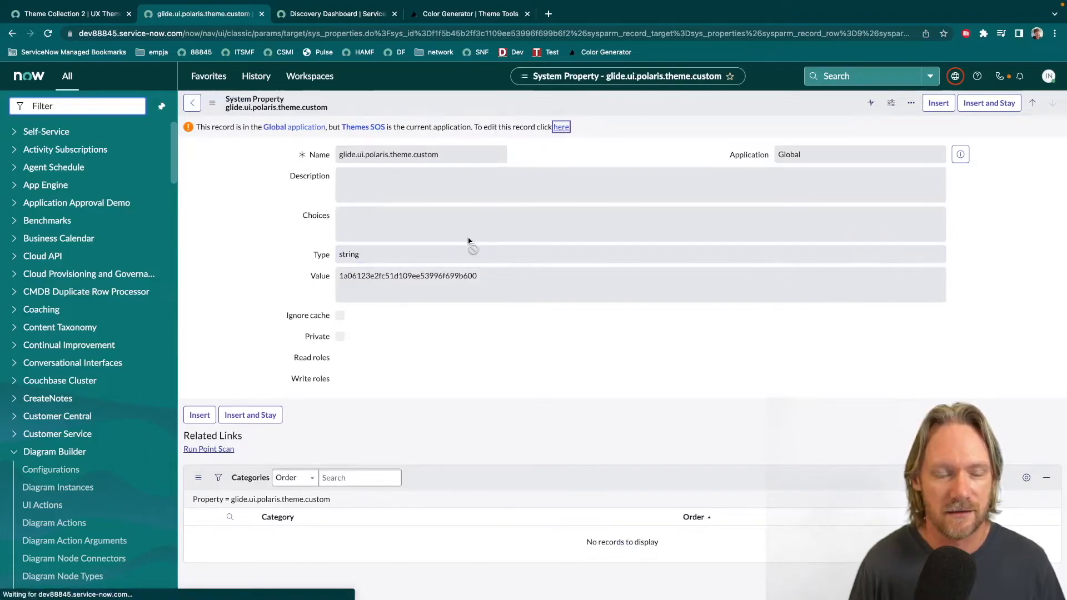
pyautogui.click(561, 127)
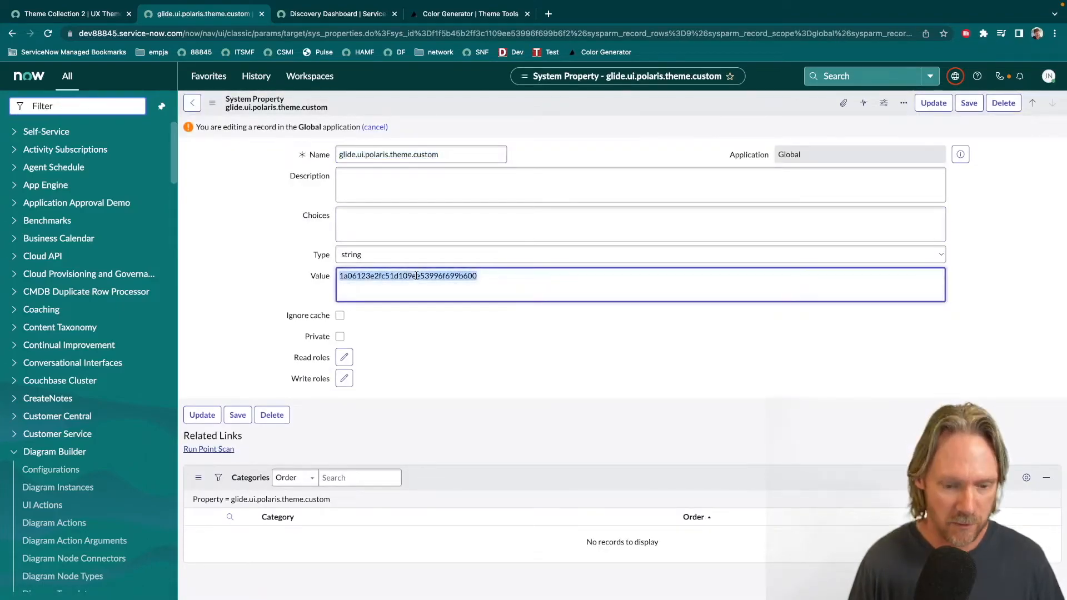
pyautogui.write('590acbf22fcd1d109e53996f699b675')
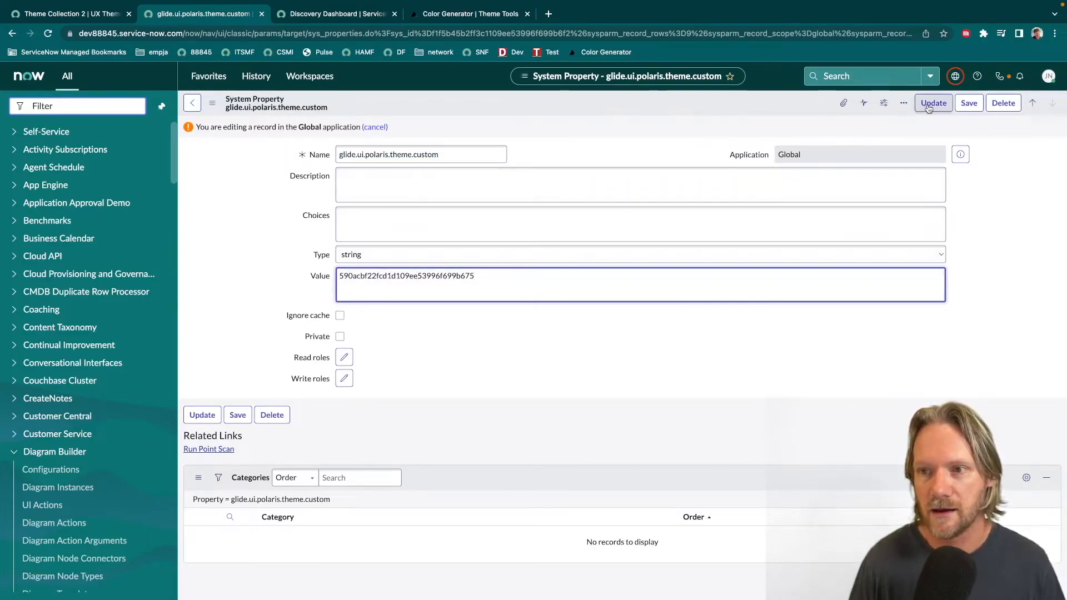
pyautogui.click(933, 102)
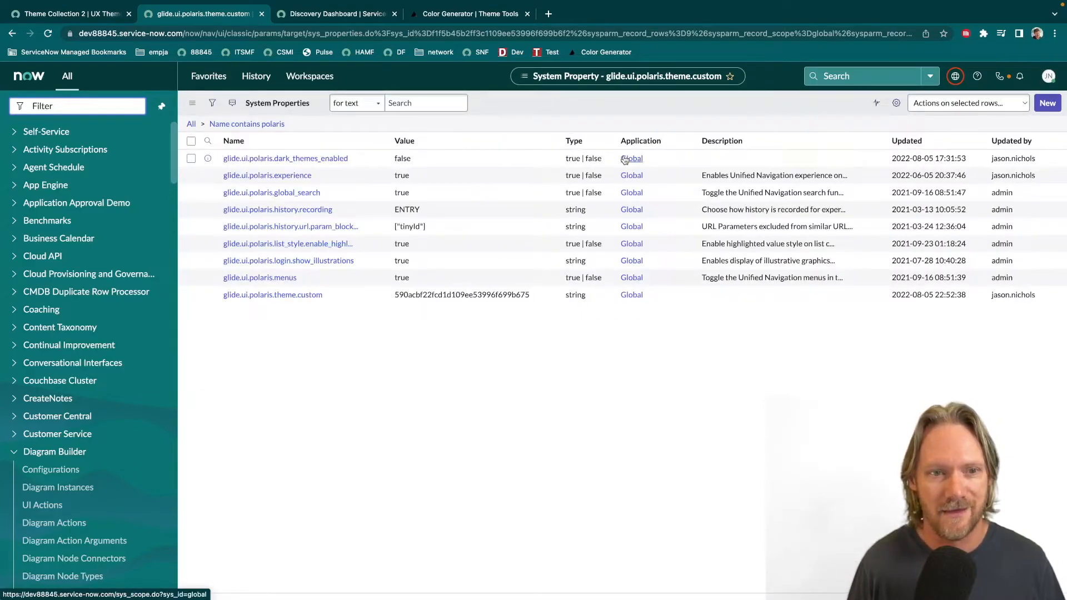
pyautogui.click(233, 141)
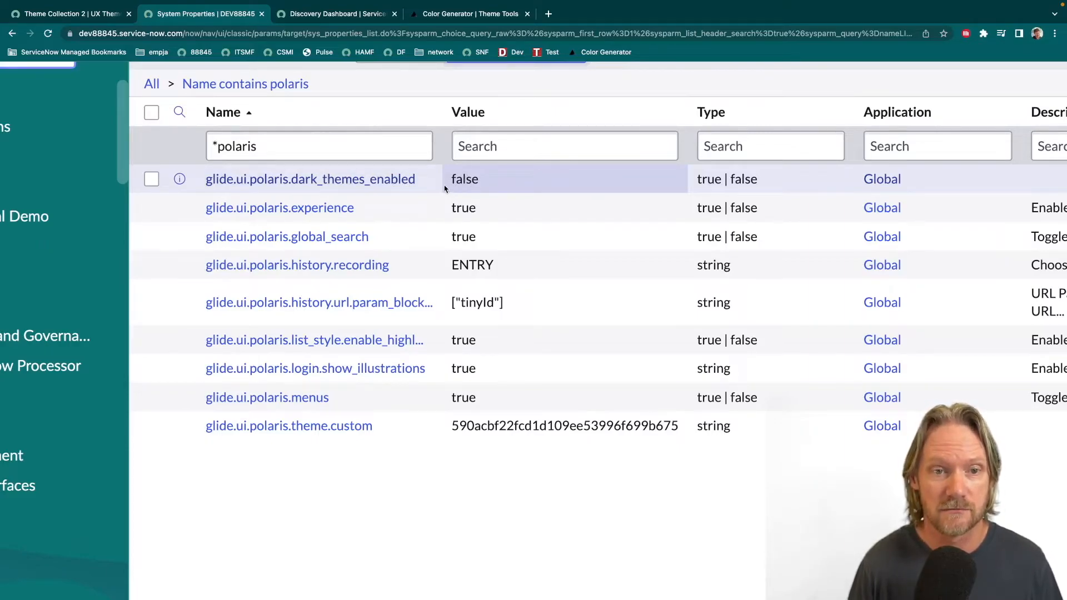
# Set glide.ui.polaris.dark_themes_enabled to true in Global scope and update the property
pyautogui.click(310, 179)
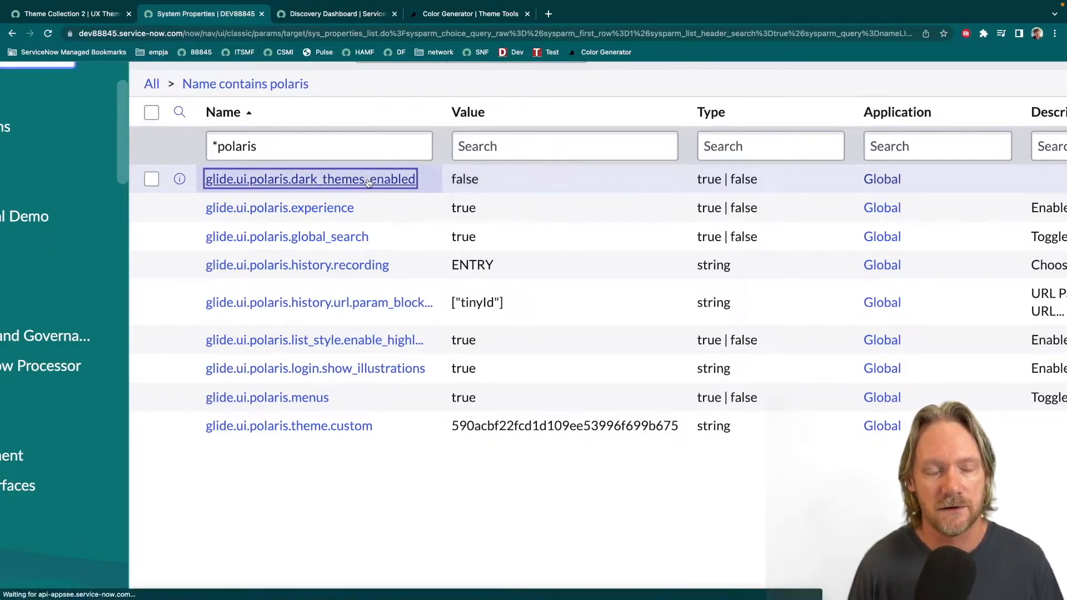
pyautogui.click(310, 179)
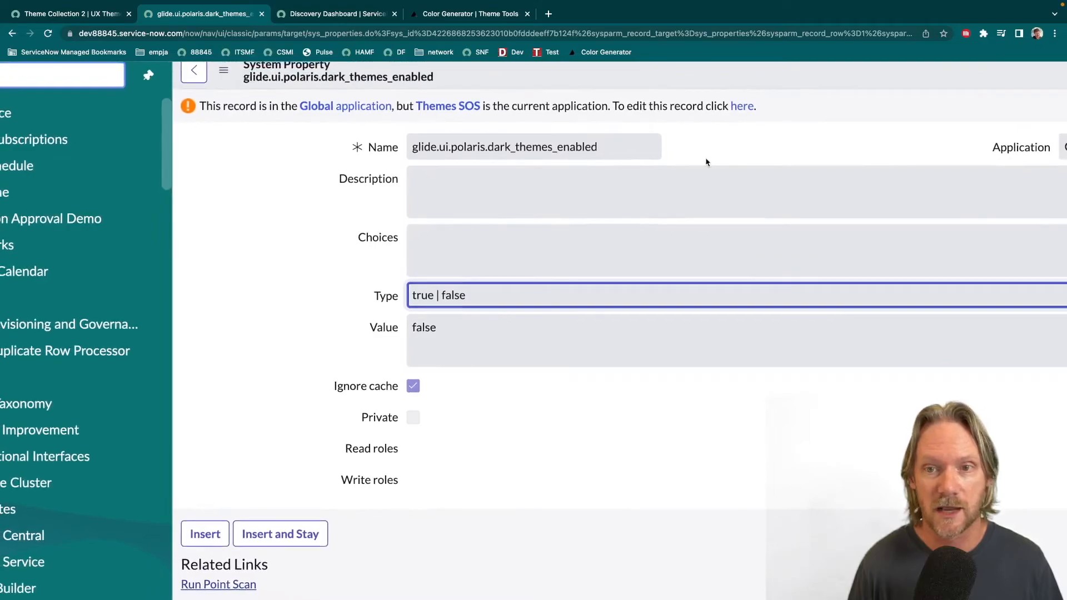
pyautogui.click(742, 106)
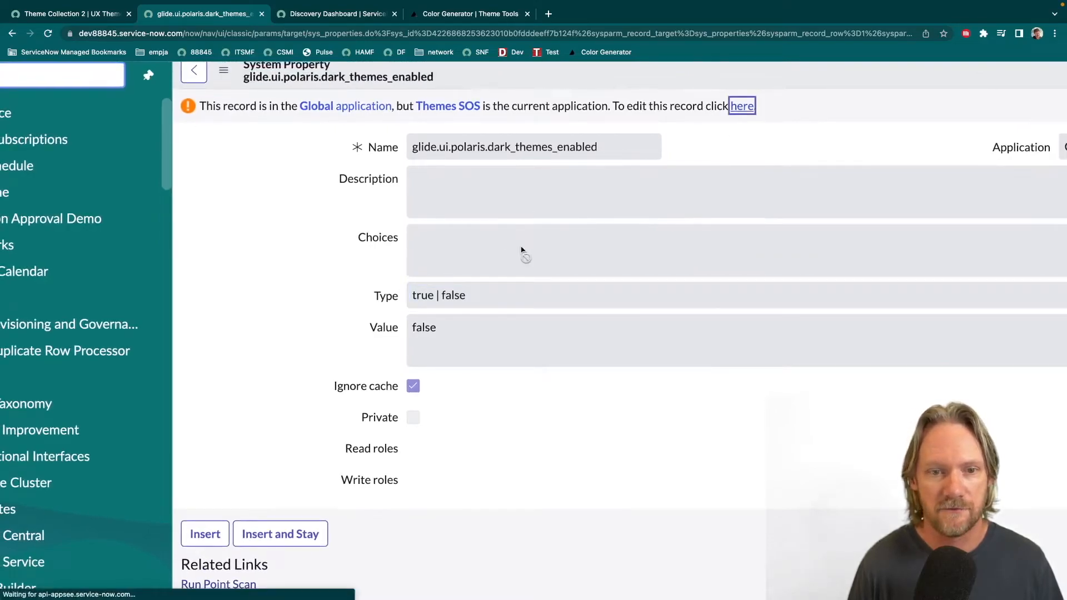
pyautogui.click(742, 107)
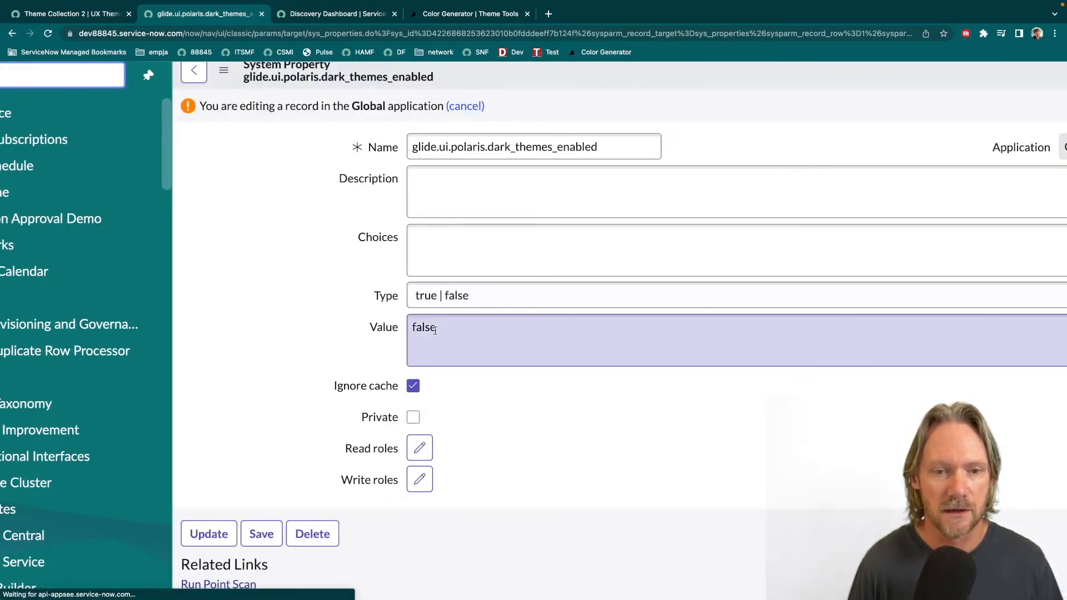
pyautogui.write('Tr')
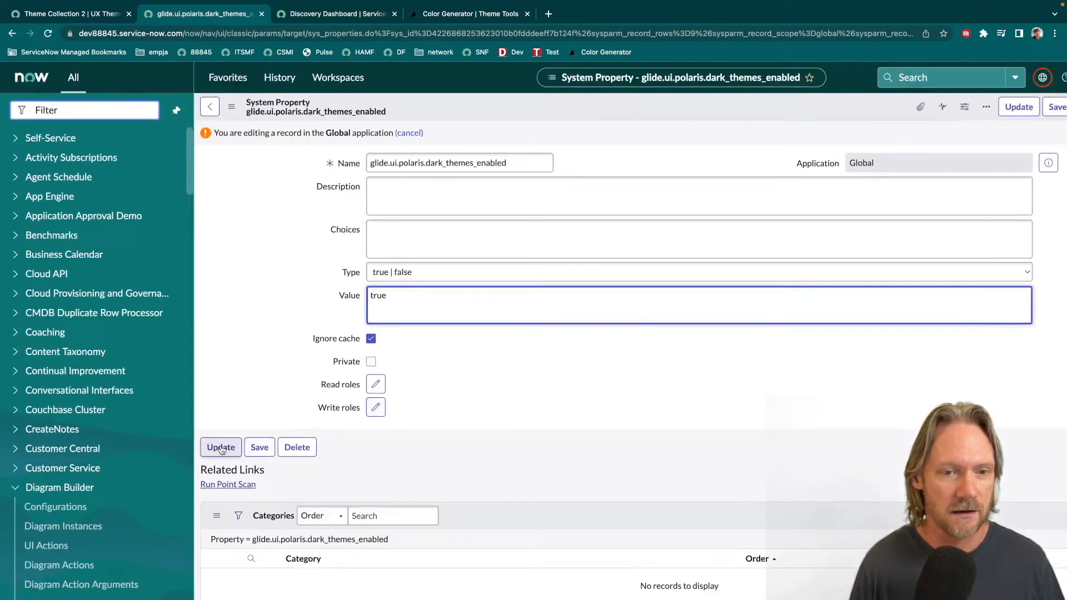
pyautogui.click(220, 447)
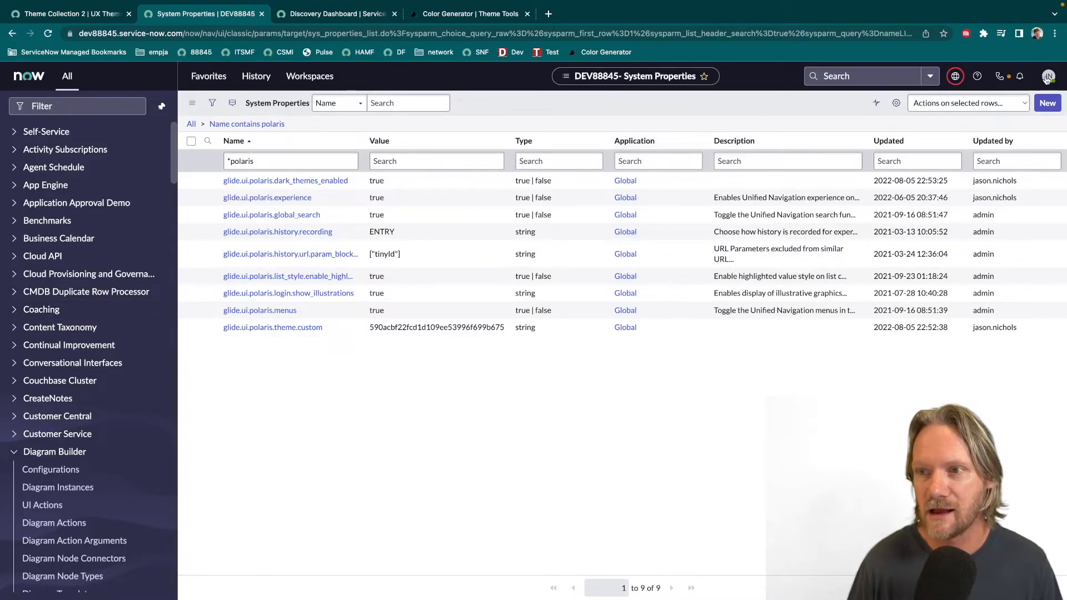
# Go to Preferences > Theme and browse Theme Collection 2's theme cards
pyautogui.click(1049, 75)
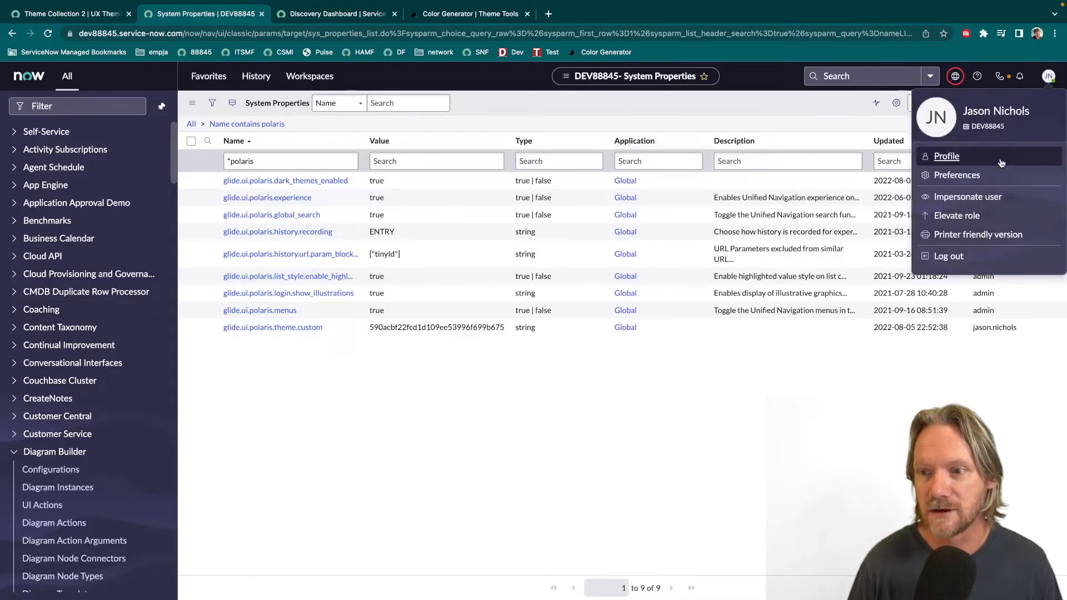
pyautogui.moveTo(957, 175)
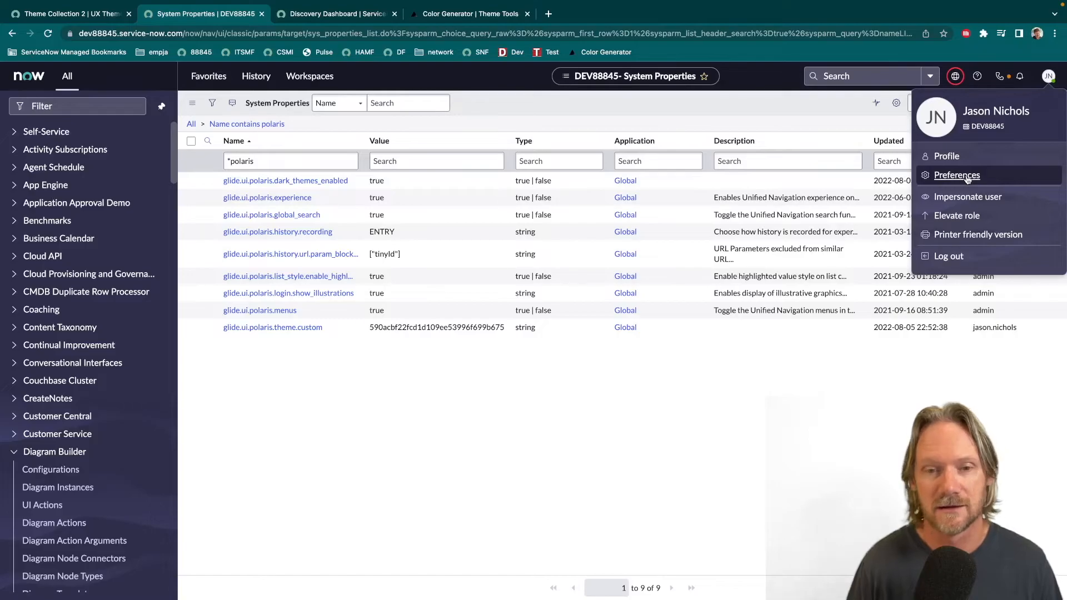
pyautogui.click(956, 175)
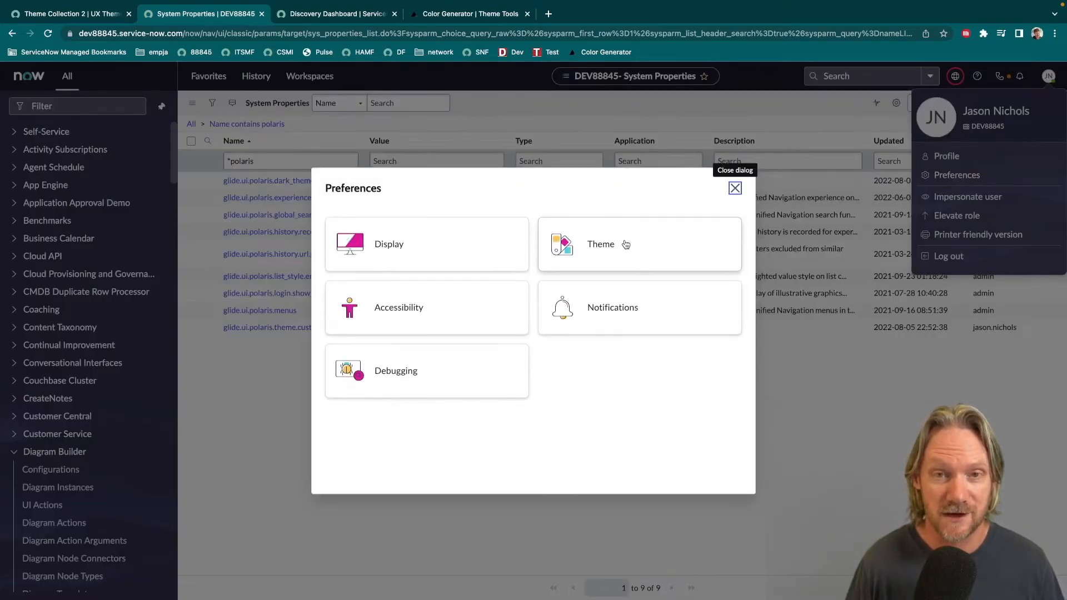
pyautogui.click(639, 244)
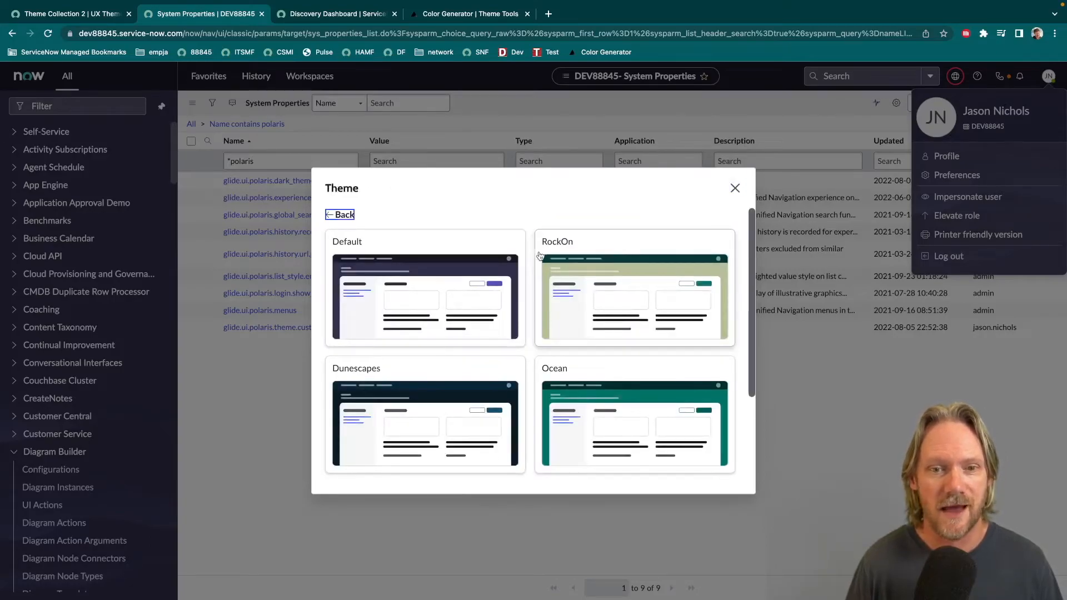
pyautogui.scroll(-3)
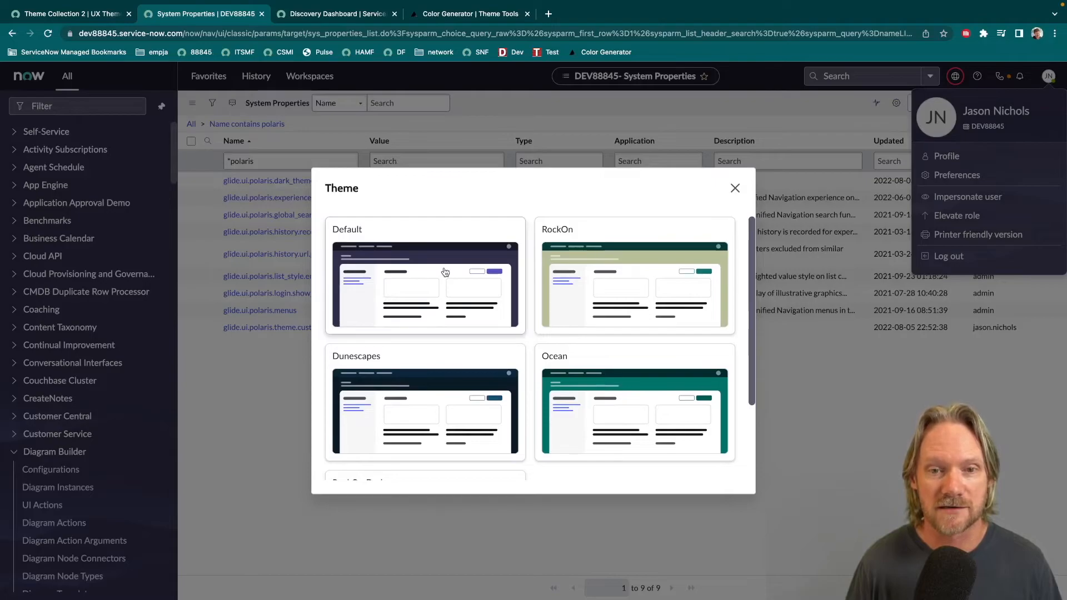
pyautogui.moveTo(499, 327)
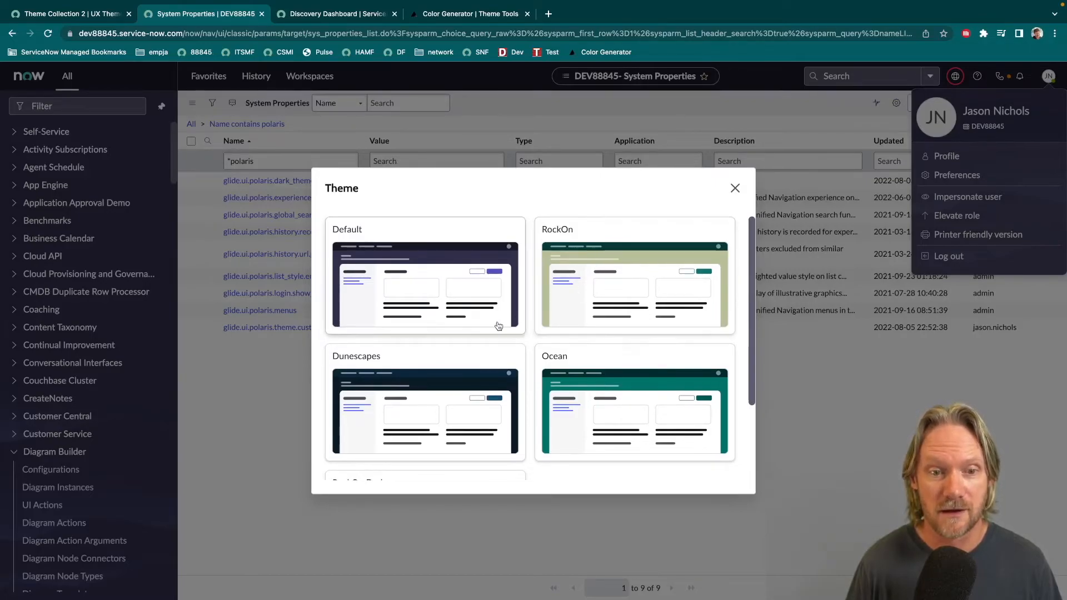
pyautogui.scroll(-3)
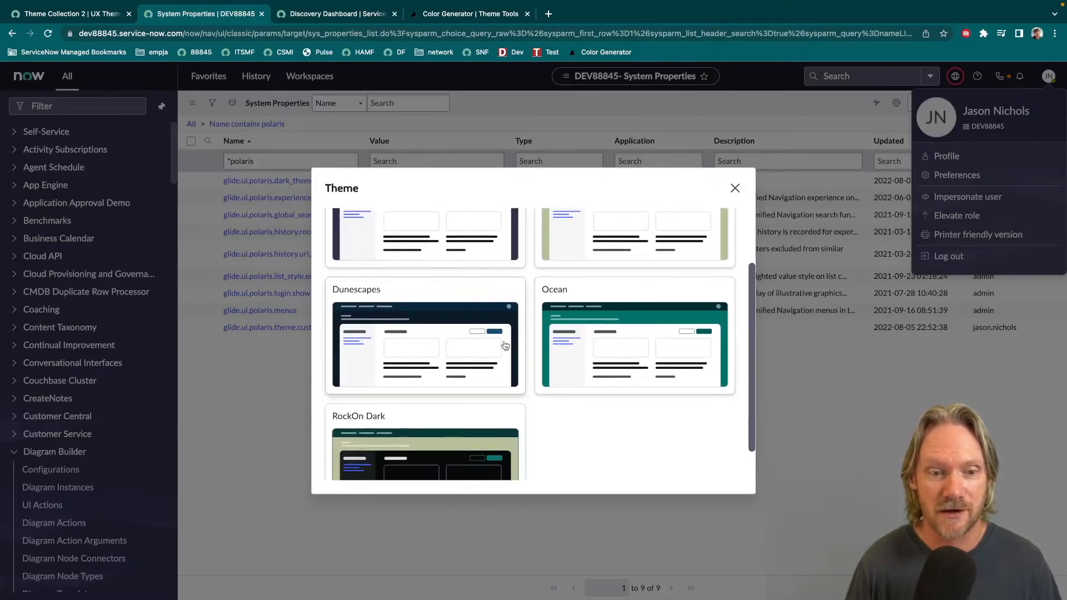
pyautogui.scroll(-3)
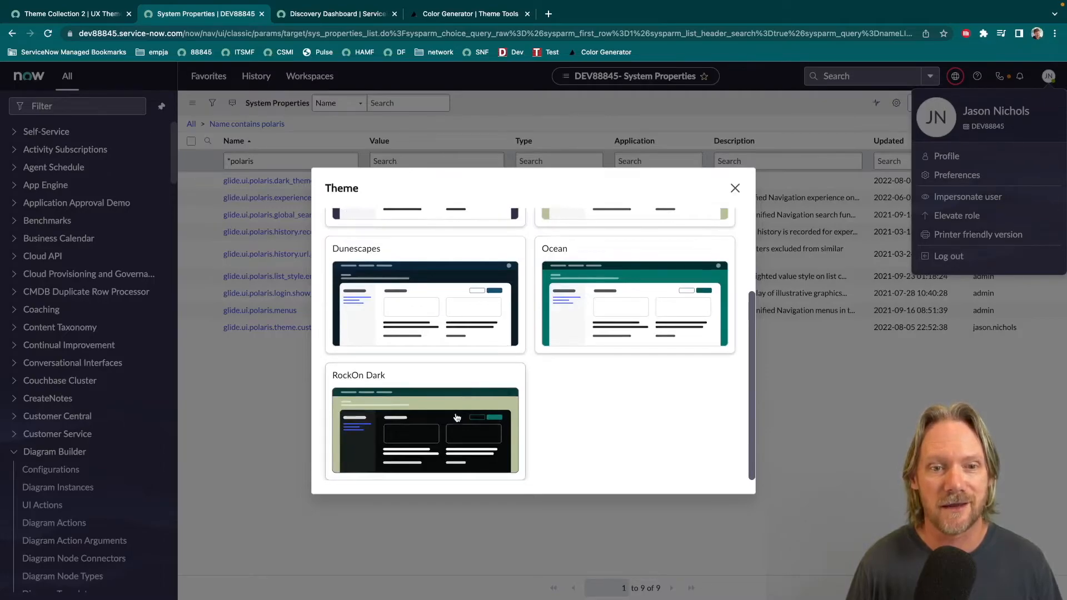
pyautogui.scroll(3)
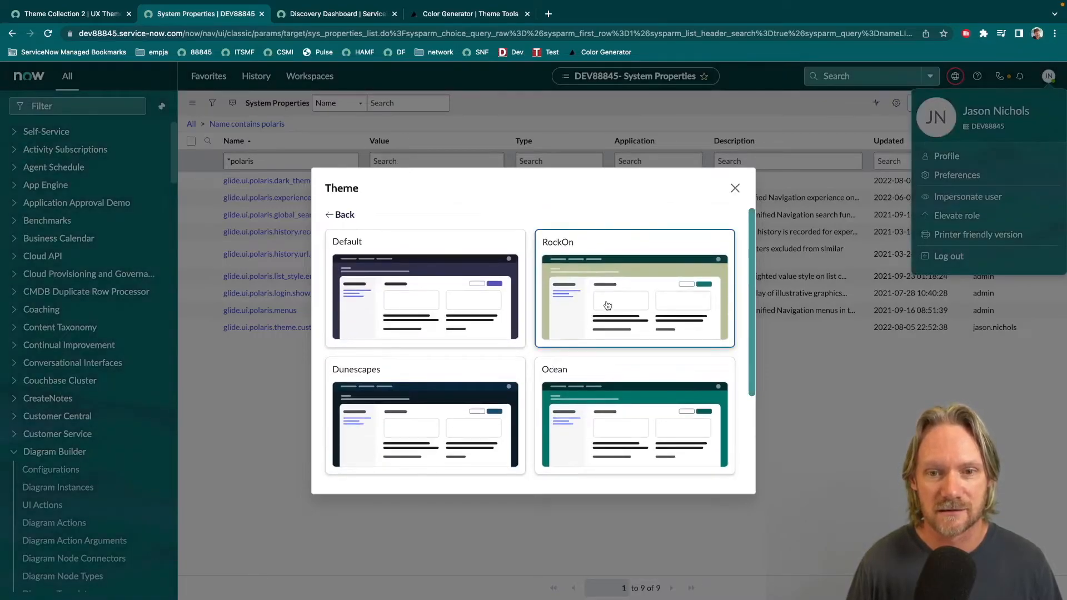
# Apply the chosen dark variant theme card and close the preferences dialog
pyautogui.click(424, 415)
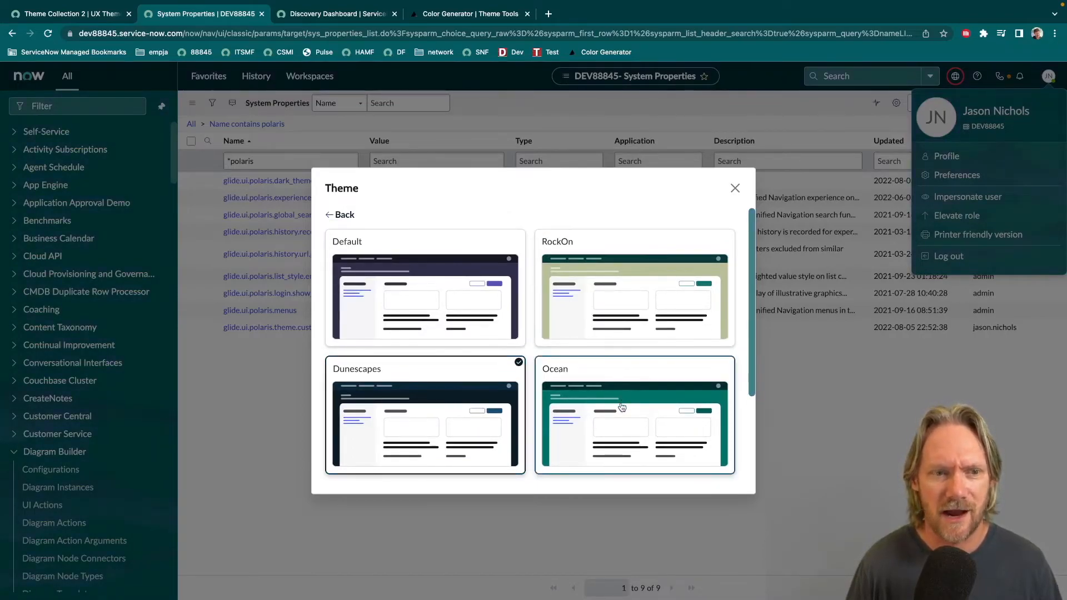
pyautogui.scroll(-3)
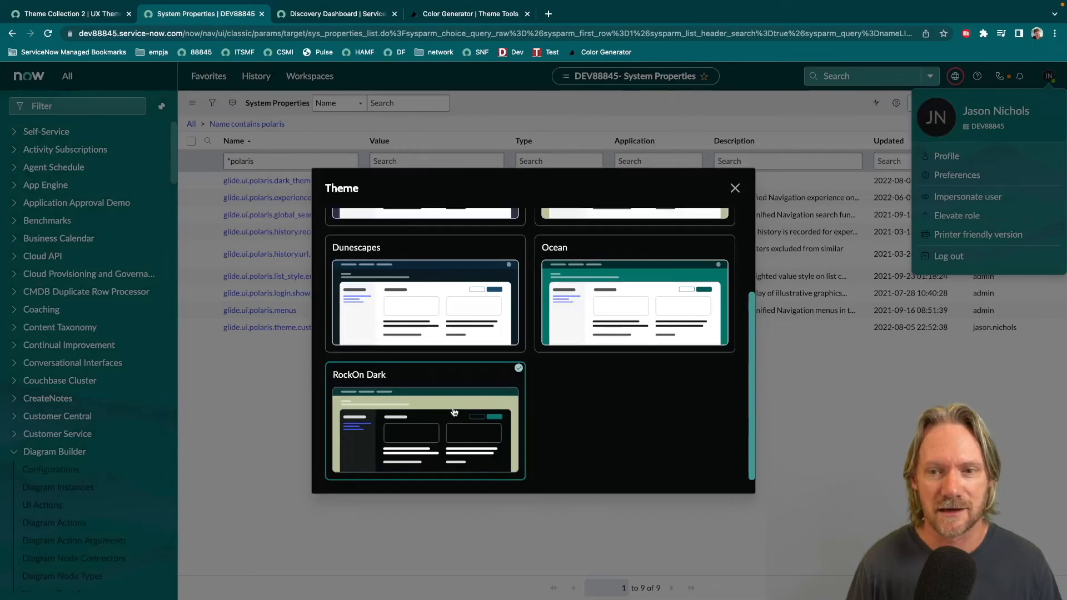
pyautogui.click(735, 187)
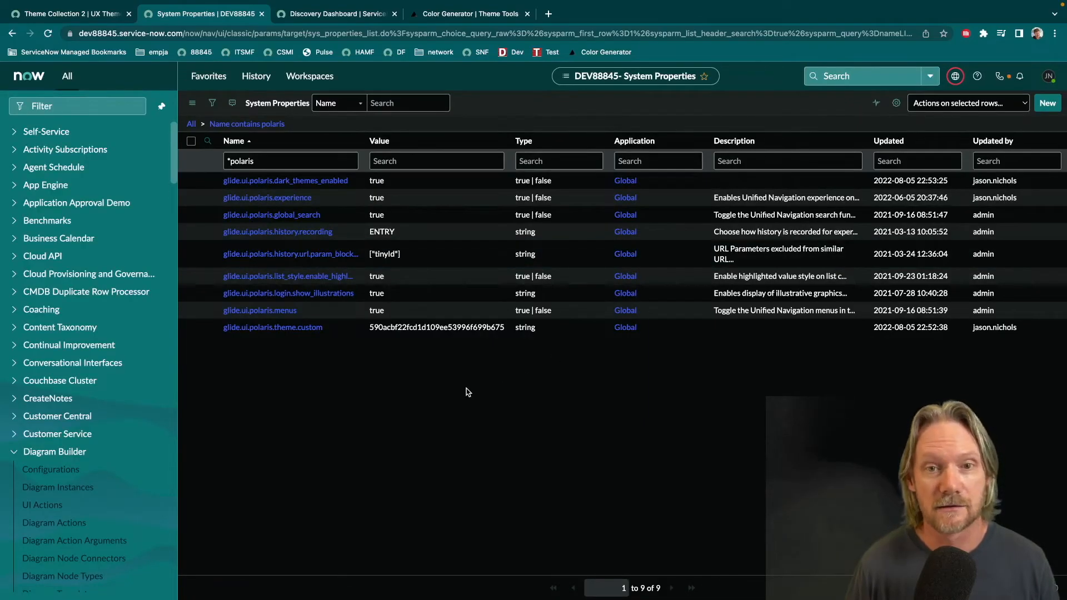
pyautogui.moveTo(448, 379)
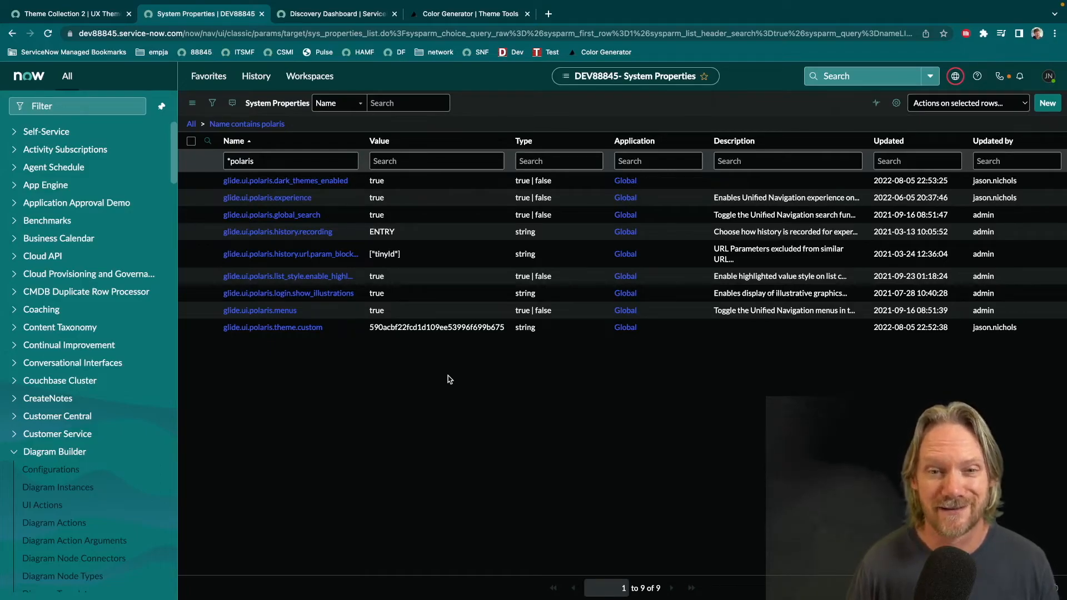
pyautogui.moveTo(377, 384)
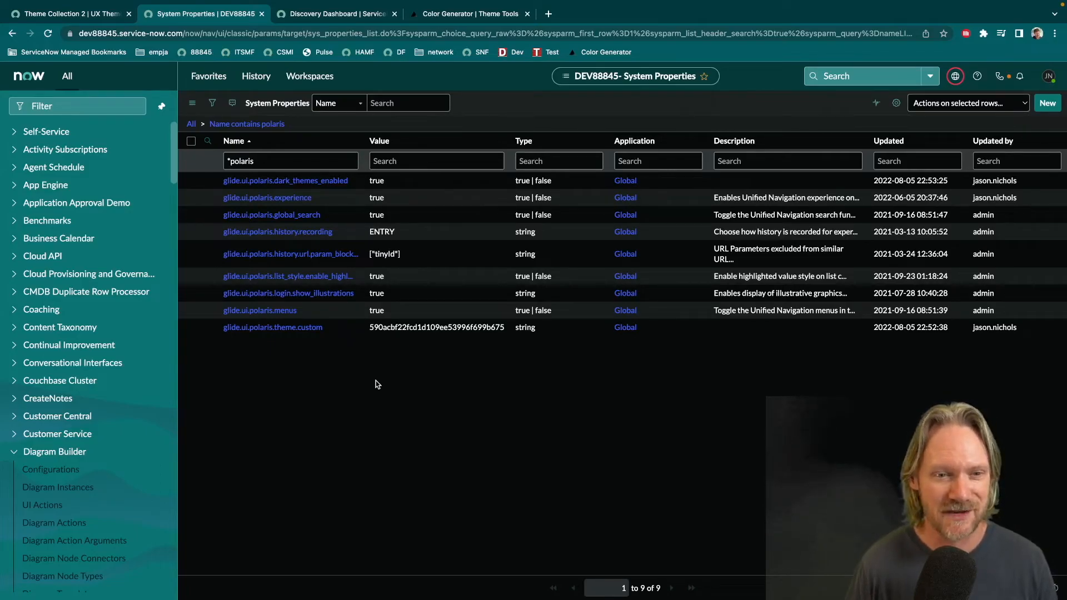
pyautogui.scroll(-3)
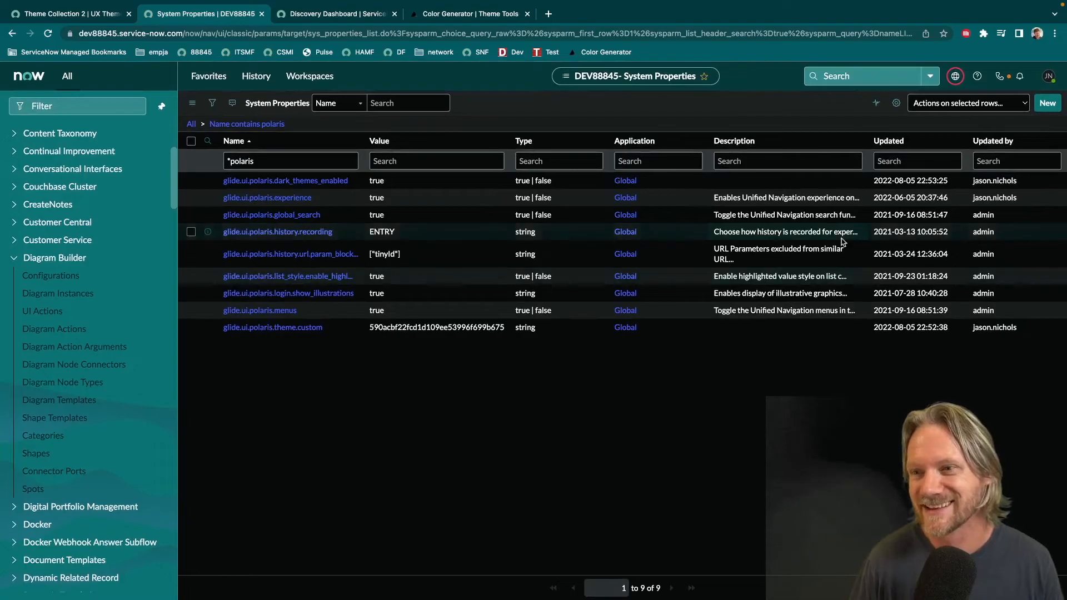
# Apply the Dunescapes theme in Preferences and close the dialog
pyautogui.click(1048, 75)
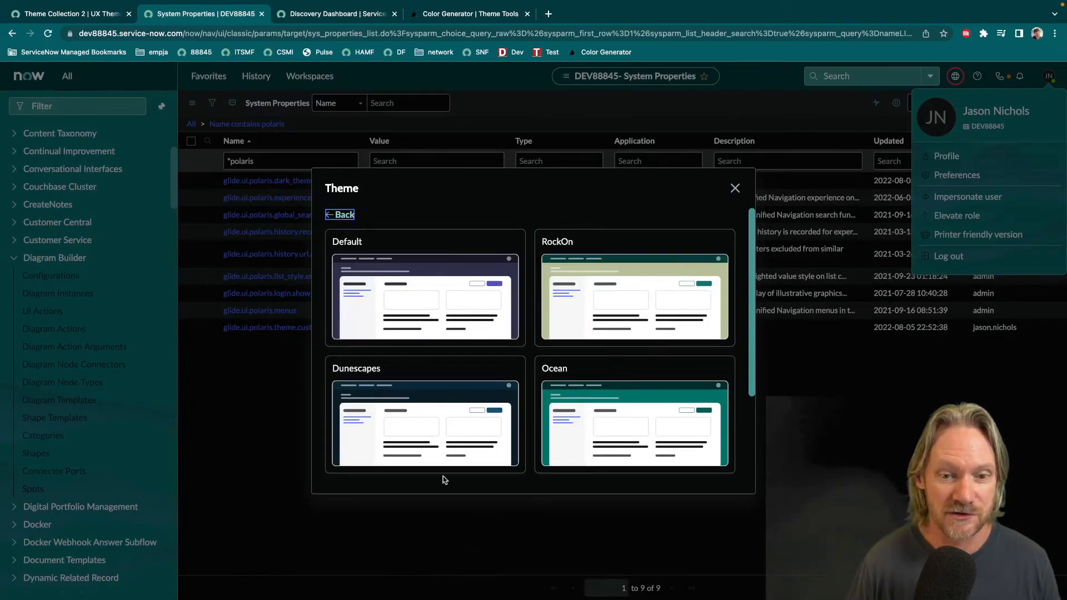
pyautogui.click(425, 423)
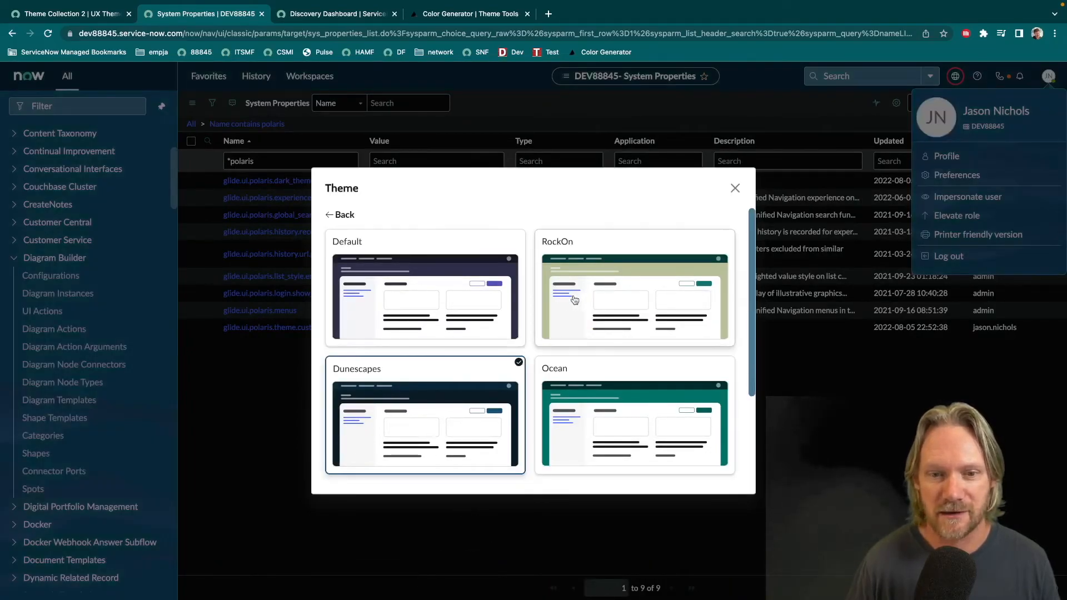
pyautogui.moveTo(735, 189)
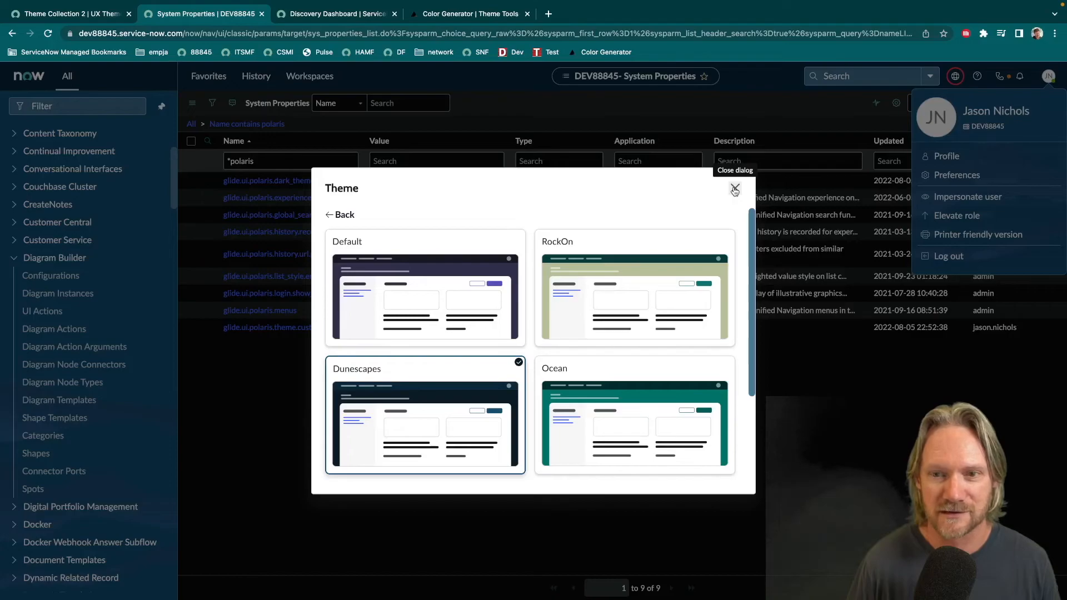
pyautogui.click(735, 189)
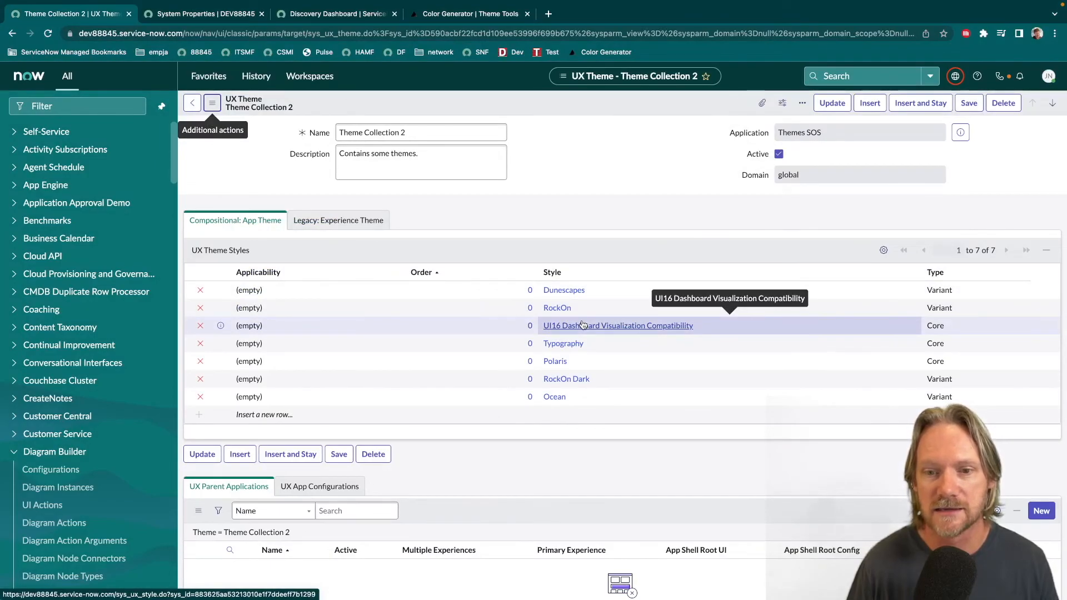
pyautogui.moveTo(718, 335)
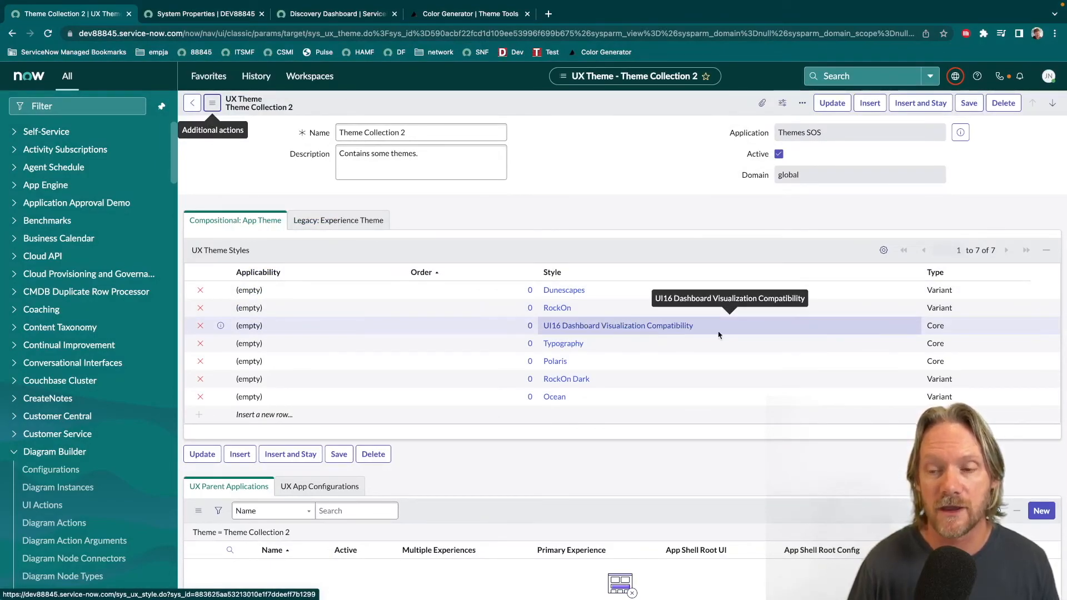
# Examine the Core type of the UI16 Dashboard Visualization Compatibility style row
pyautogui.click(953, 326)
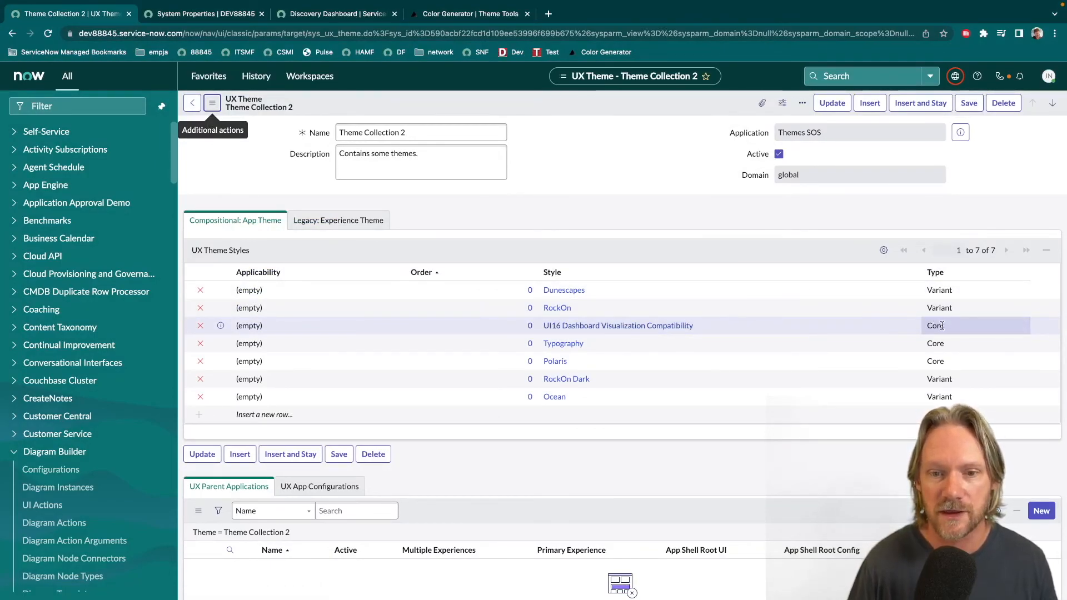